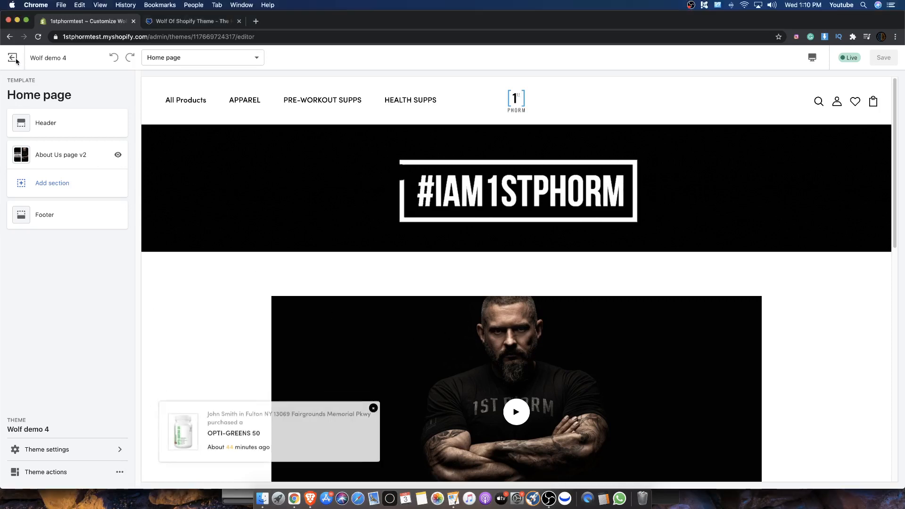
- Exit the theme editor to the products list showing Micro Factor, OPTI-GREENS 50, OPTI-REDS 50 and Test Product
left_click(14, 57)
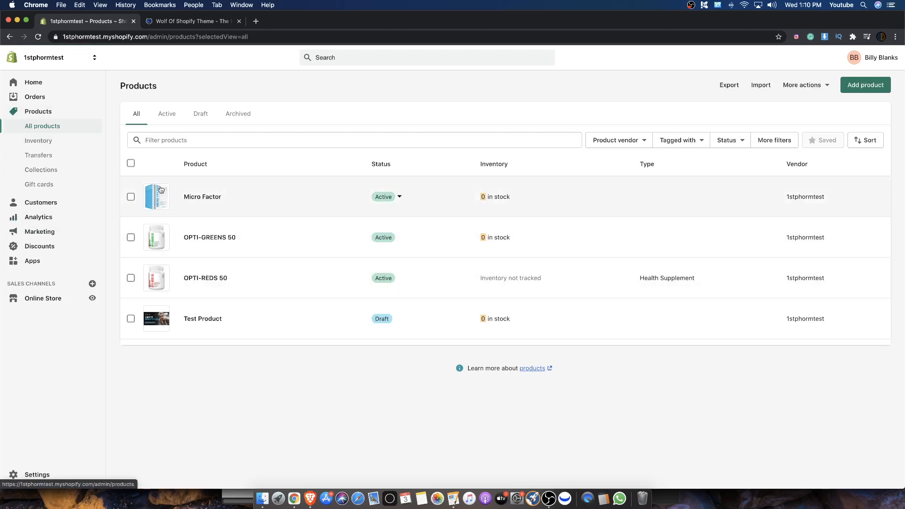
mouse_move(187, 283)
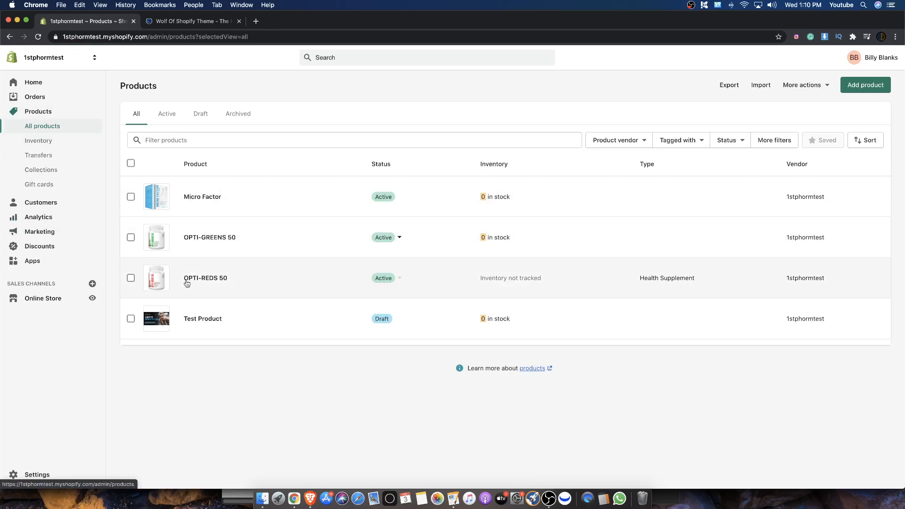
mouse_move(151, 140)
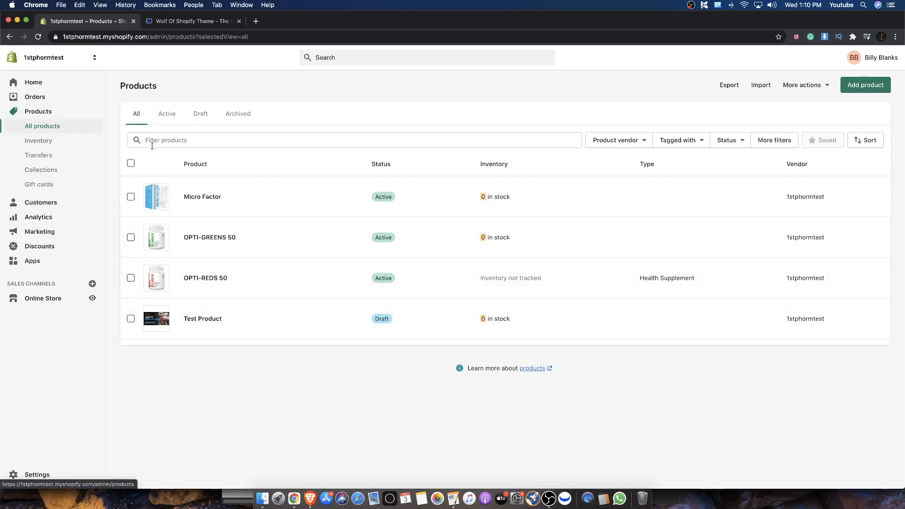
mouse_move(270, 207)
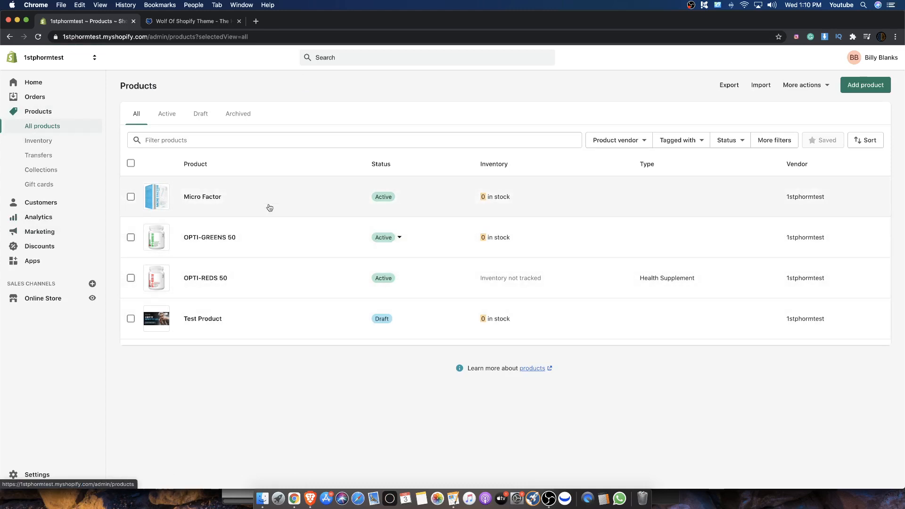
mouse_move(149, 326)
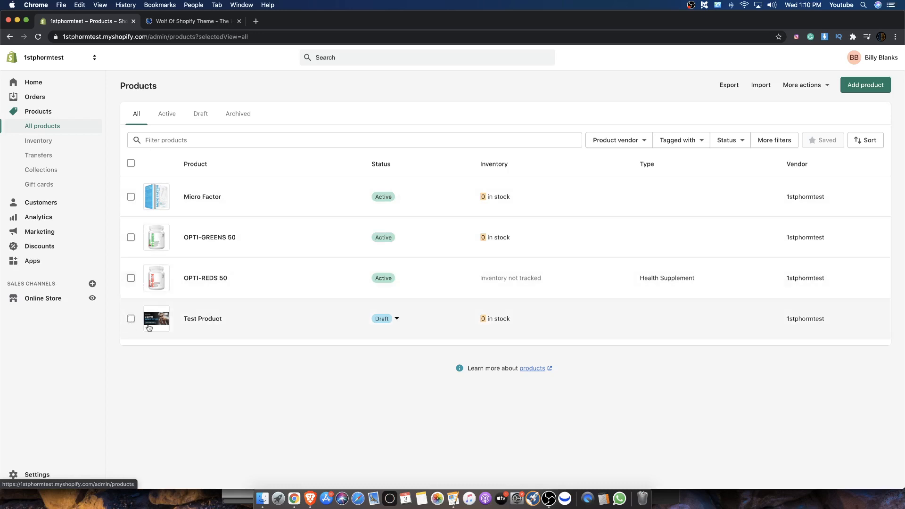
- Permanently delete the draft Test Product using the bulk Delete products action
left_click(131, 318)
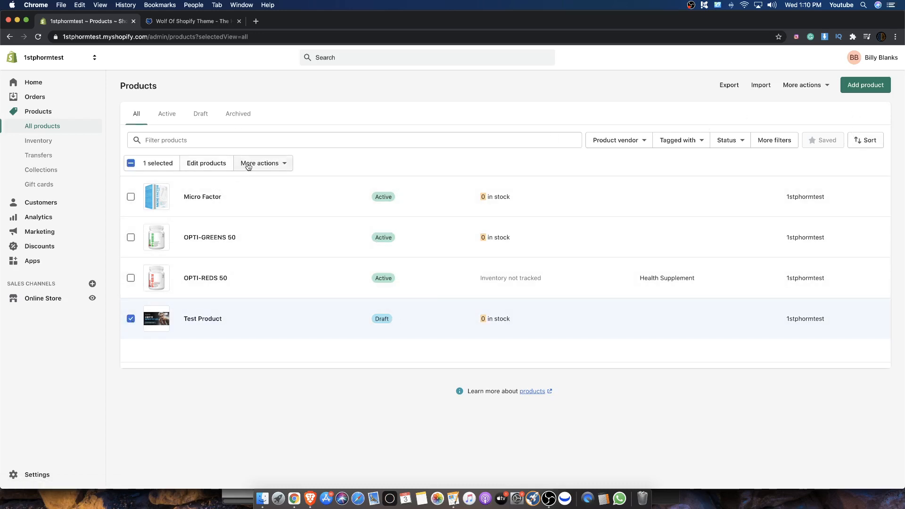
left_click(260, 163)
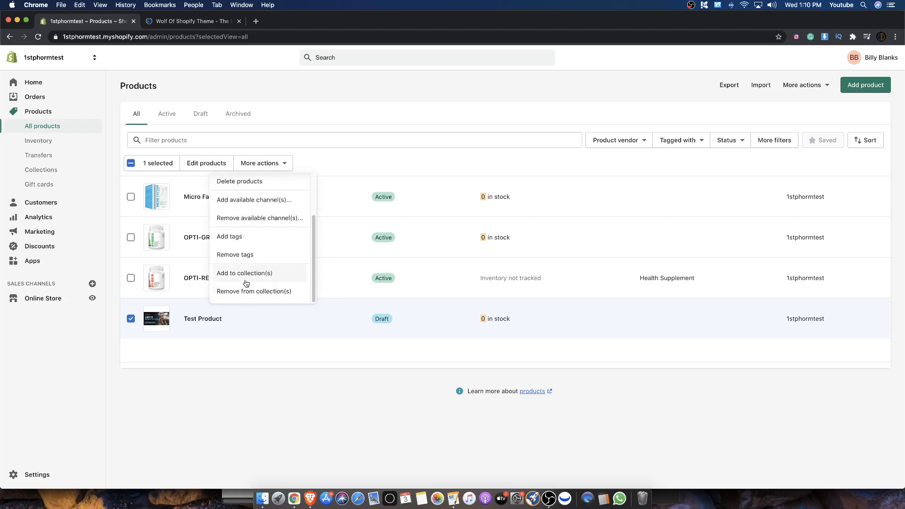
scroll("up", 3)
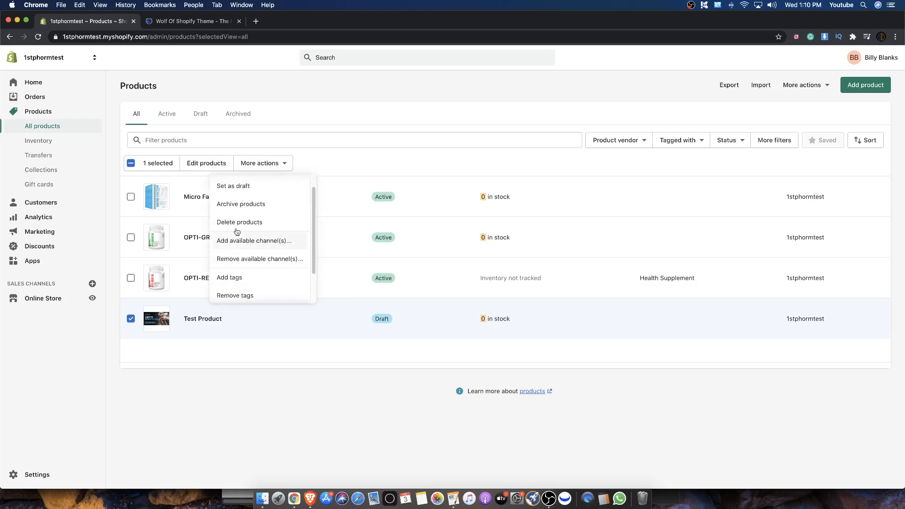
left_click(239, 222)
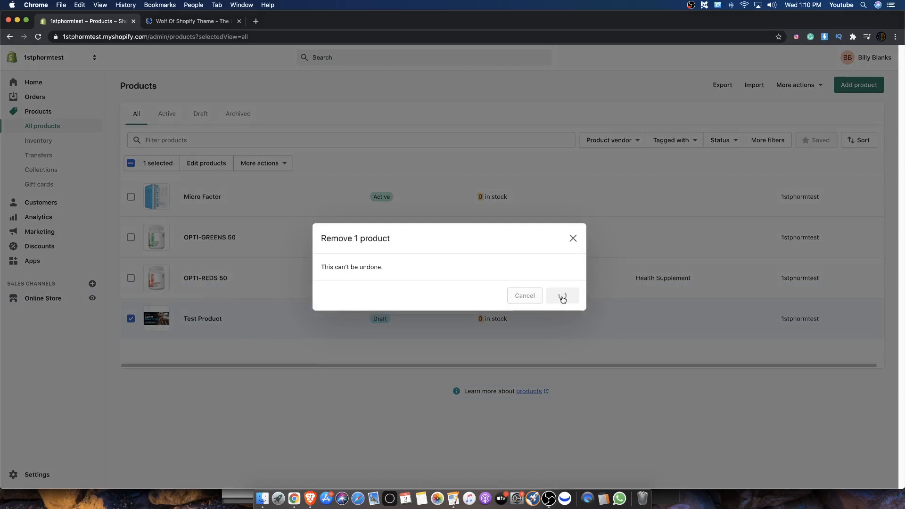
left_click(561, 295)
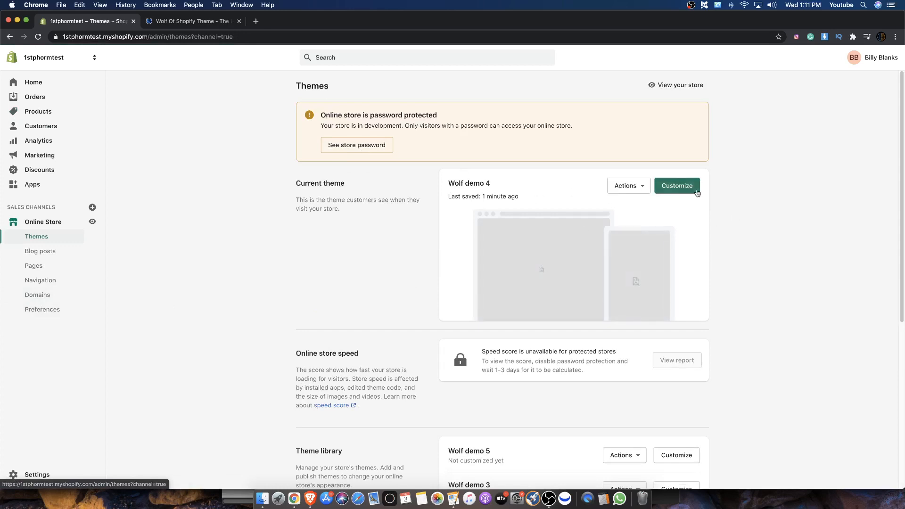
- Open Wolf demo 4 for customizing, then view the theme sales page's $157 total and gallery
left_click(676, 185)
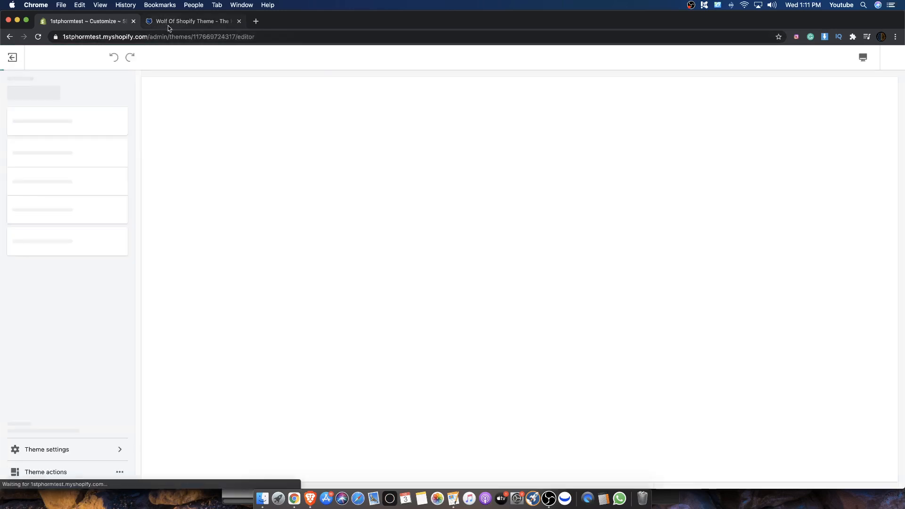
left_click(193, 20)
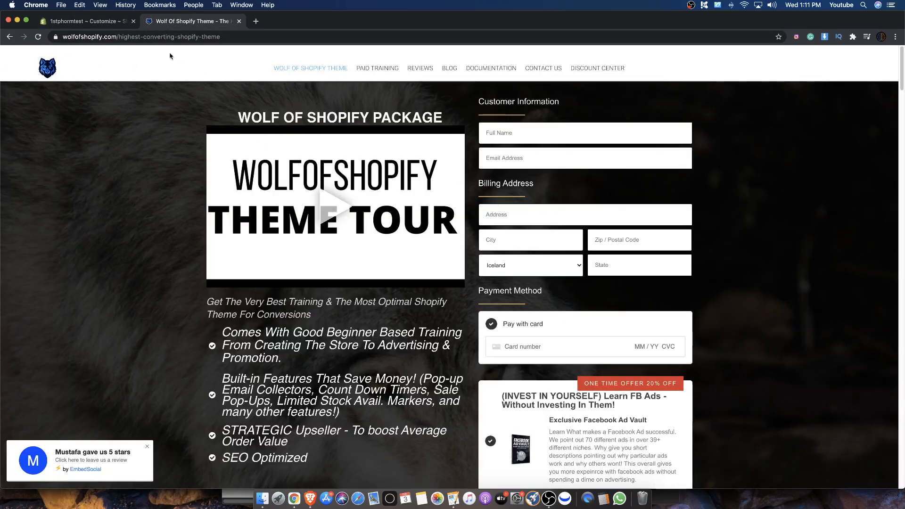
mouse_move(318, 156)
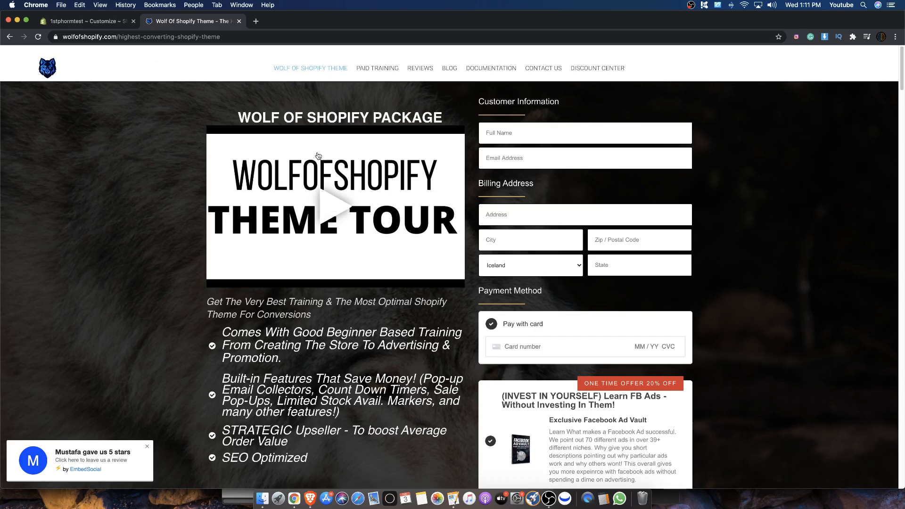
mouse_move(358, 80)
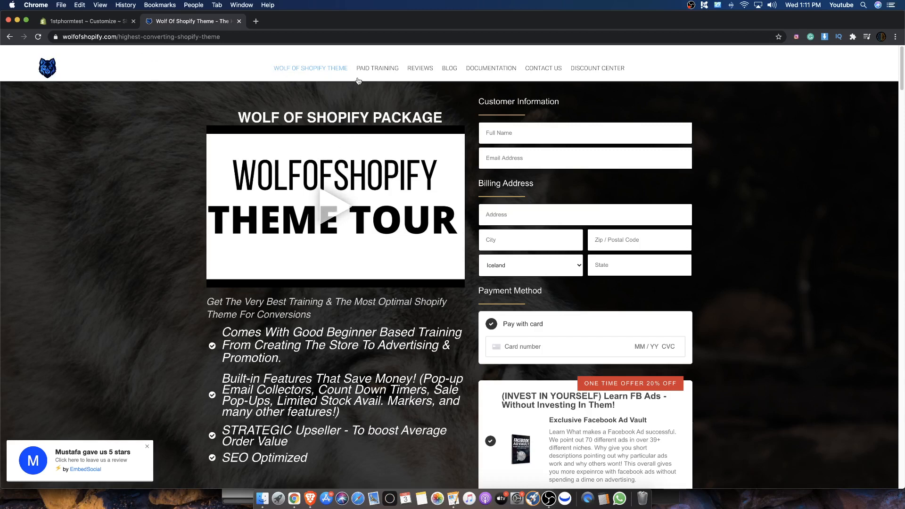
mouse_move(370, 177)
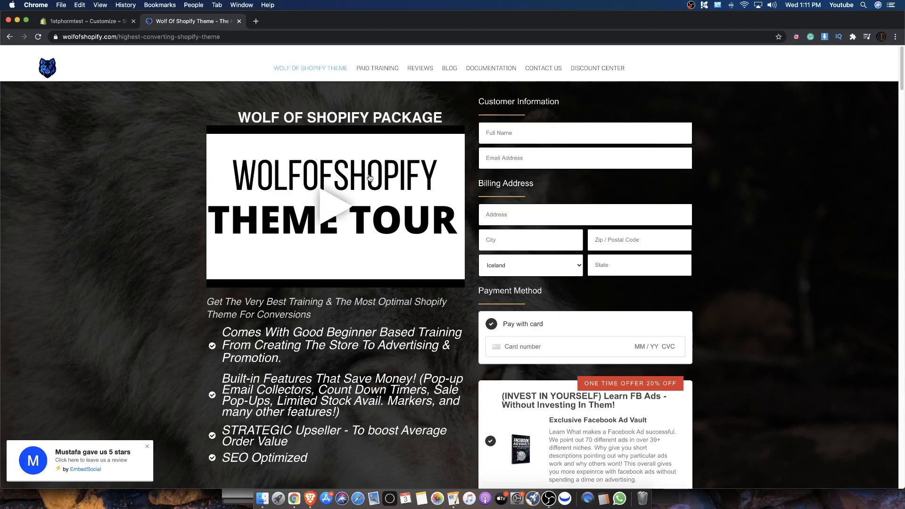
scroll("down", 3)
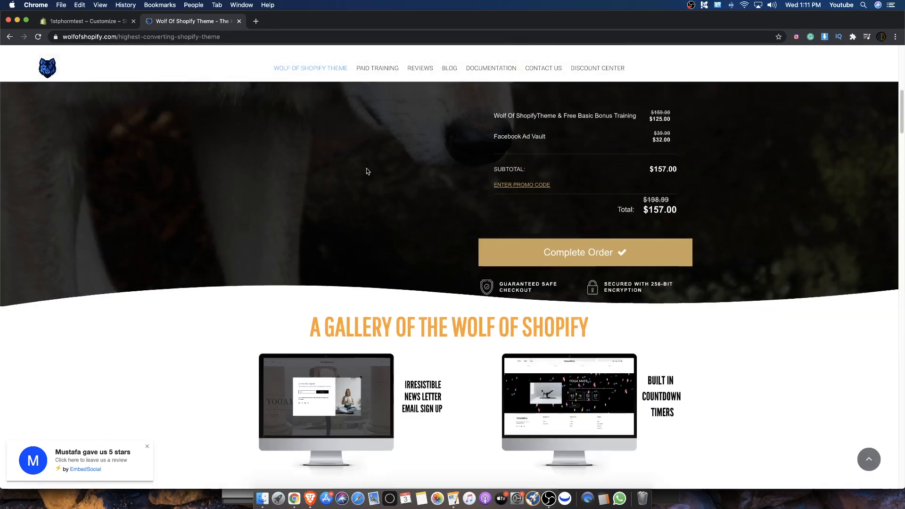
- Return to the Wolf demo 4 Home page editor, opening and cancelling the section picker twice
left_click(84, 21)
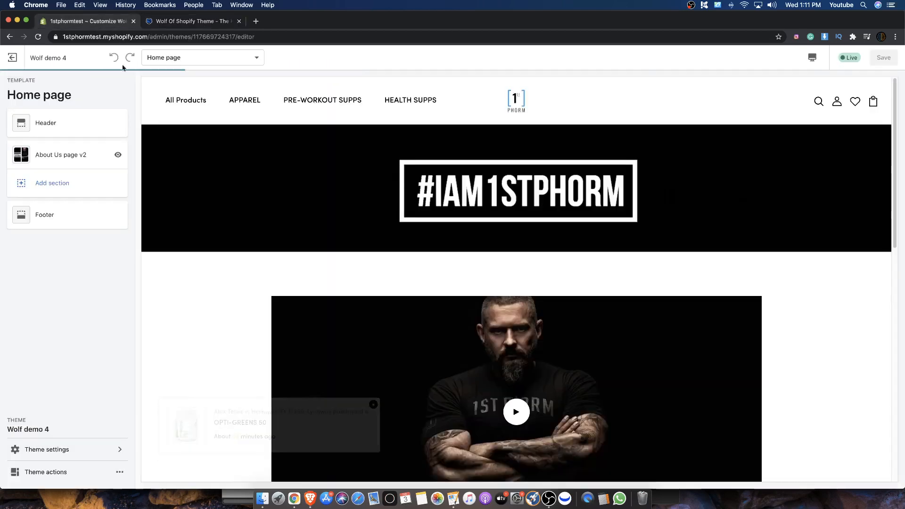
scroll("down", 3)
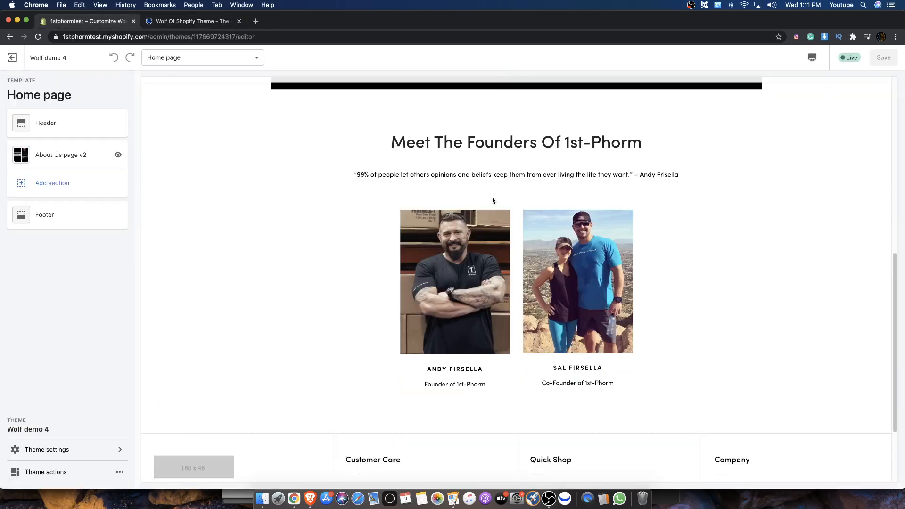
left_click(52, 183)
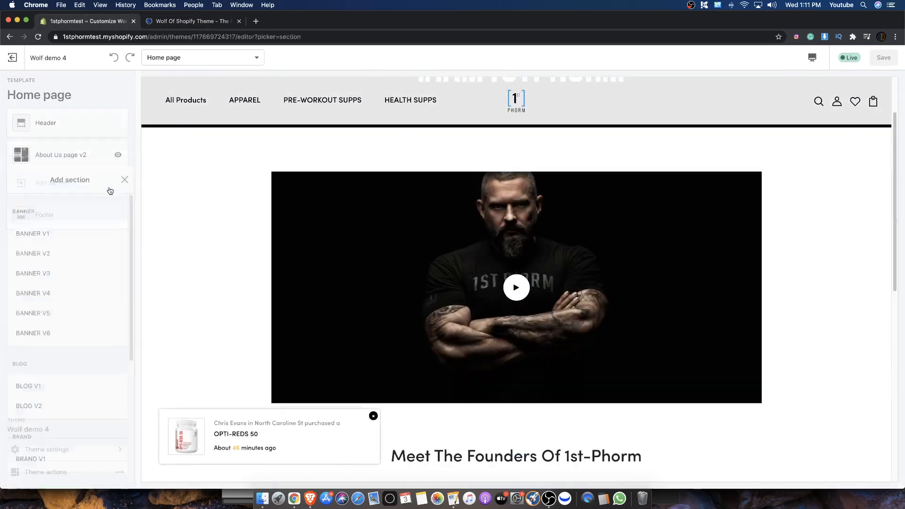
left_click(124, 179)
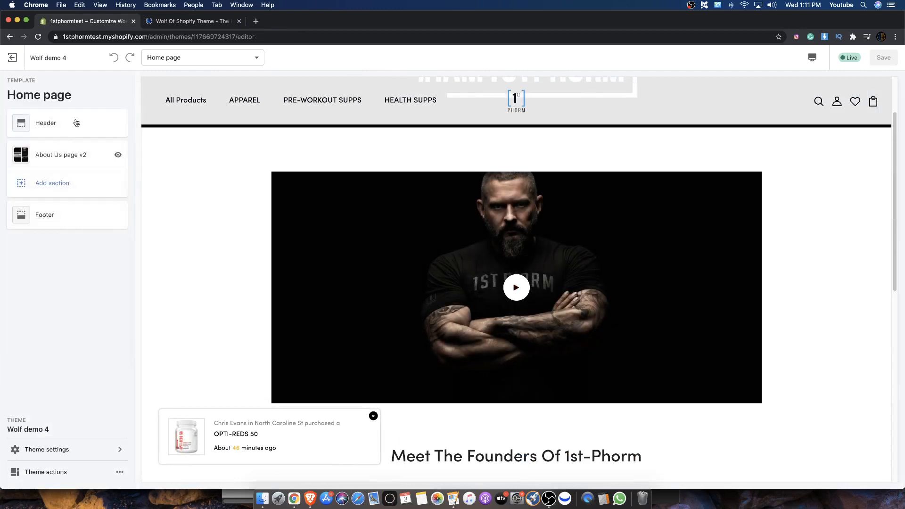
left_click(52, 183)
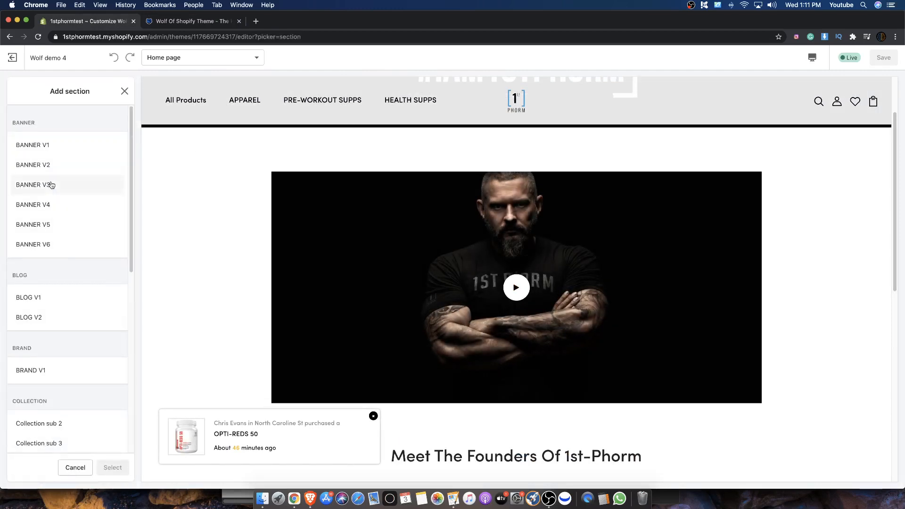
left_click(75, 467)
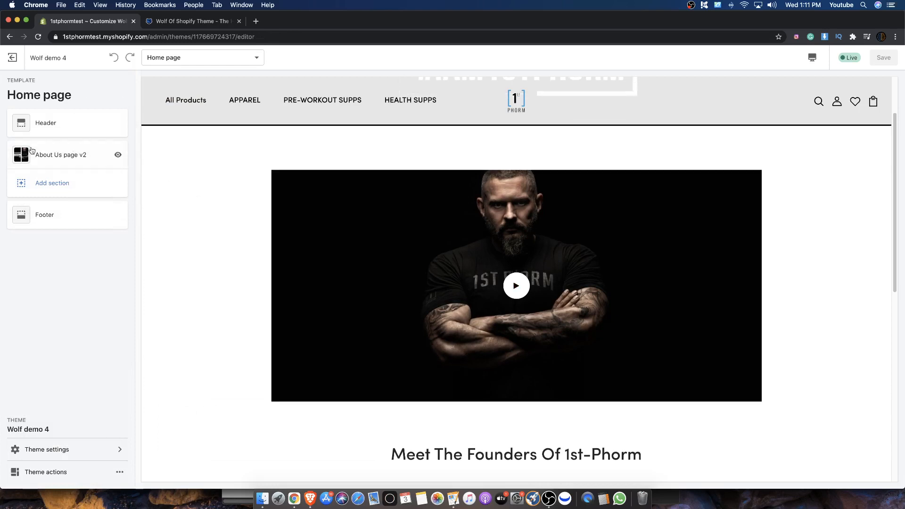
mouse_move(72, 338)
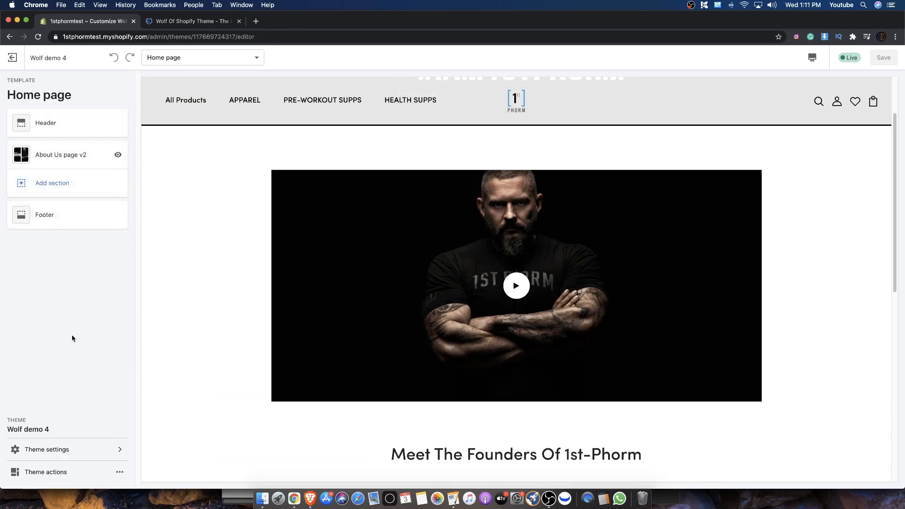
scroll("up", 3)
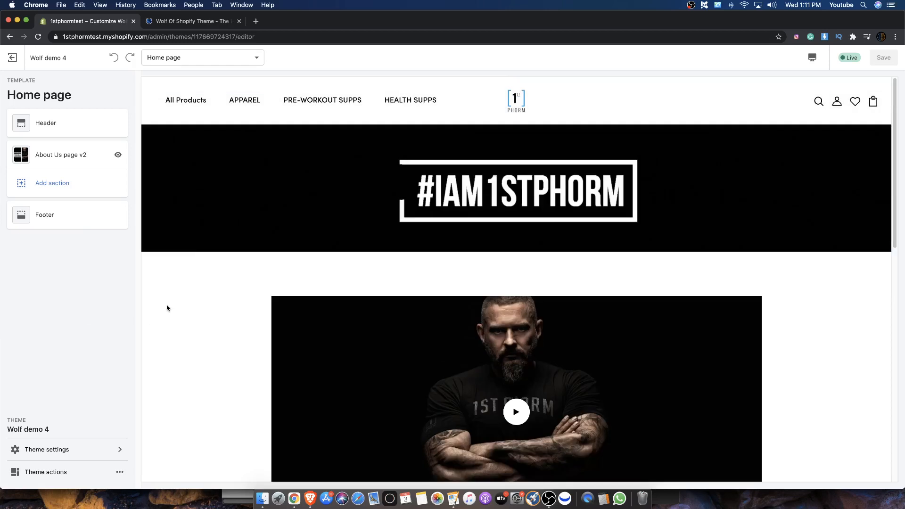
mouse_move(56, 186)
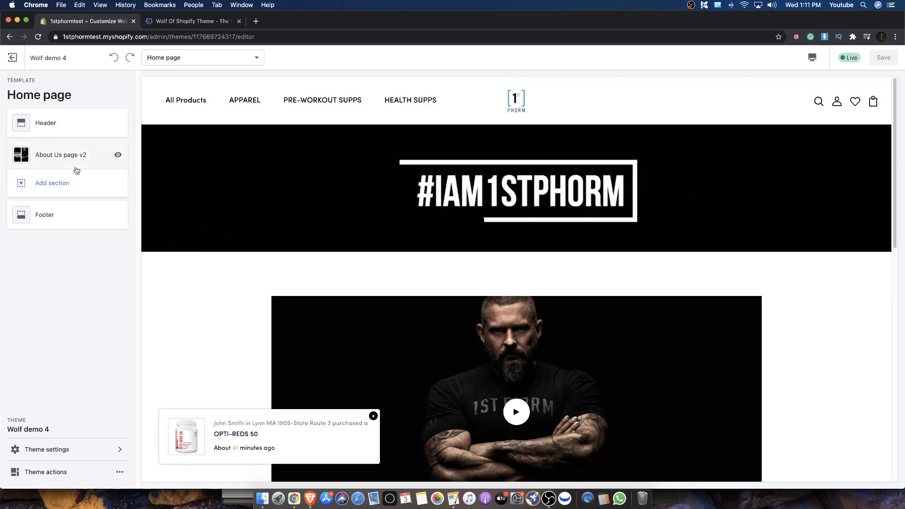
- Add a LookBook Page 1 section to the Home page, then add and remove an empty slide
left_click(52, 183)
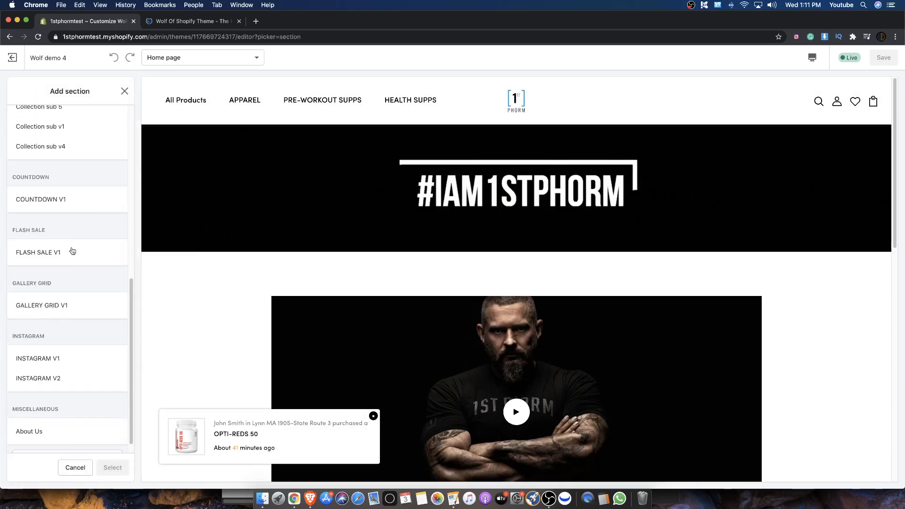
scroll("down", 3)
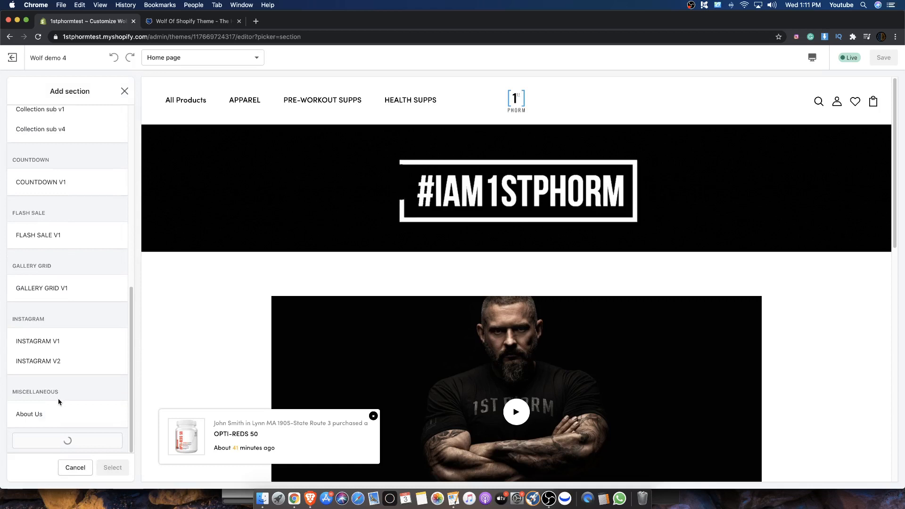
scroll("down", 3)
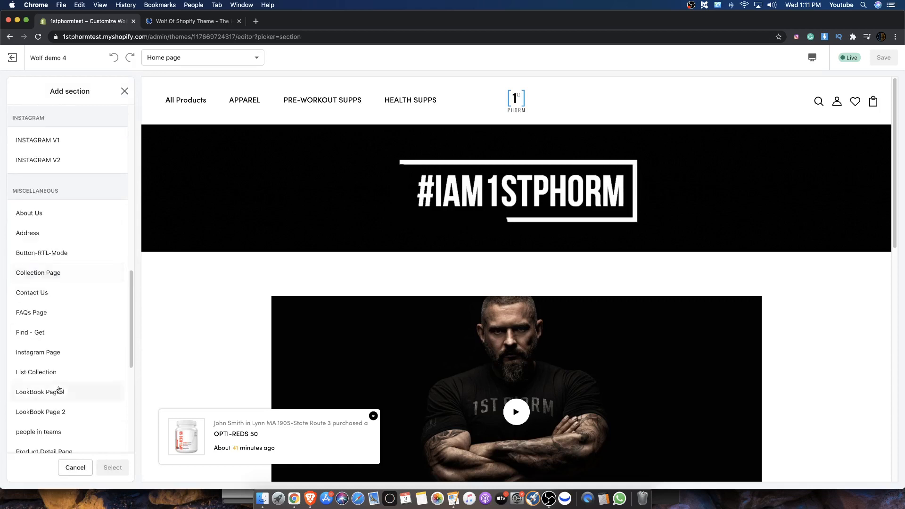
scroll("down", 3)
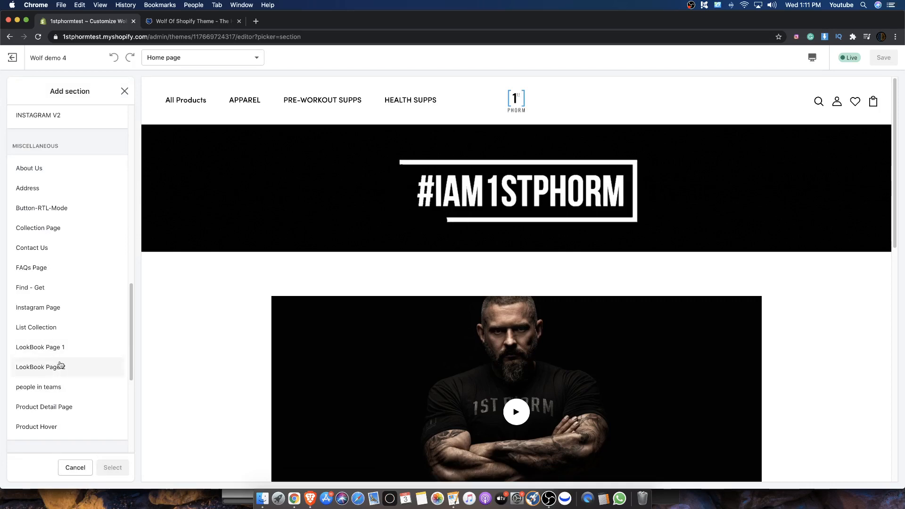
left_click(40, 347)
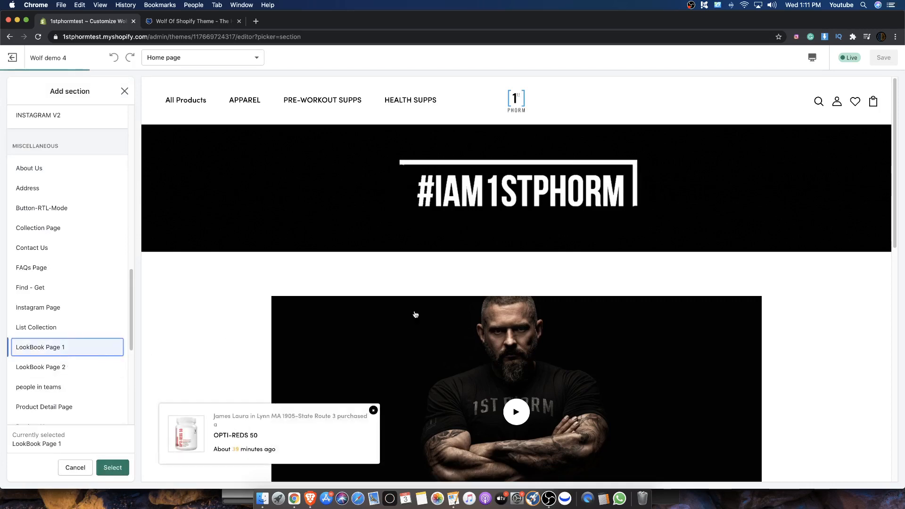
scroll("down", 3)
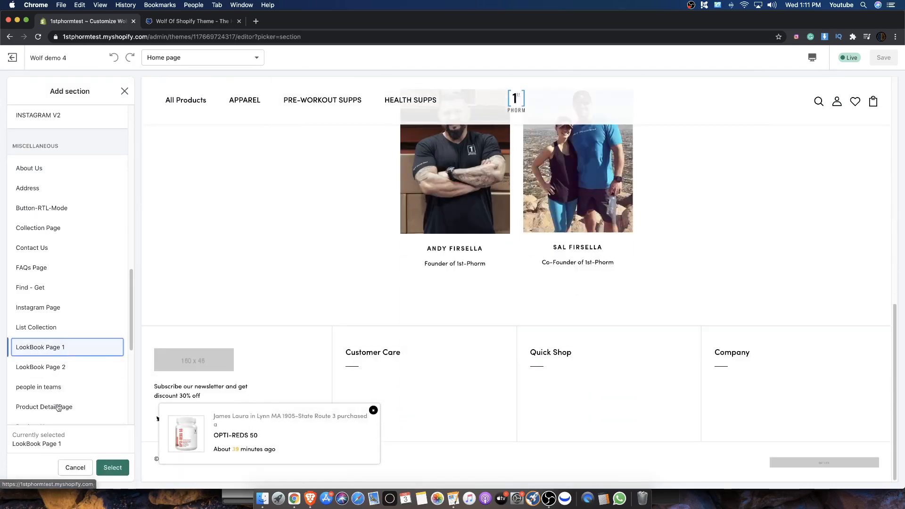
left_click(113, 468)
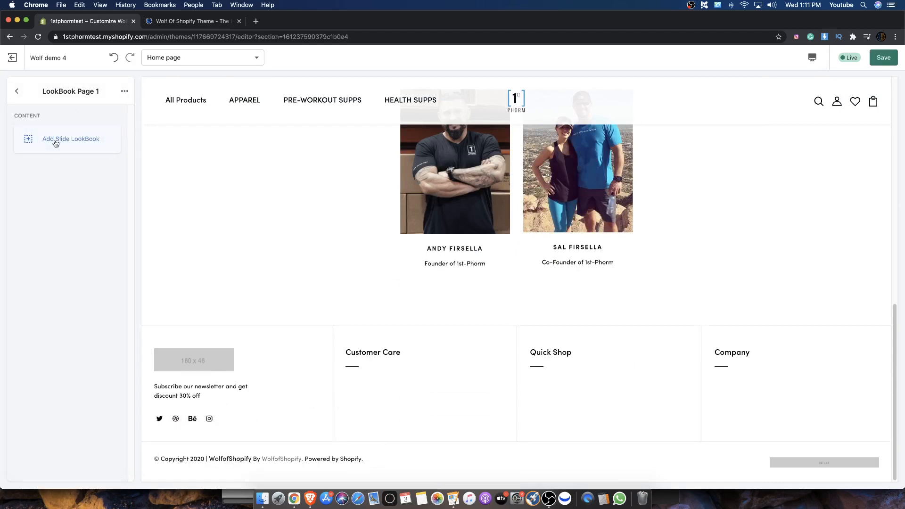
left_click(70, 138)
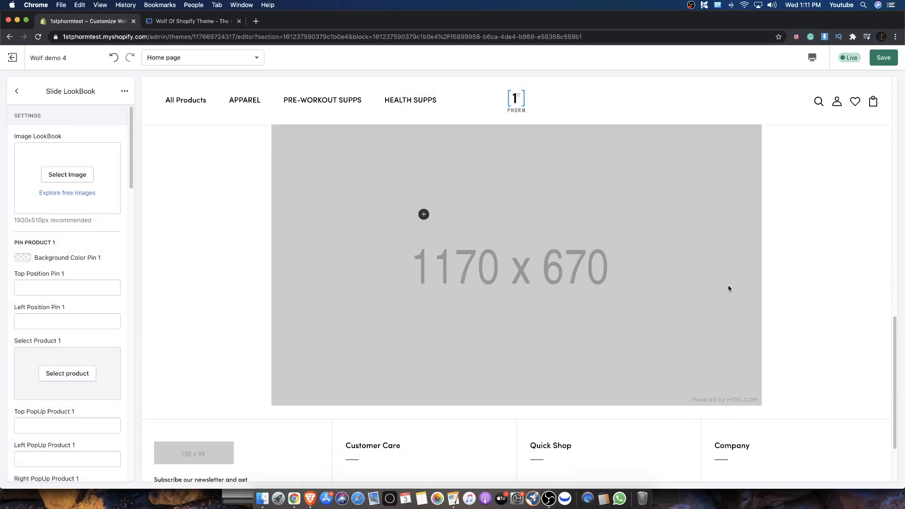
mouse_move(164, 163)
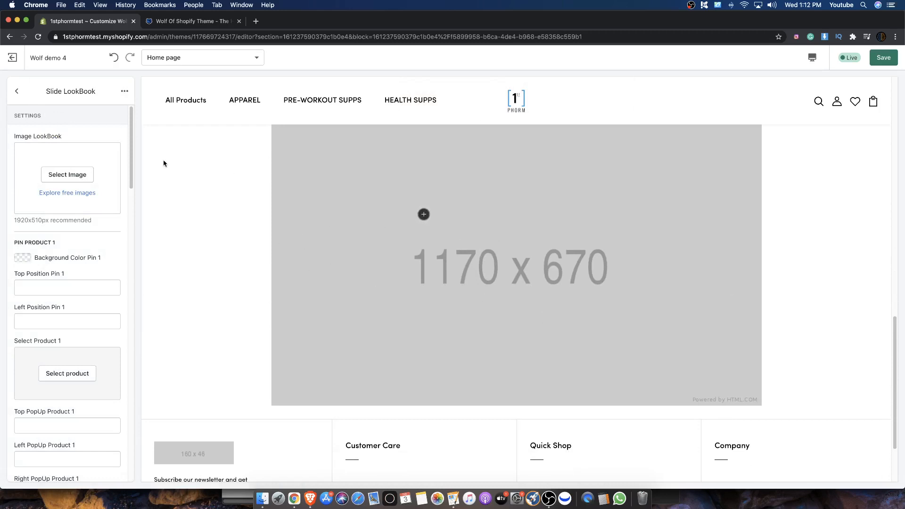
mouse_move(378, 205)
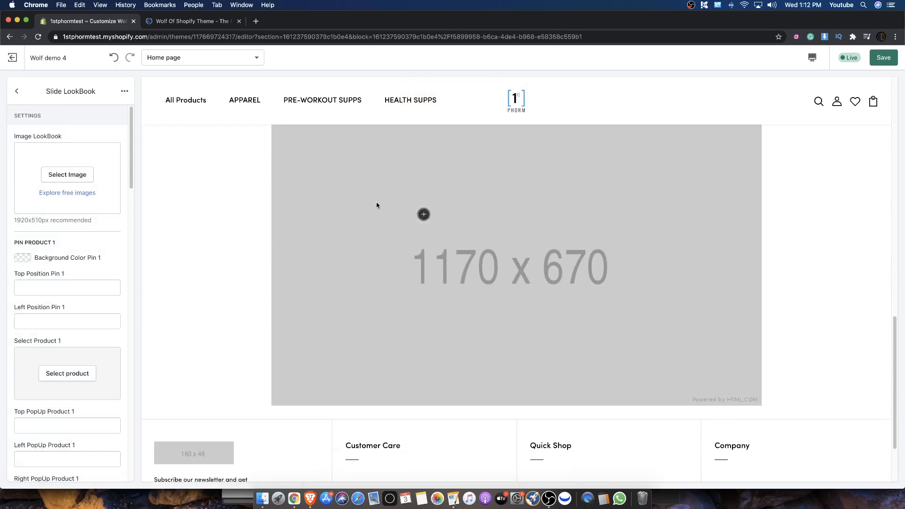
left_click(124, 91)
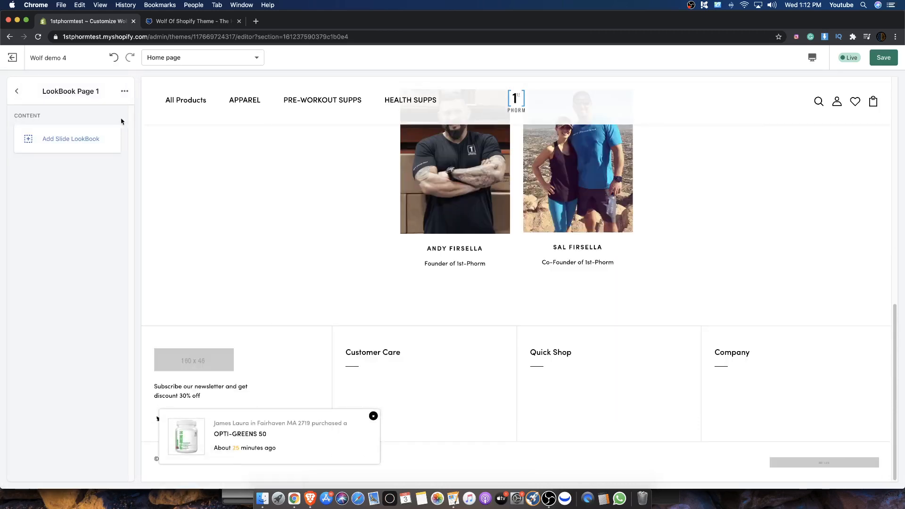
- Replace LookBook Page 1 with a LookBook Page 2 'Spring Lookbook Collection' section
left_click(17, 91)
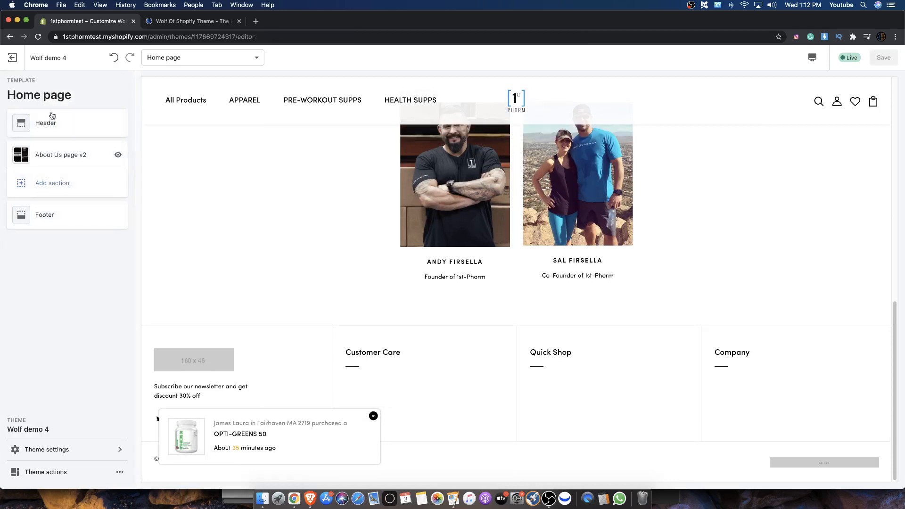
left_click(52, 183)
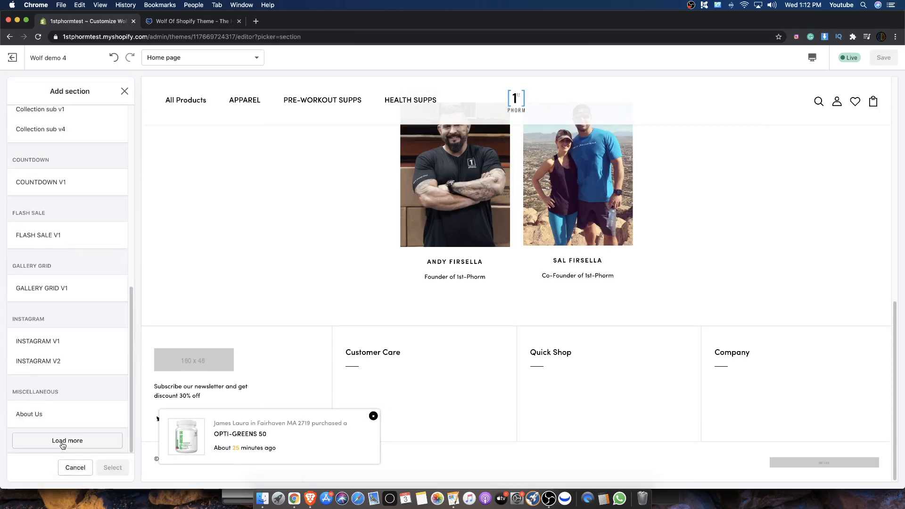
left_click(67, 440)
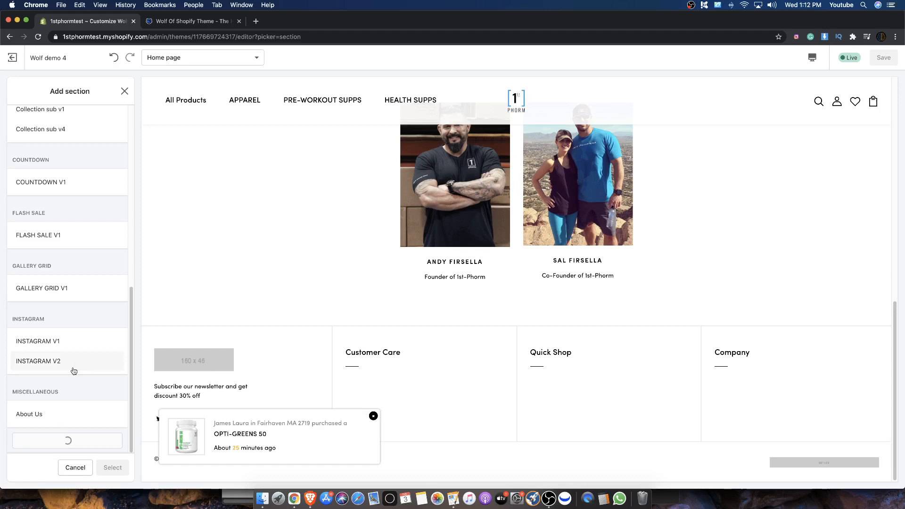
scroll("down", 3)
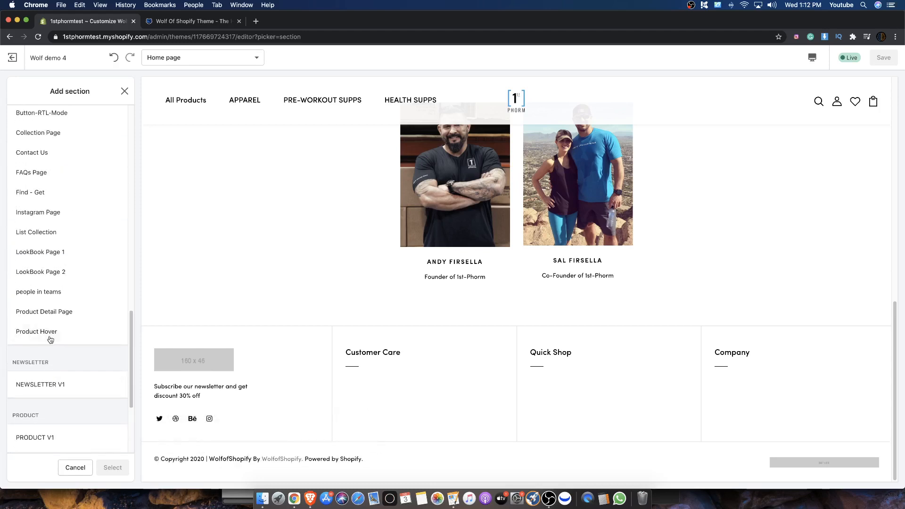
left_click(40, 272)
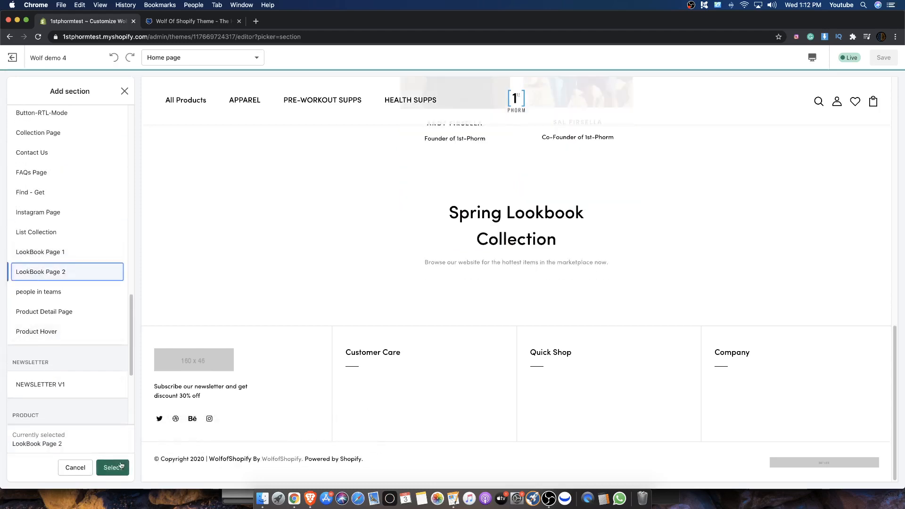
left_click(112, 468)
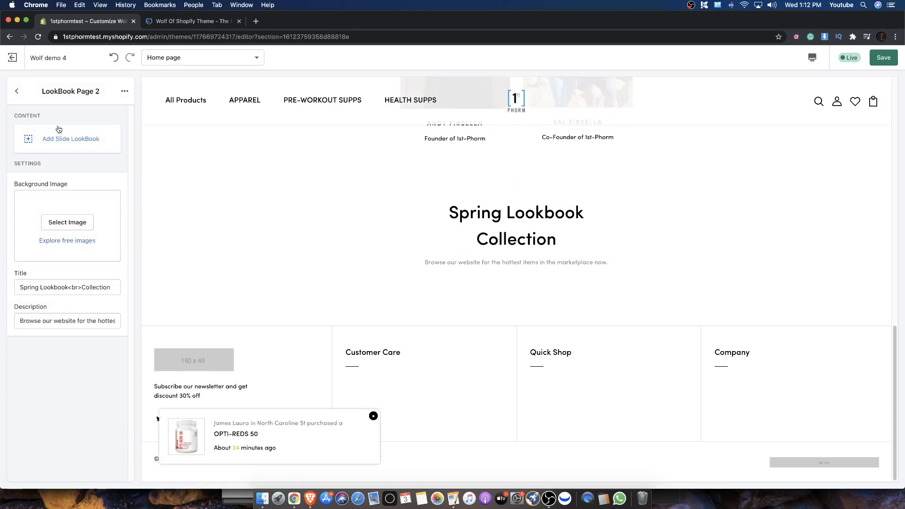
- Add a slide to Spring Lookbook and choose the row-of-dumbbells library photo as its image
left_click(70, 138)
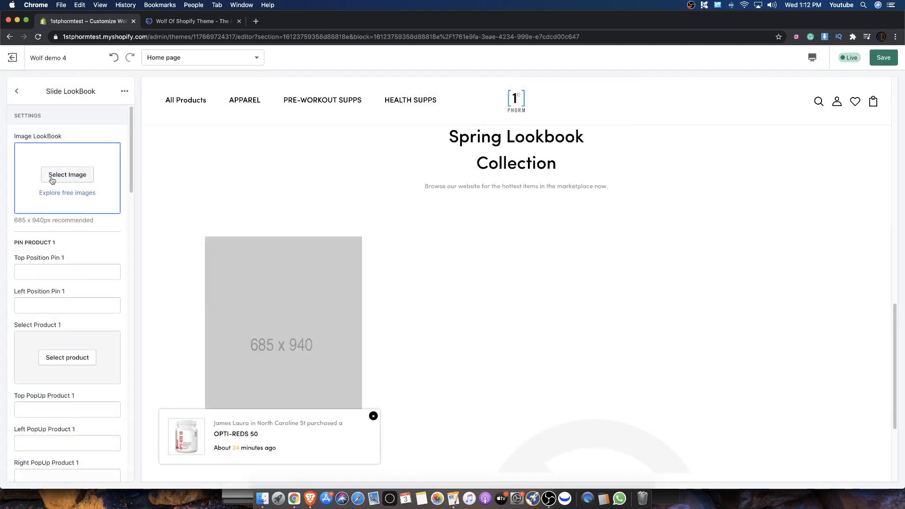
scroll("down", 3)
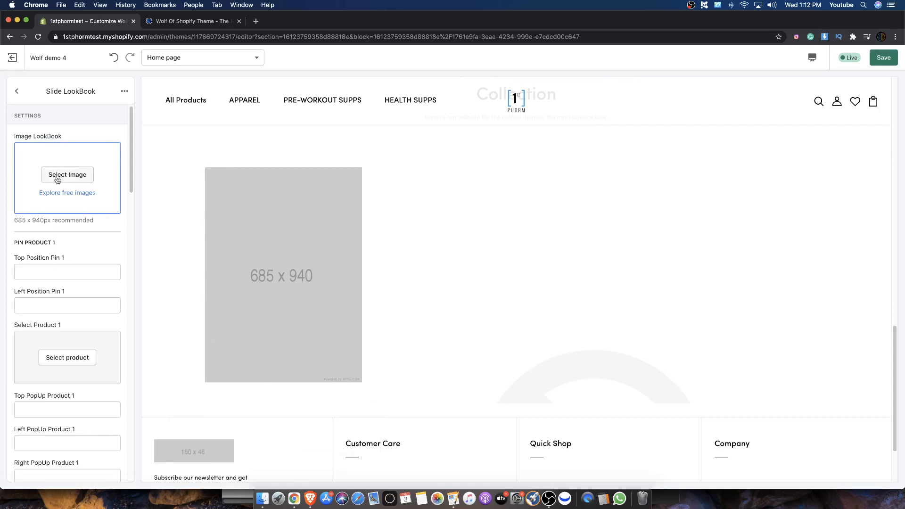
left_click(67, 174)
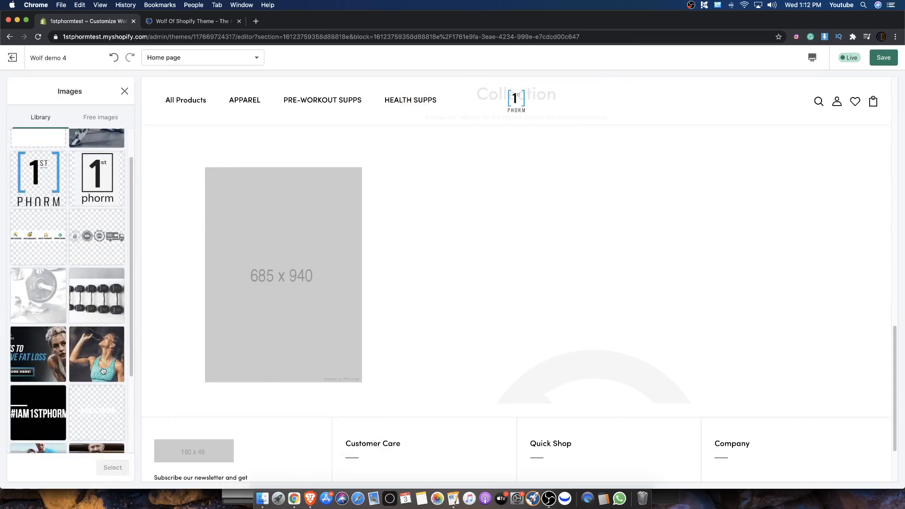
scroll("up", 3)
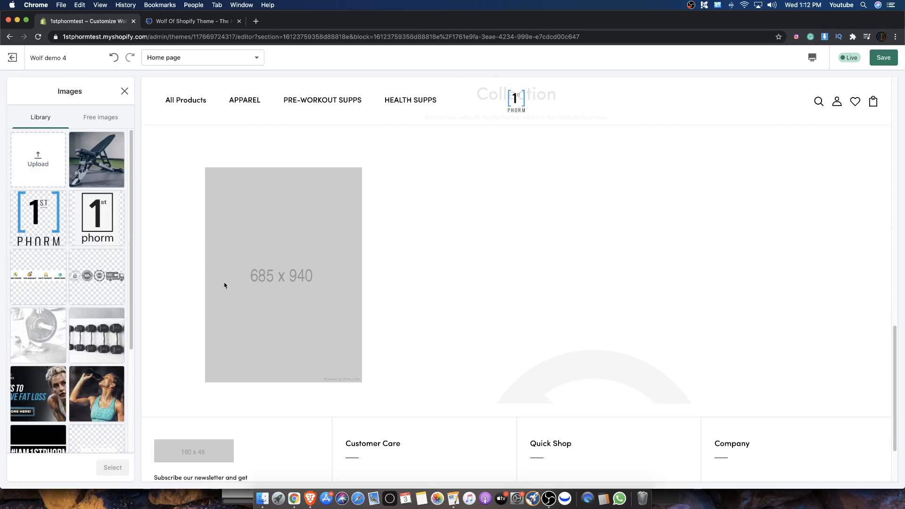
mouse_move(121, 345)
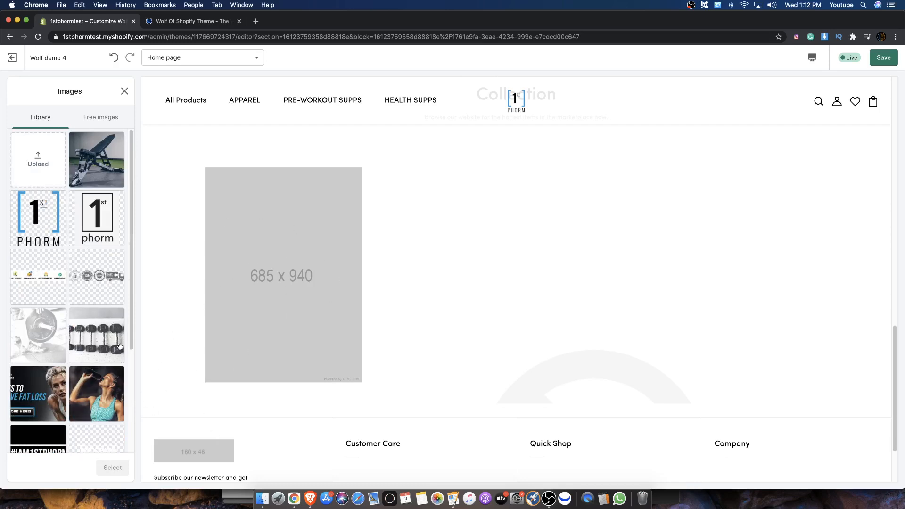
left_click(96, 336)
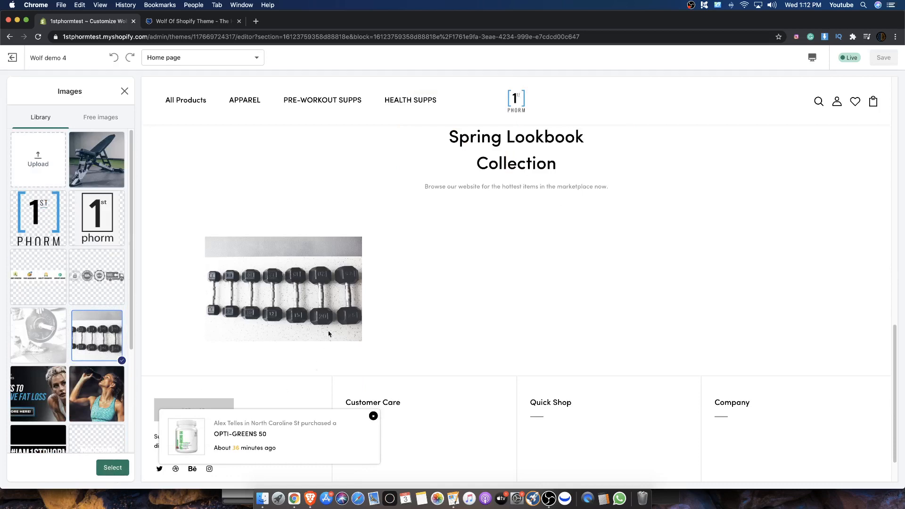
mouse_move(237, 265)
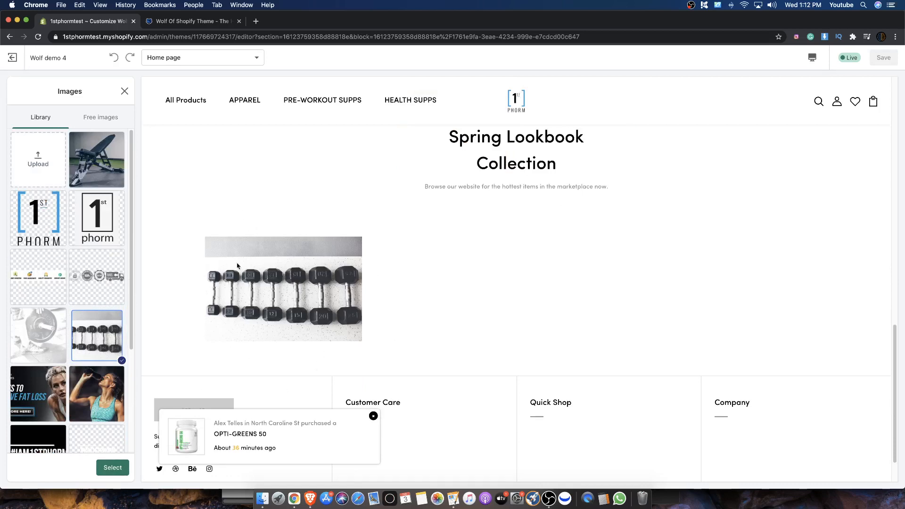
mouse_move(157, 258)
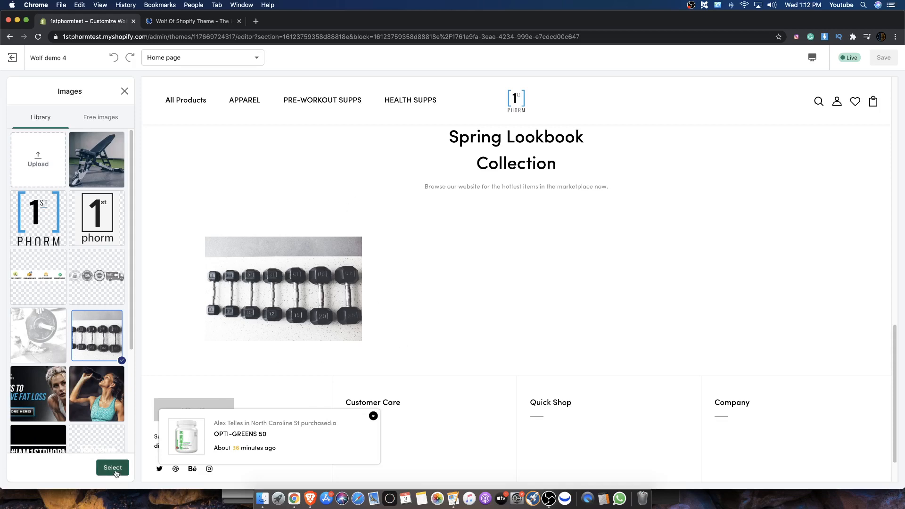
- Confirm the dumbbell image, pin Micro Factor as Product 1, and save the theme
left_click(112, 468)
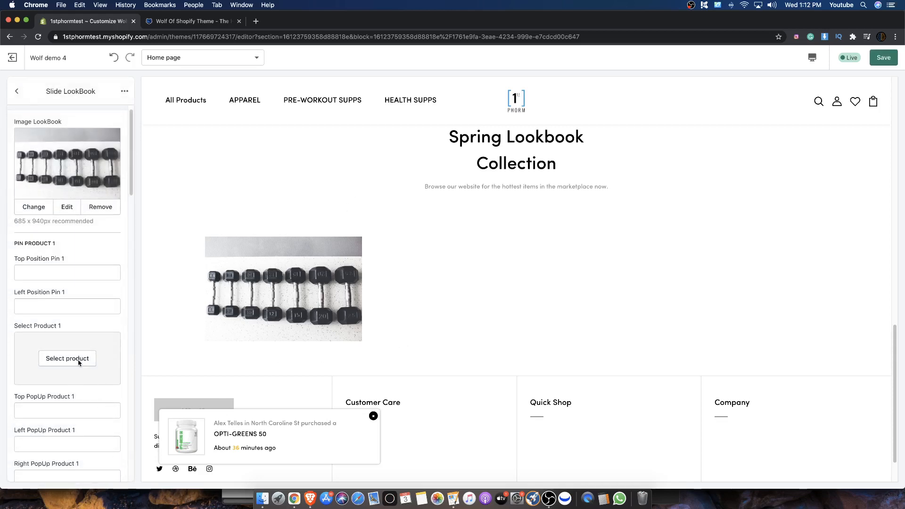
left_click(67, 358)
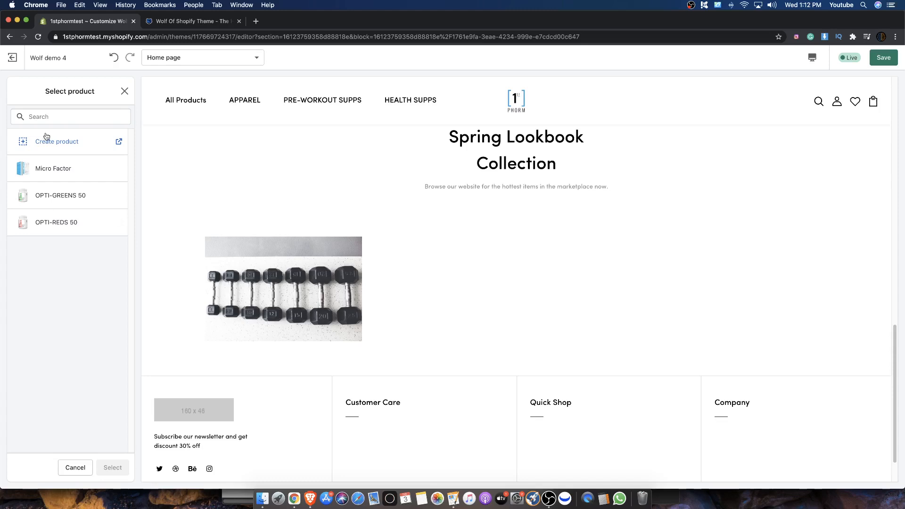
left_click(60, 195)
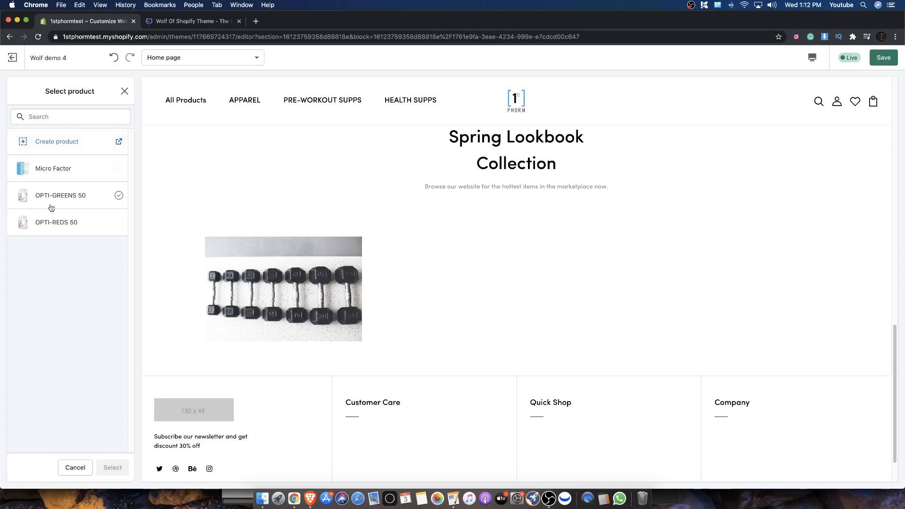
left_click(53, 176)
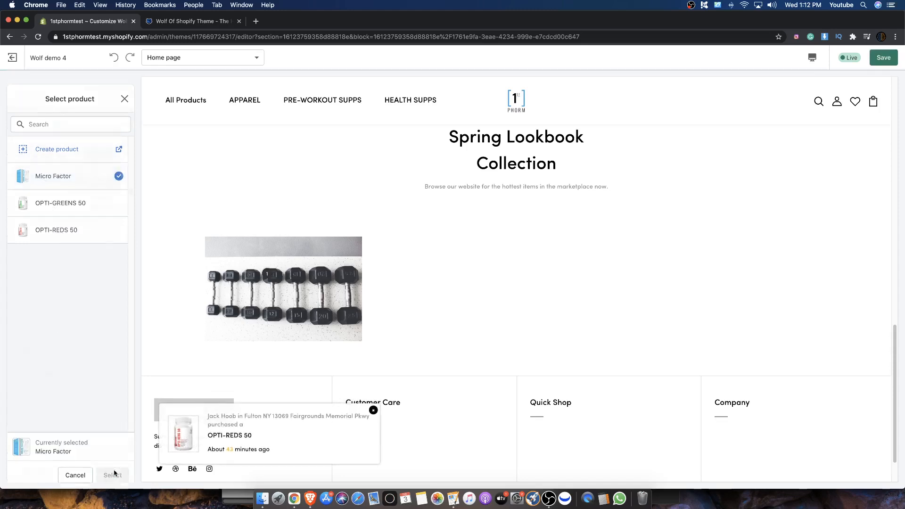
left_click(112, 475)
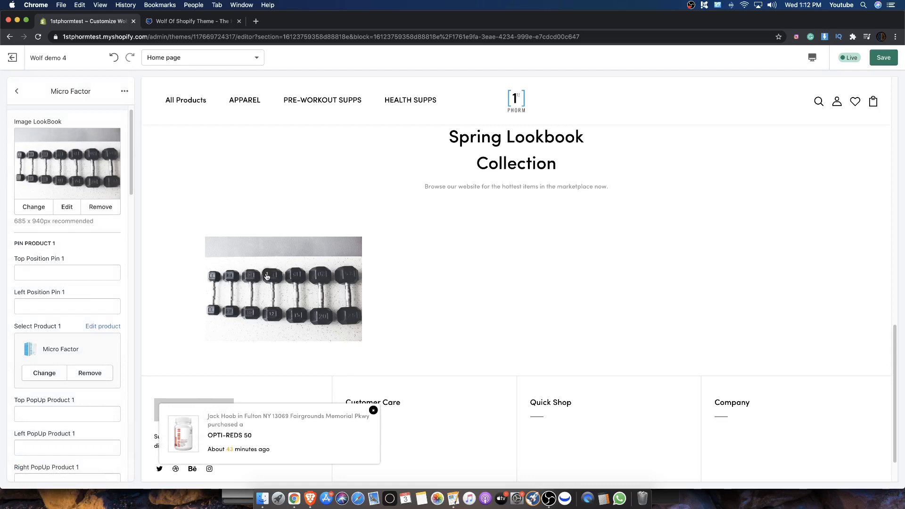
left_click(882, 57)
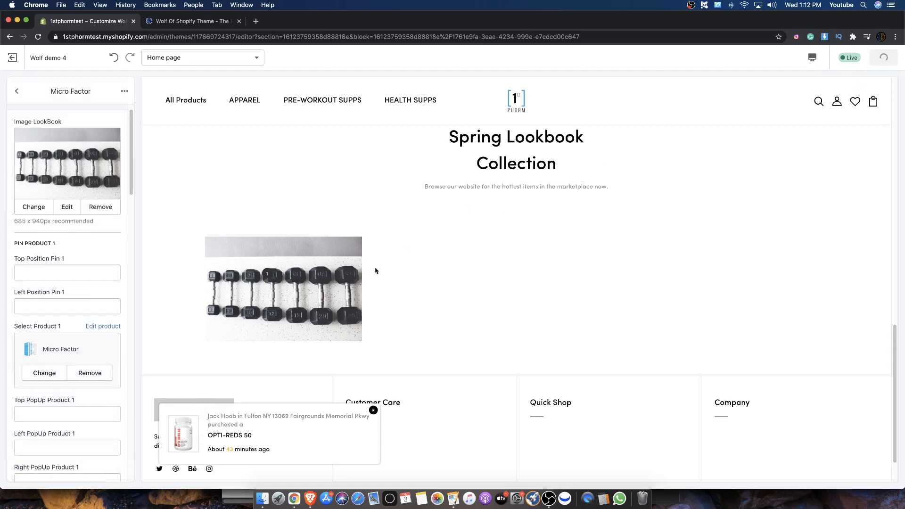
left_click(374, 409)
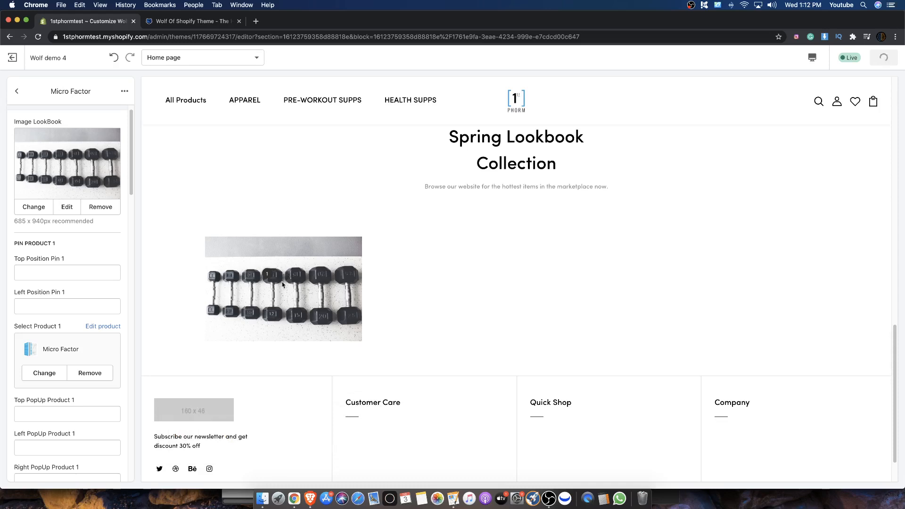
- Open the Micro Factor pin popup in the preview and test its purchase button
left_click(883, 57)
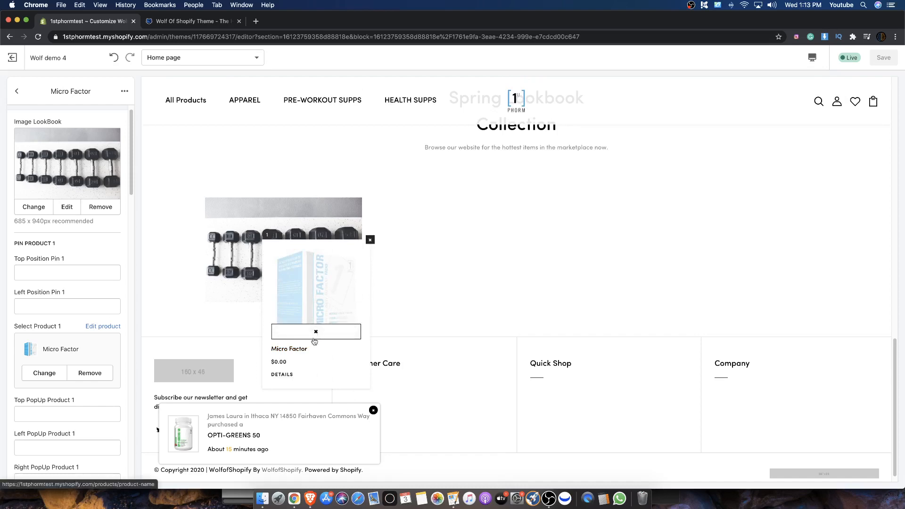
left_click(17, 91)
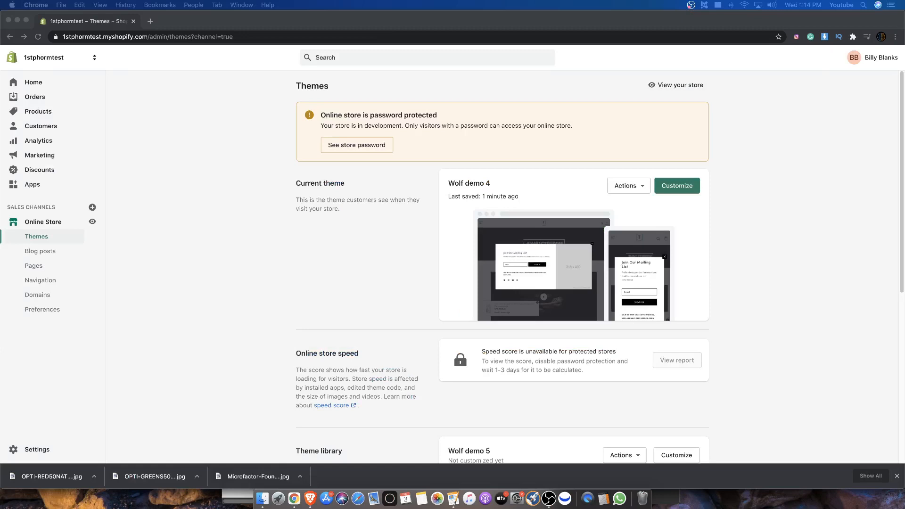
mouse_move(725, 193)
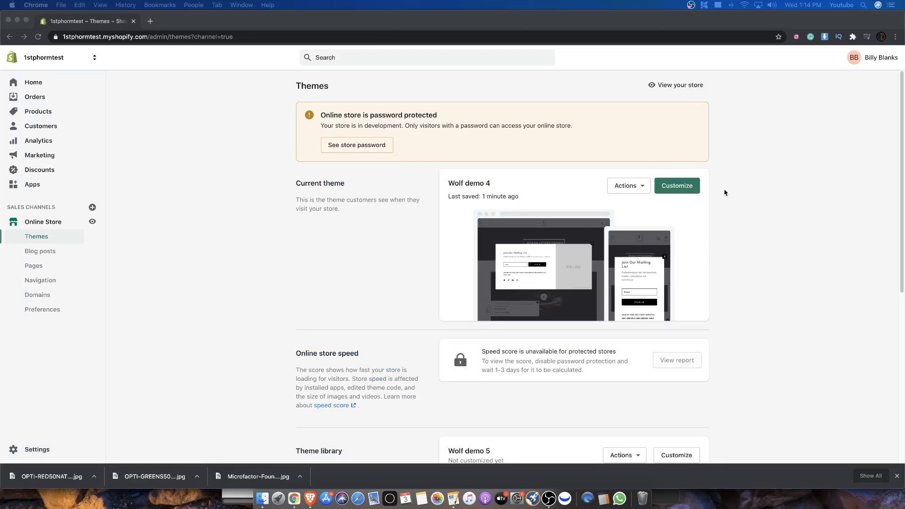
- Reopen Wolf demo 4 via Customize under Current theme on the Themes page
left_click(676, 186)
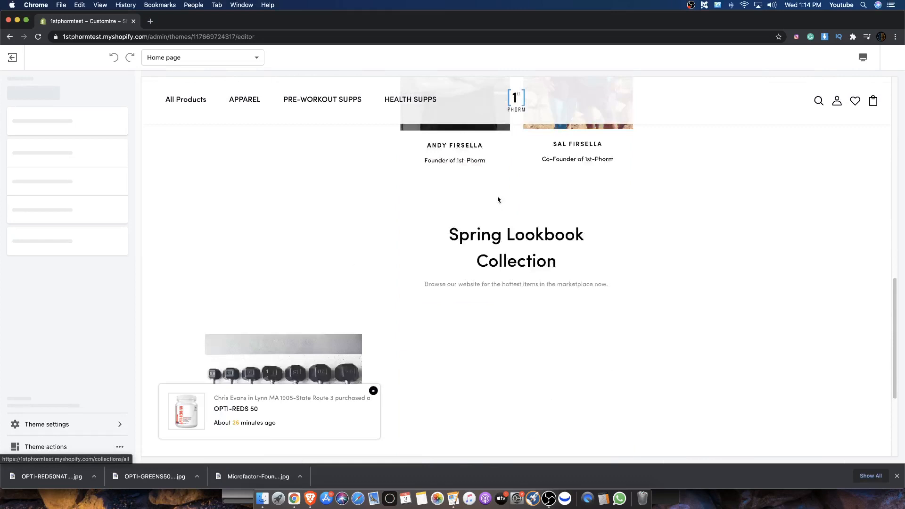
- Swap the Micro Factor slide's dumbbell picture for the uploaded OPTI-REDS 50 product photo
scroll("down", 3)
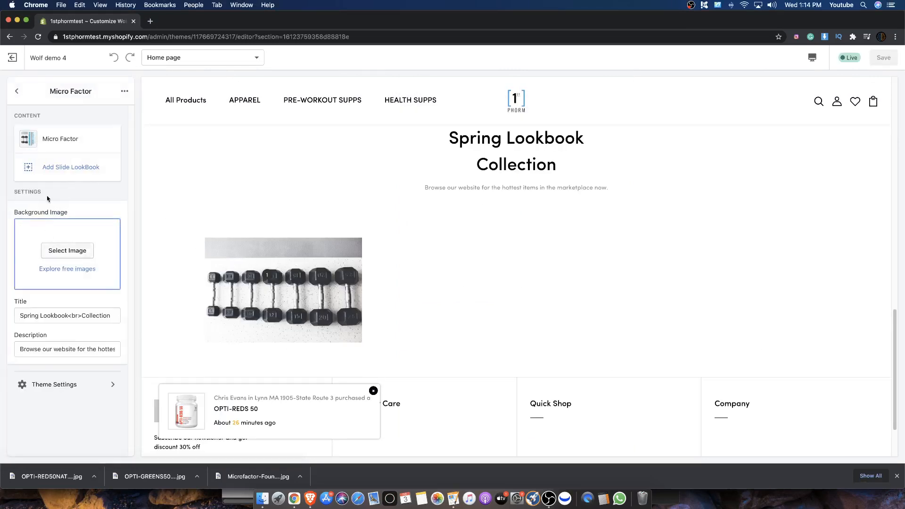
left_click(60, 139)
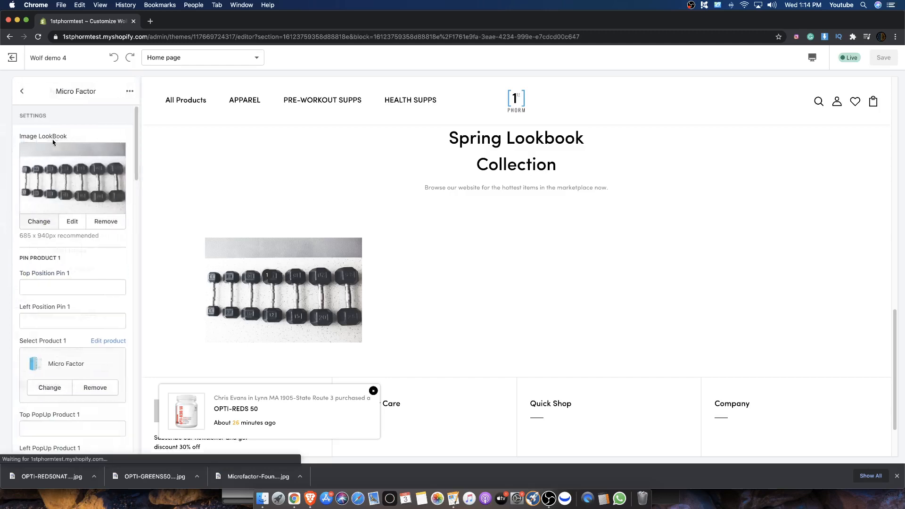
left_click(105, 221)
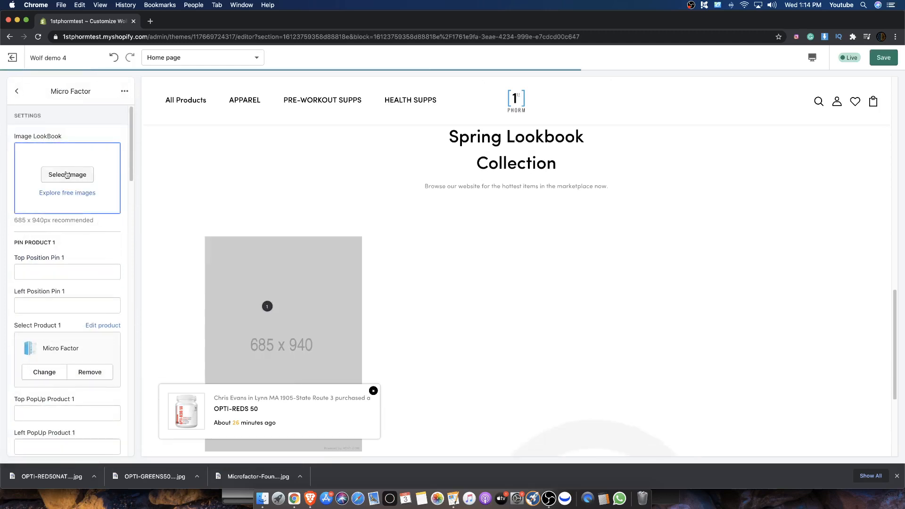
left_click(67, 175)
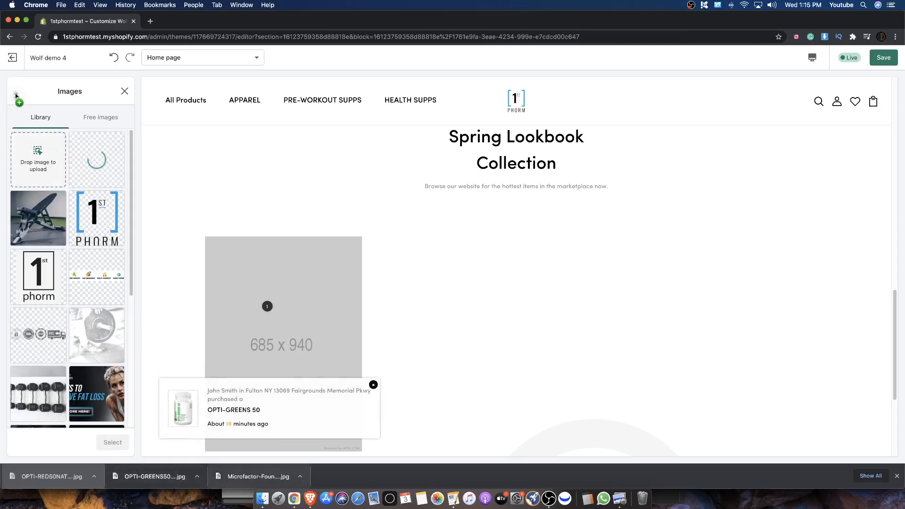
left_click(38, 218)
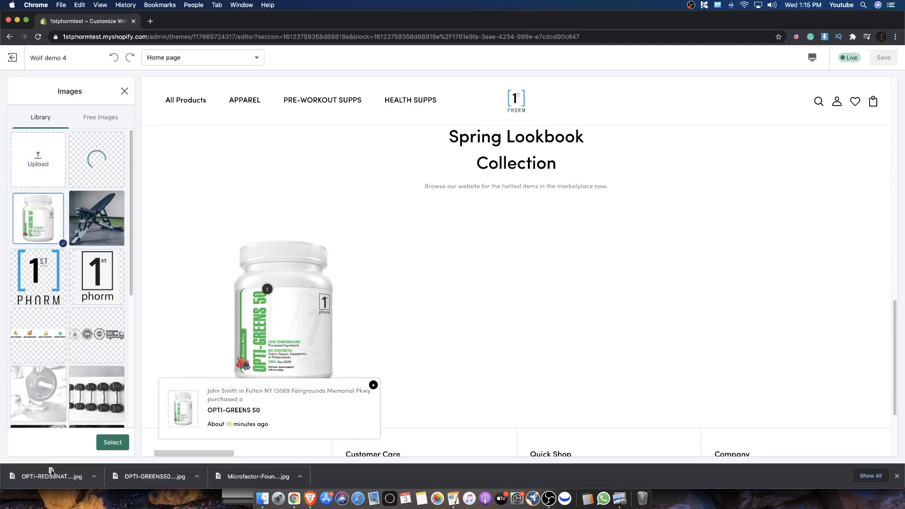
left_click(37, 218)
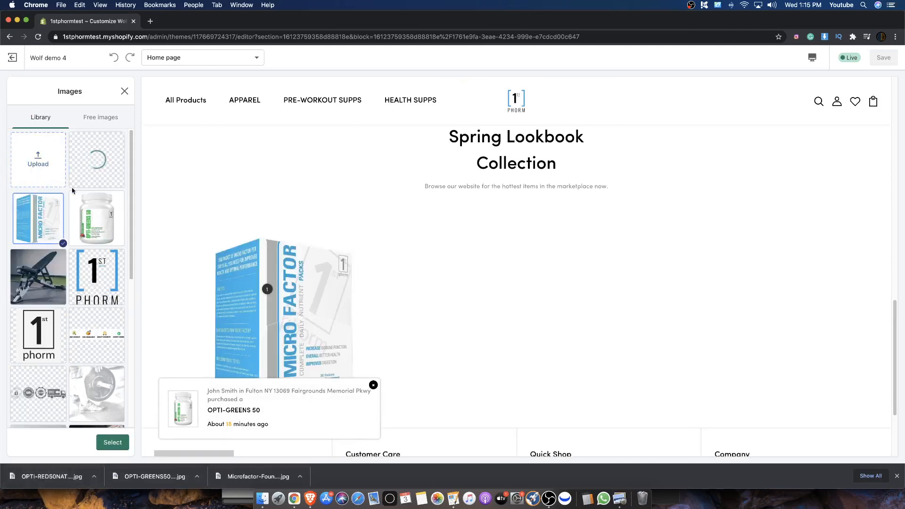
left_click(97, 160)
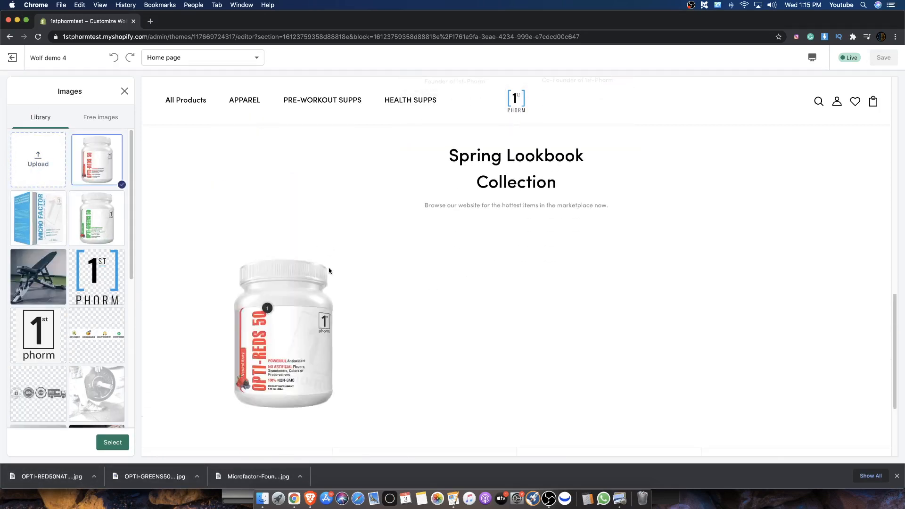
scroll("down", 3)
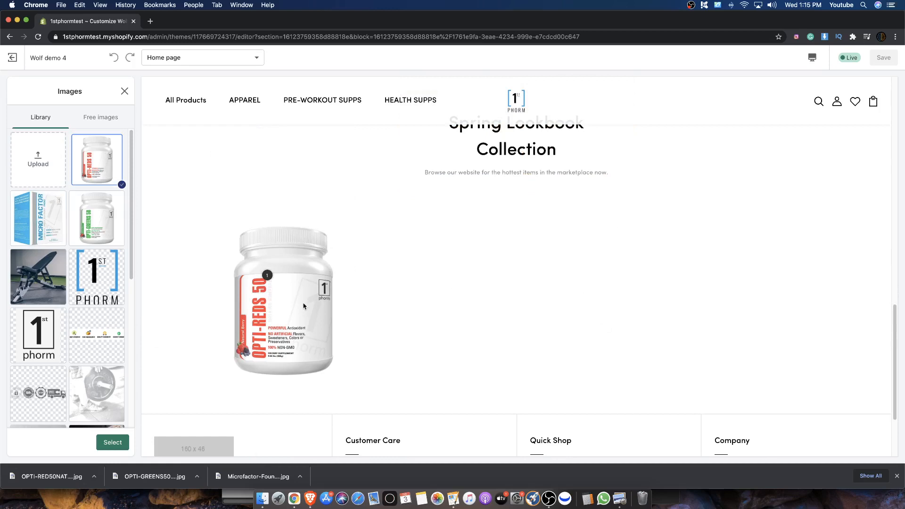
mouse_move(273, 250)
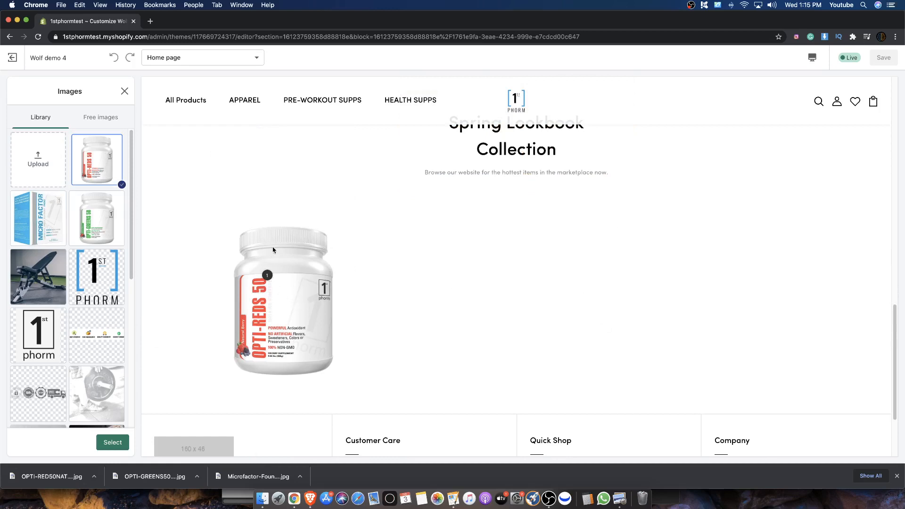
left_click(113, 442)
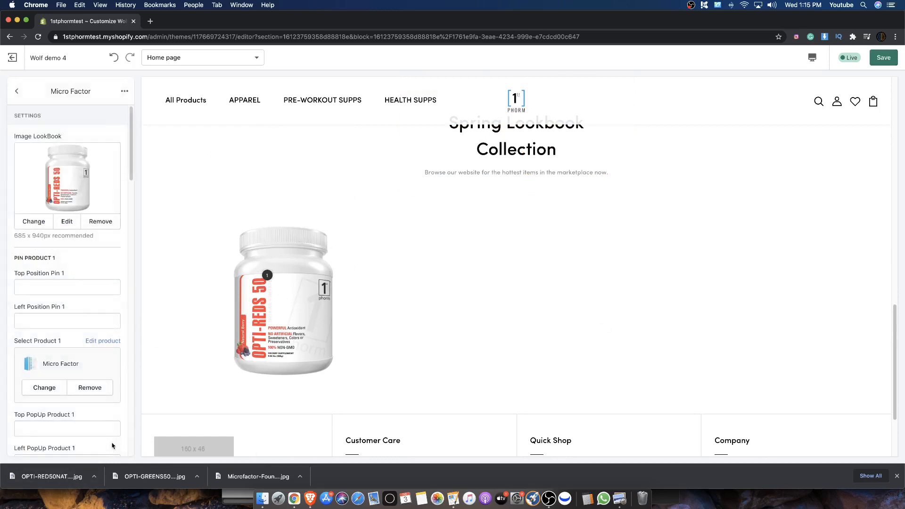
- Add second and third LookBook slides showing Micro Factor and OPTI-GREENS 50 images
left_click(17, 91)
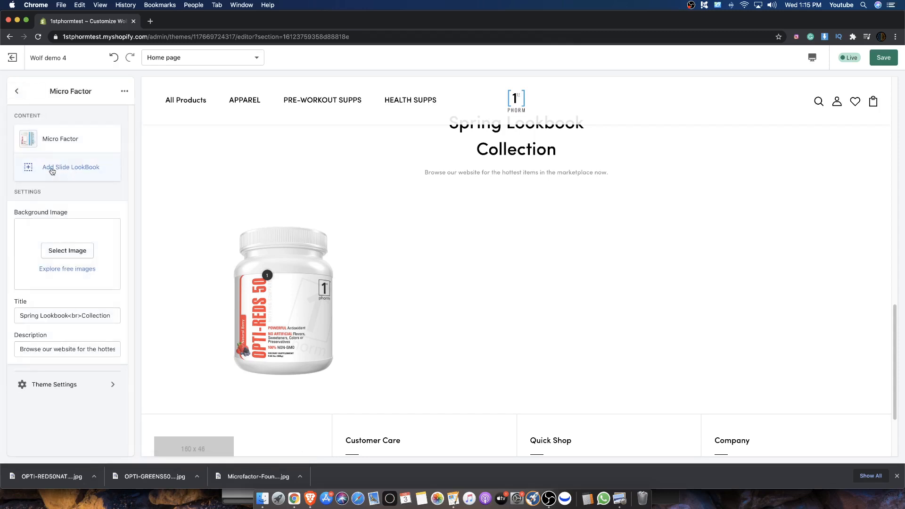
left_click(67, 249)
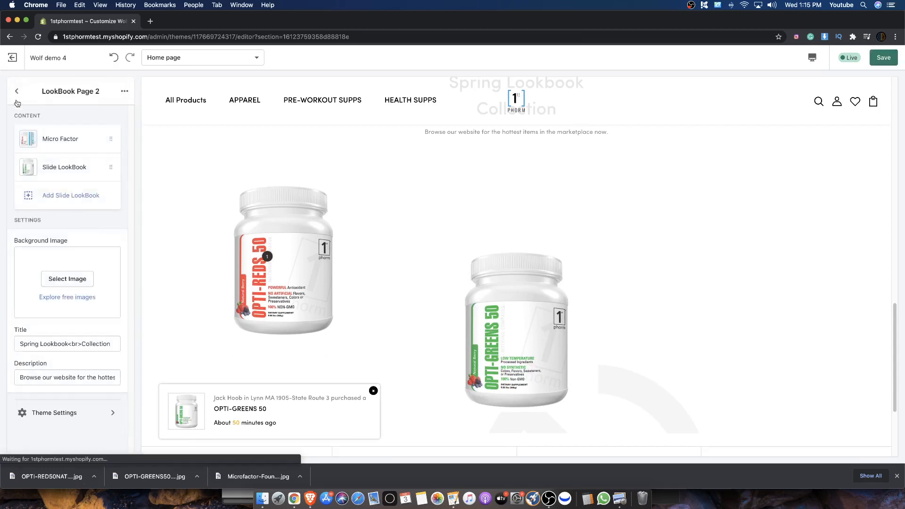
left_click(67, 278)
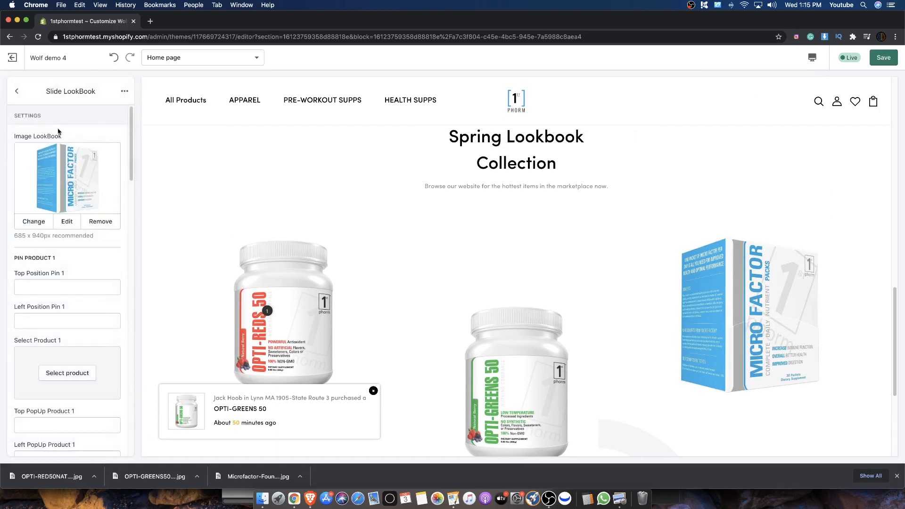
left_click(17, 91)
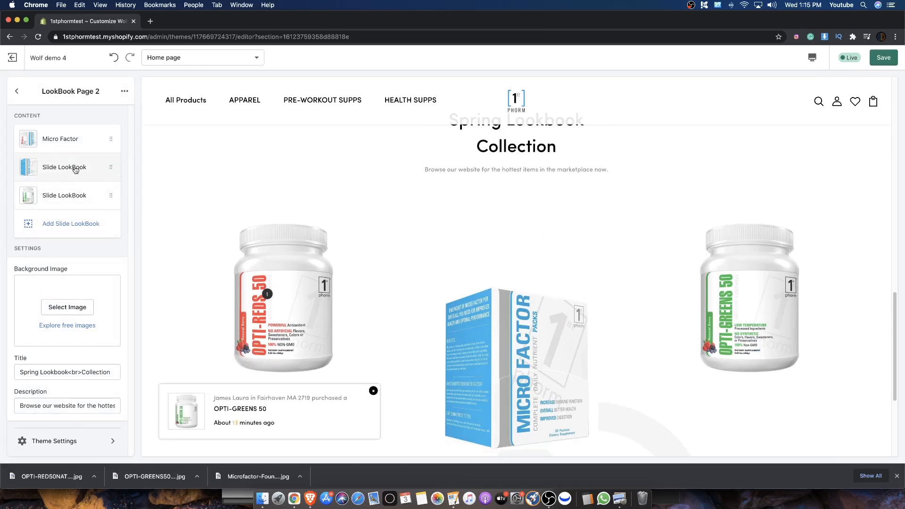
- Set Pin Product 2 on the Micro Factor slide to the Micro Factor product
left_click(64, 167)
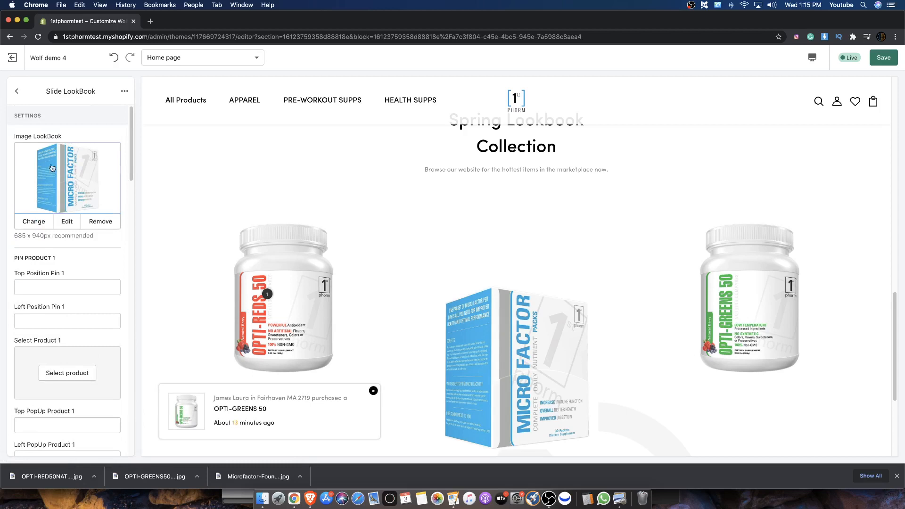
scroll("down", 3)
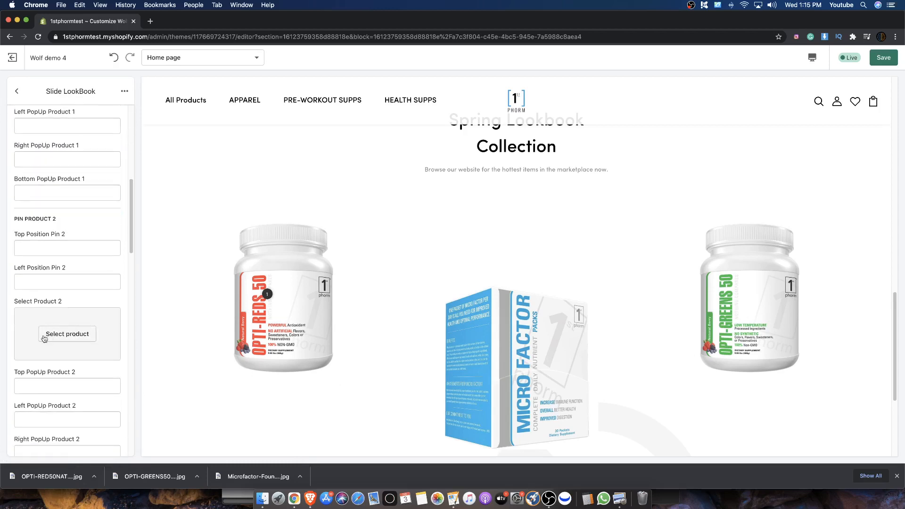
scroll("up", 3)
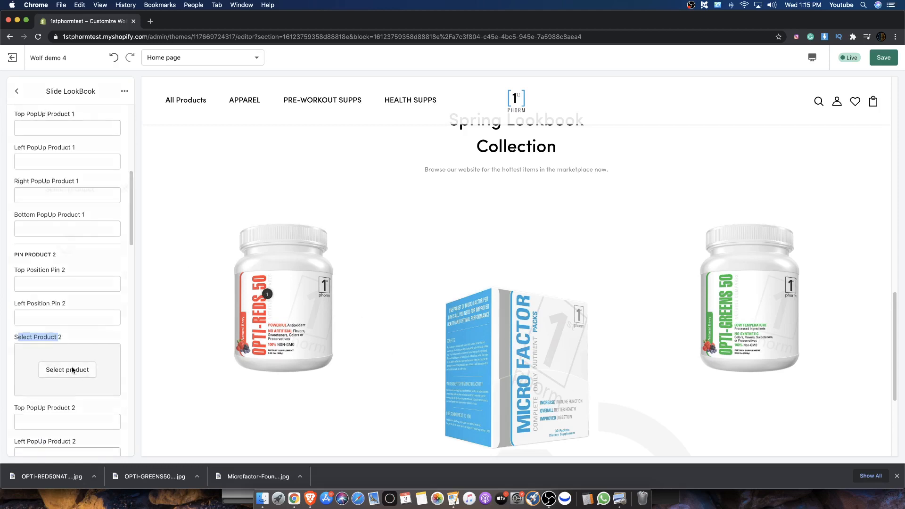
left_click(67, 369)
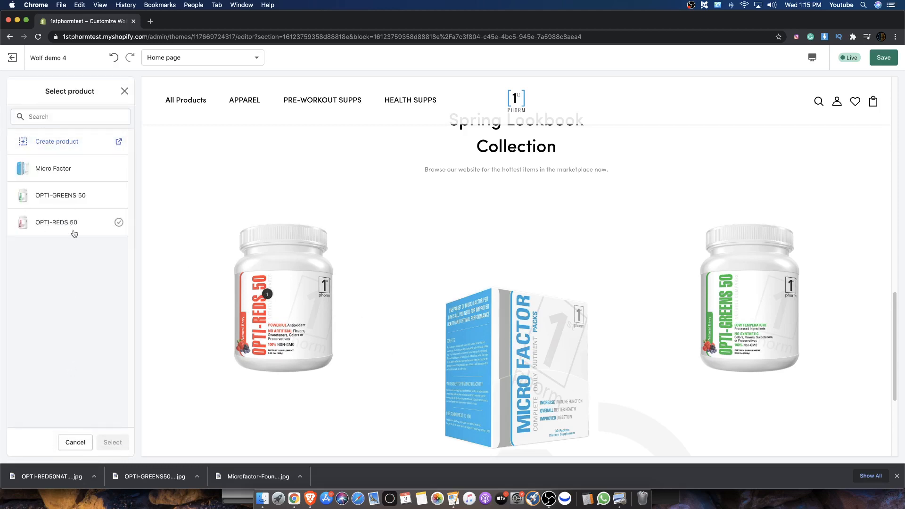
left_click(54, 168)
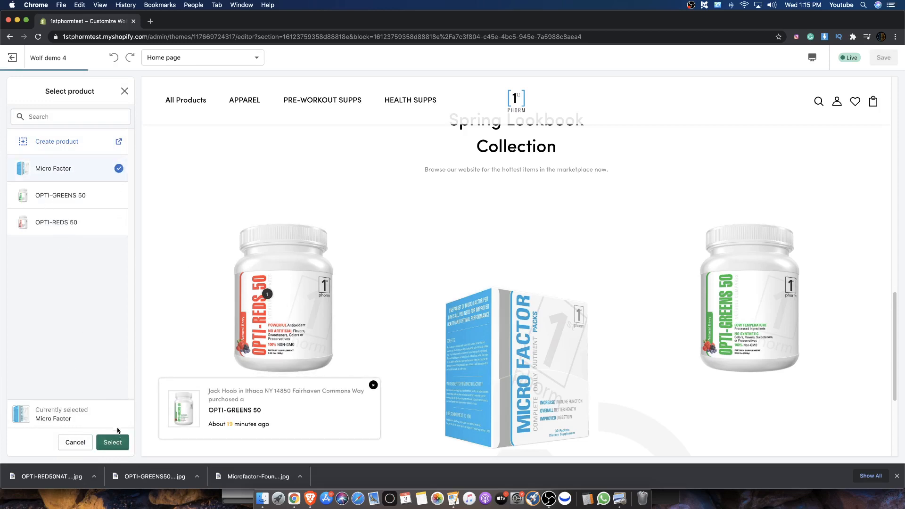
left_click(113, 442)
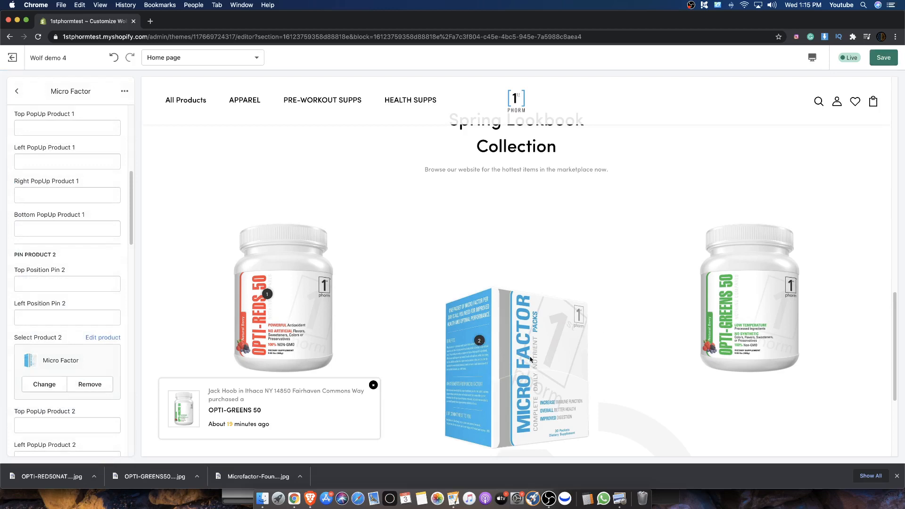
left_click(17, 91)
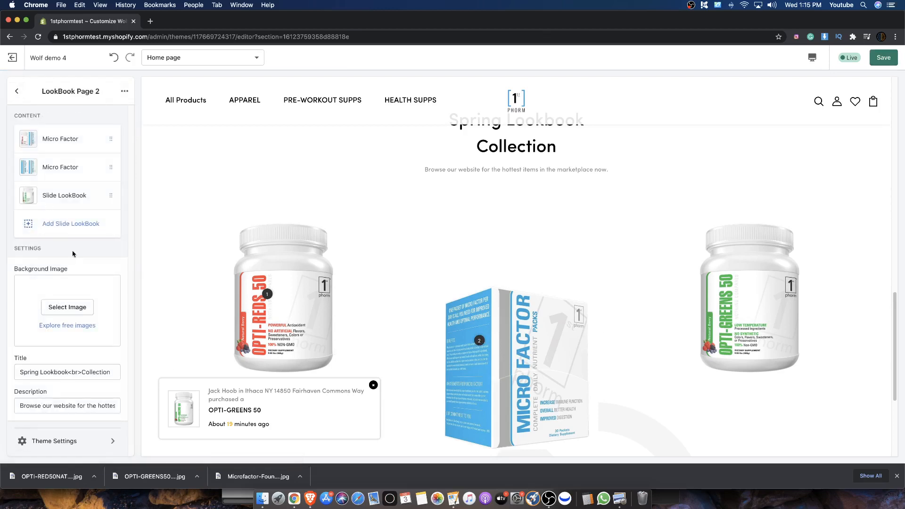
- Set Pin Product 3 on the OPTI-GREENS slide to OPTI-GREENS 50
left_click(17, 91)
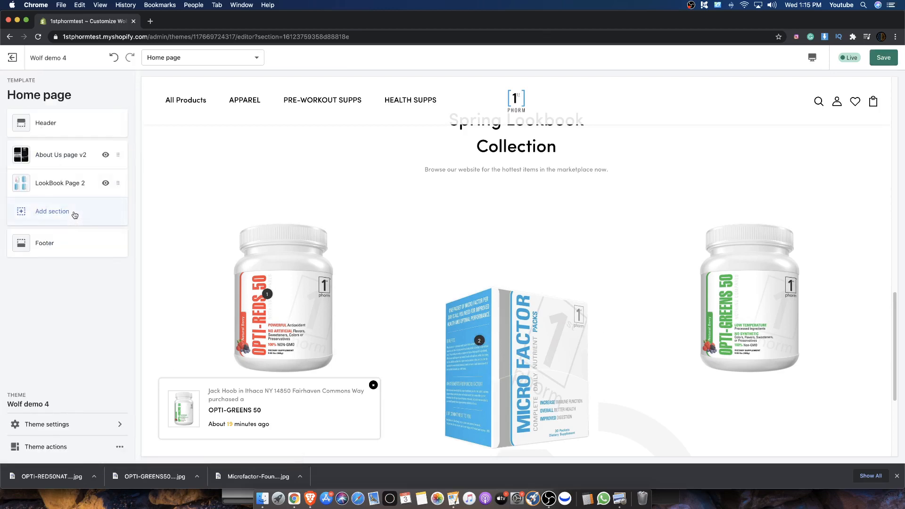
left_click(60, 183)
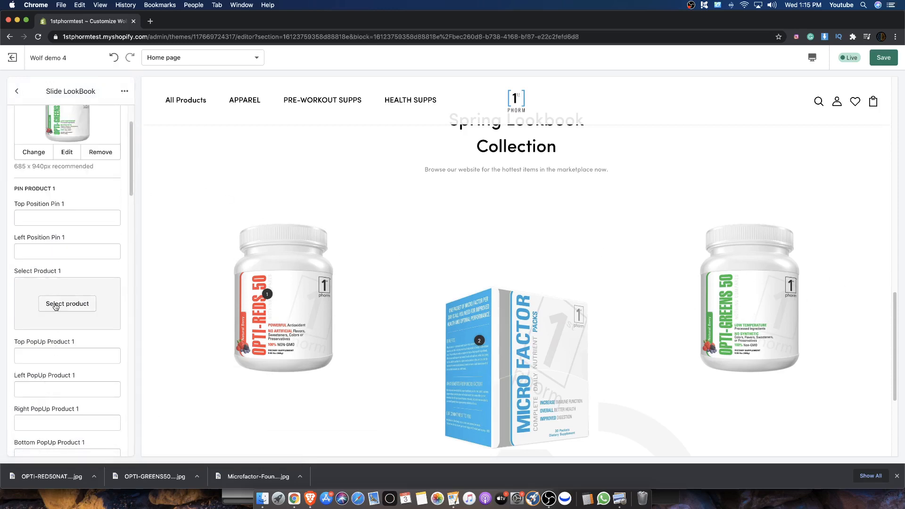
left_click(66, 304)
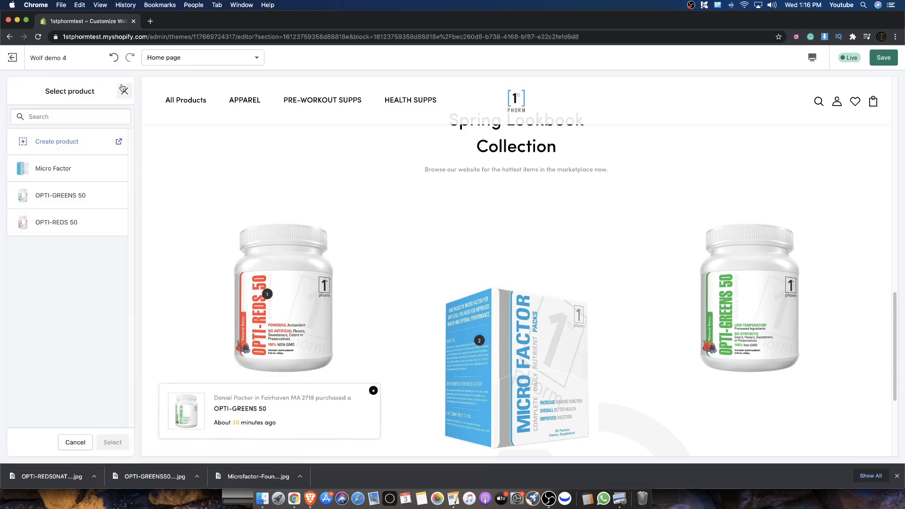
left_click(74, 442)
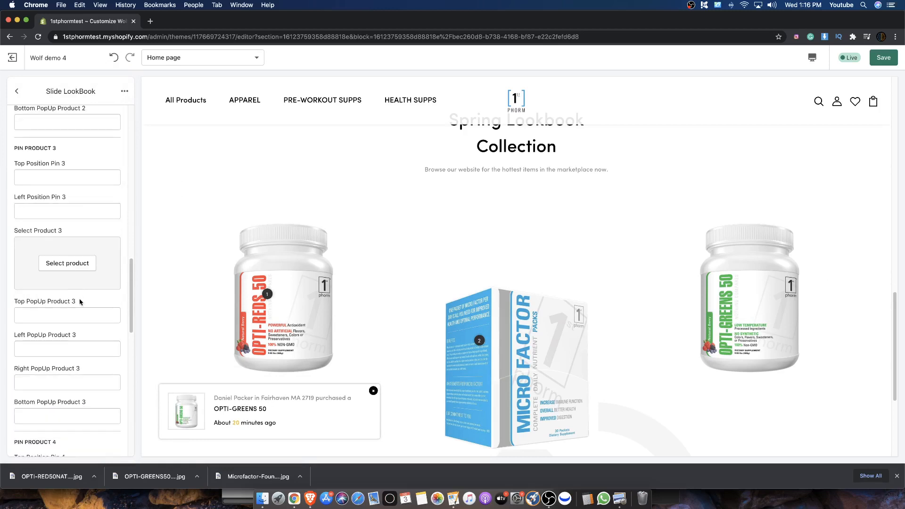
left_click(67, 263)
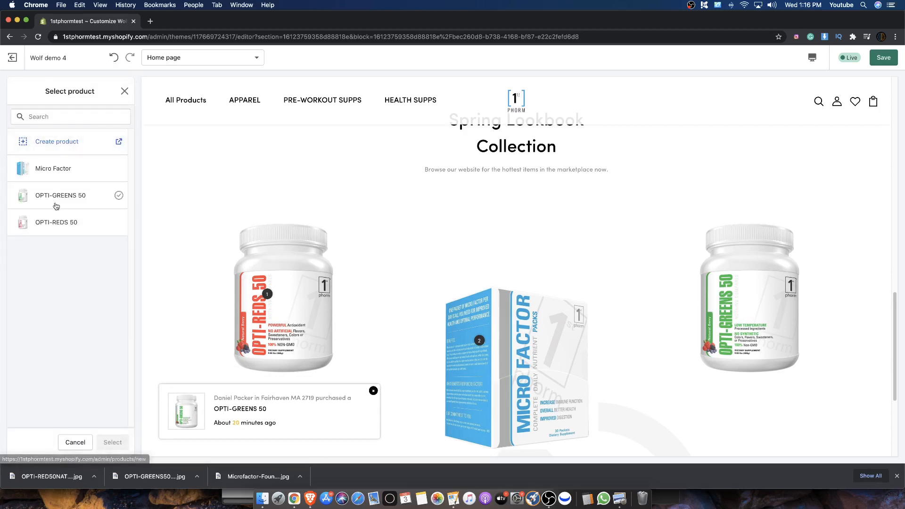
left_click(60, 195)
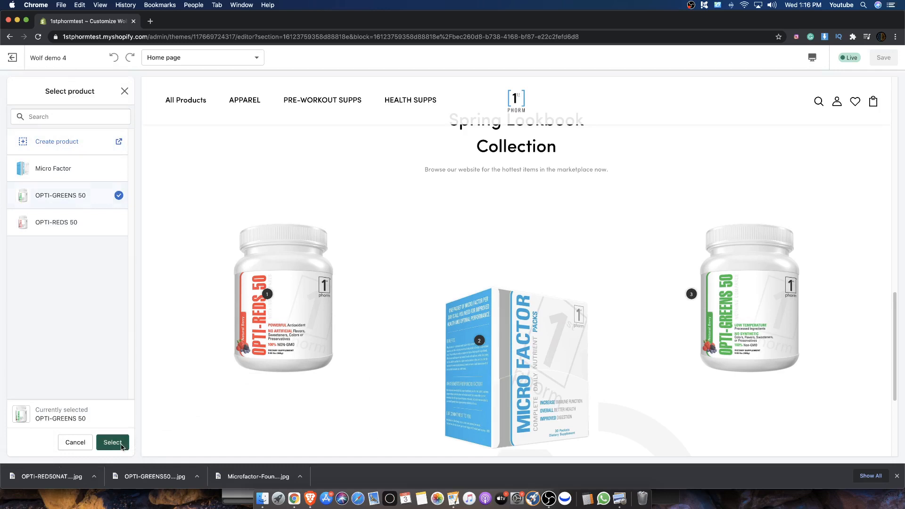
left_click(113, 442)
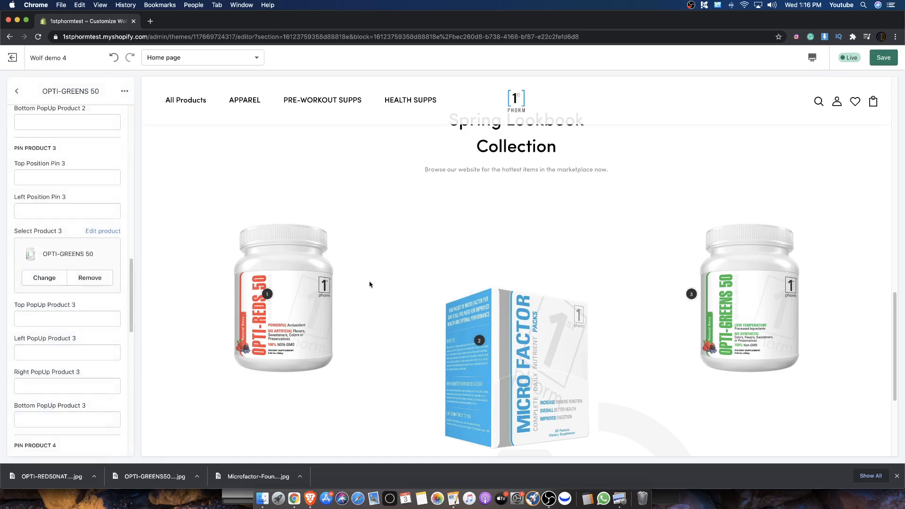
mouse_move(347, 296)
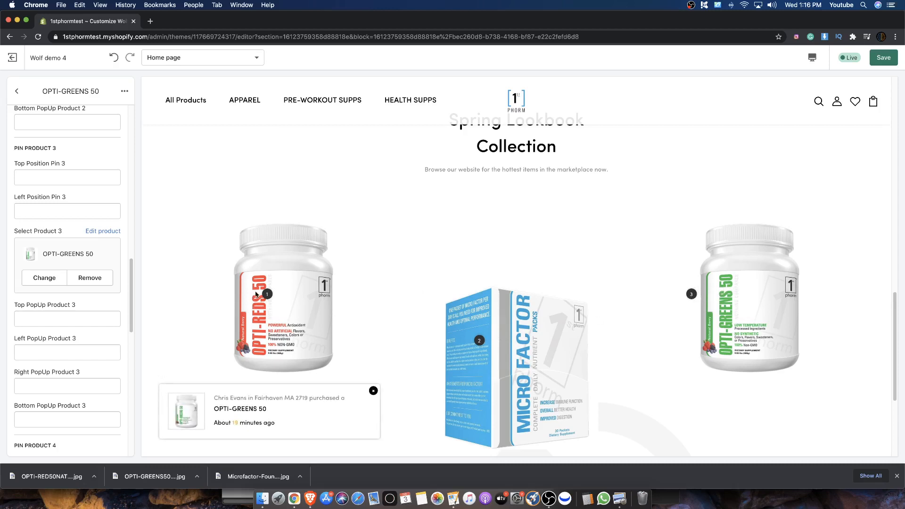
mouse_move(574, 241)
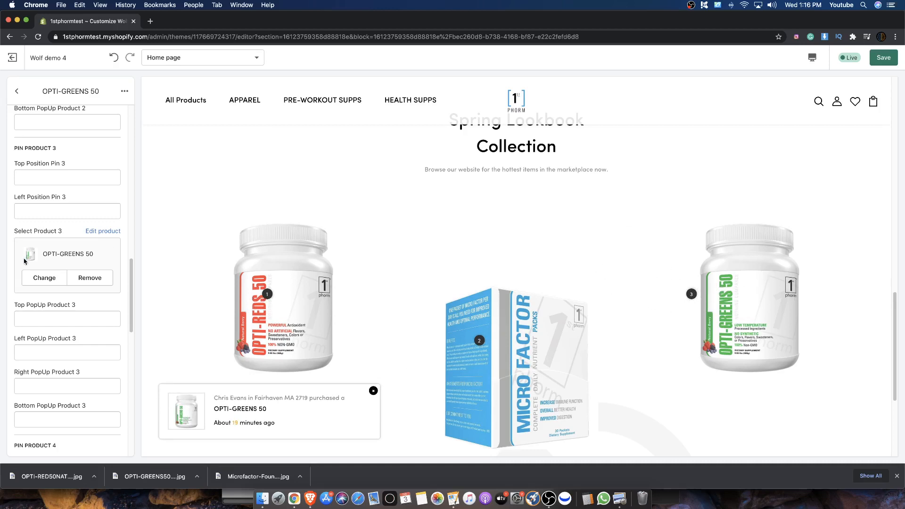
- Scroll the home page preview to check pins 1, 2 and 3 on all products
scroll("down", 3)
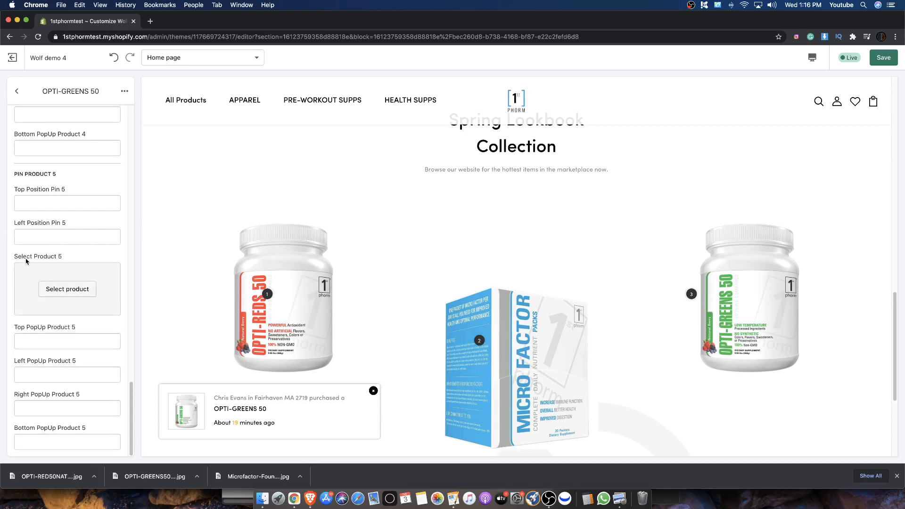
scroll("up", 3)
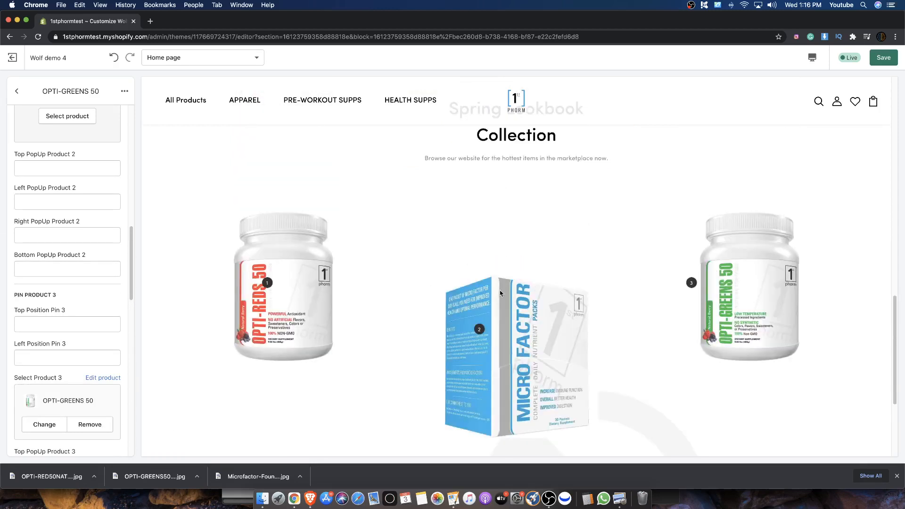
scroll("down", 3)
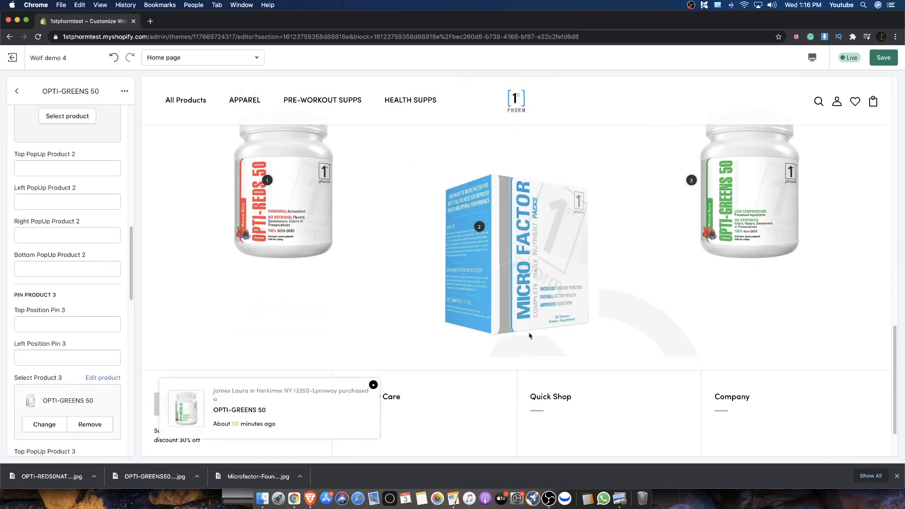
mouse_move(588, 306)
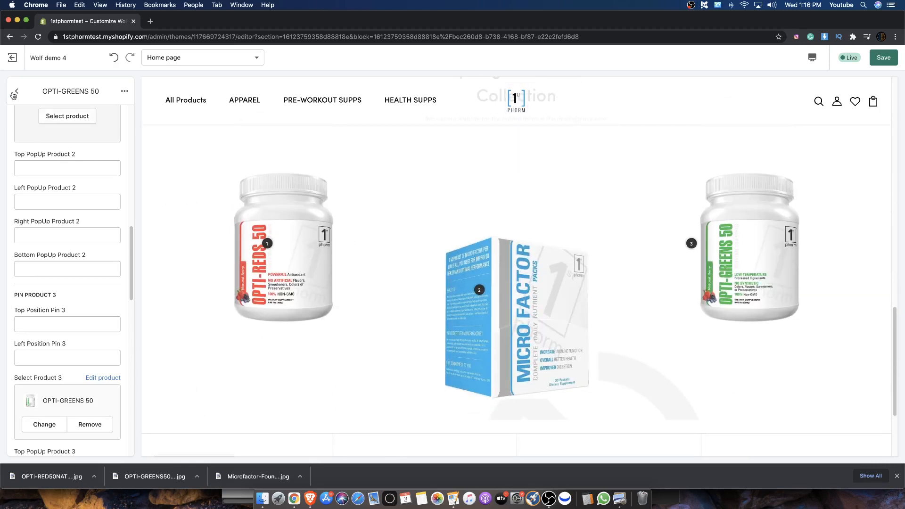
- Preview library images as the section background, ending on the 6 Ways to Fat Loss banner
left_click(16, 91)
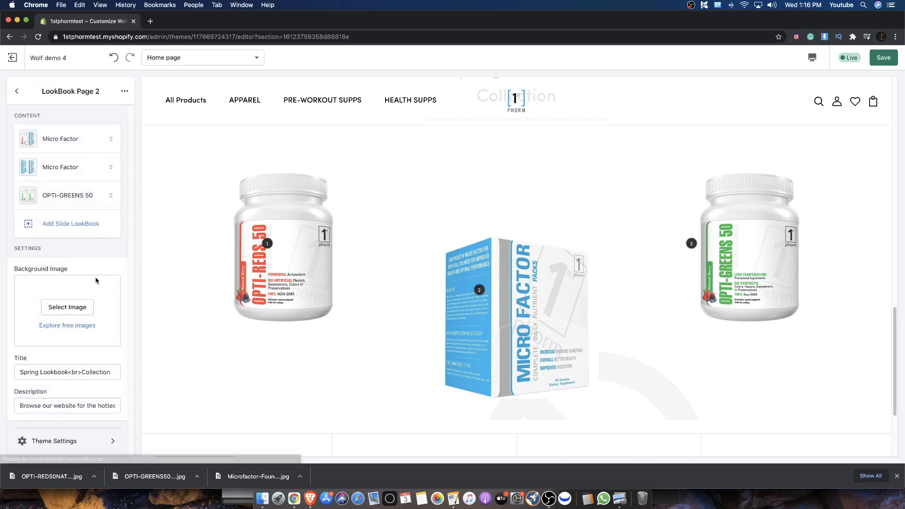
left_click(67, 307)
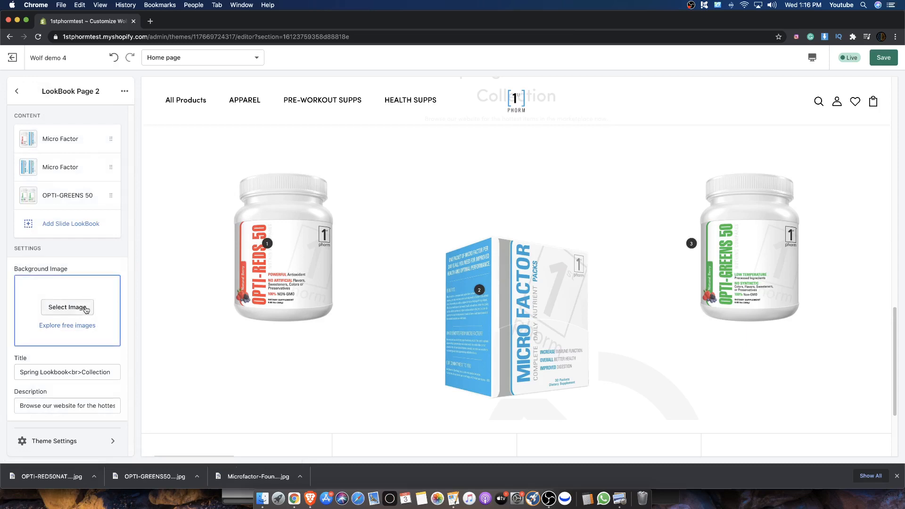
left_click(67, 306)
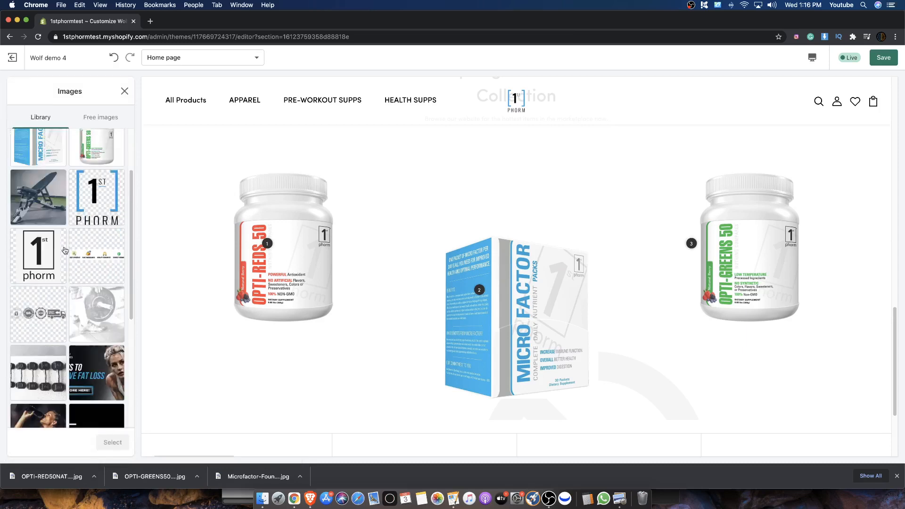
left_click(38, 304)
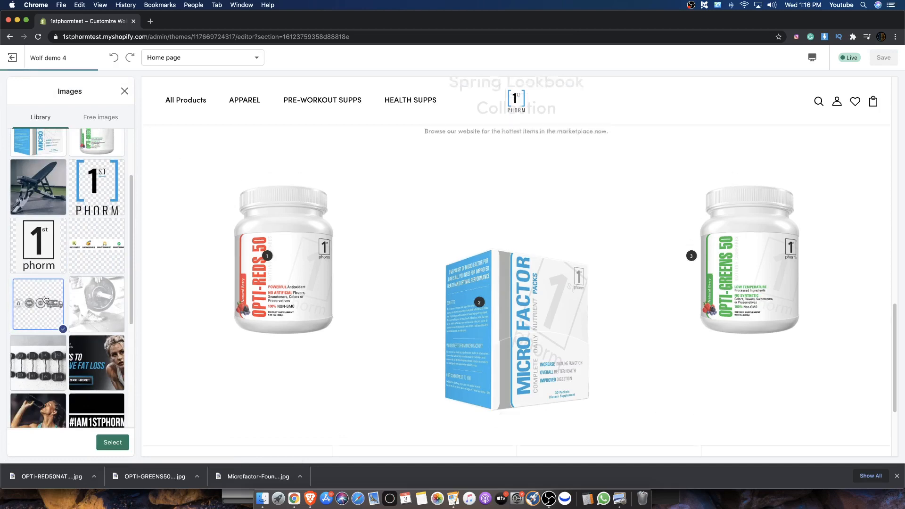
scroll("down", 3)
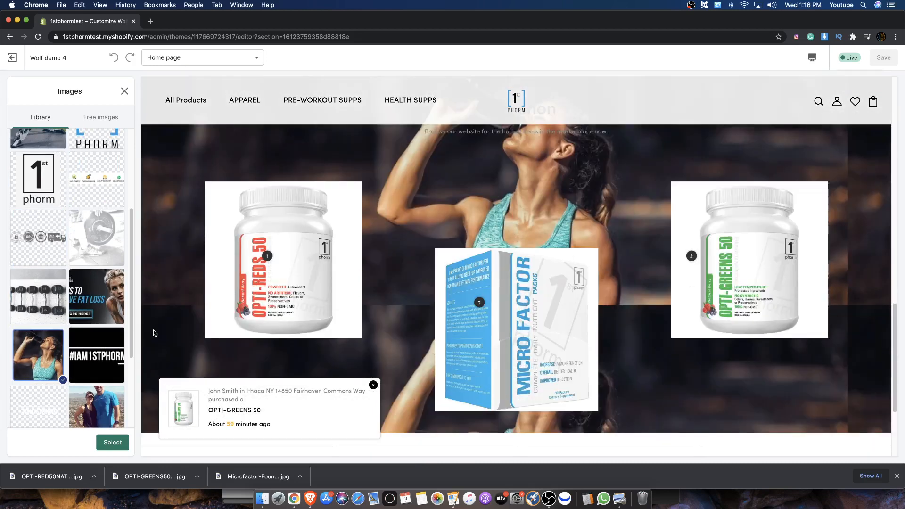
scroll("down", 3)
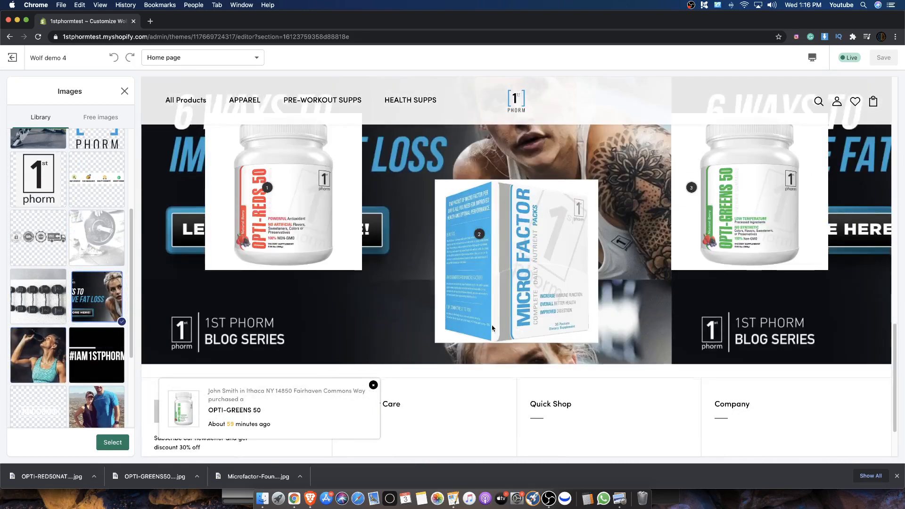
scroll("up", 3)
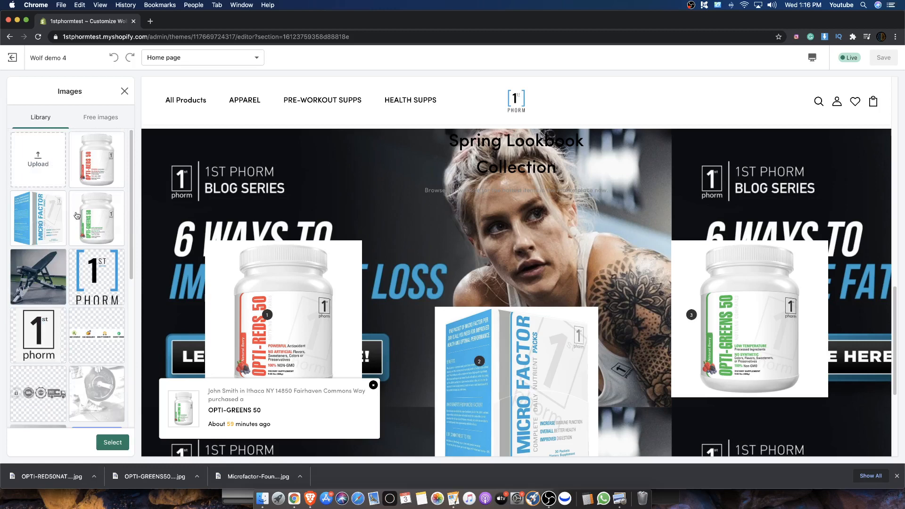
- Search free images for 'white', preview grey, apple and flower photos, then select one
left_click(99, 117)
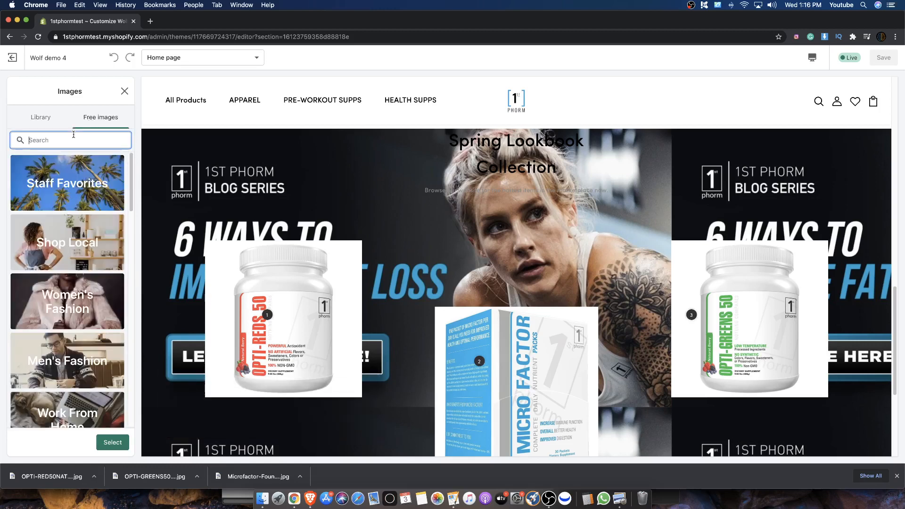
mouse_move(79, 162)
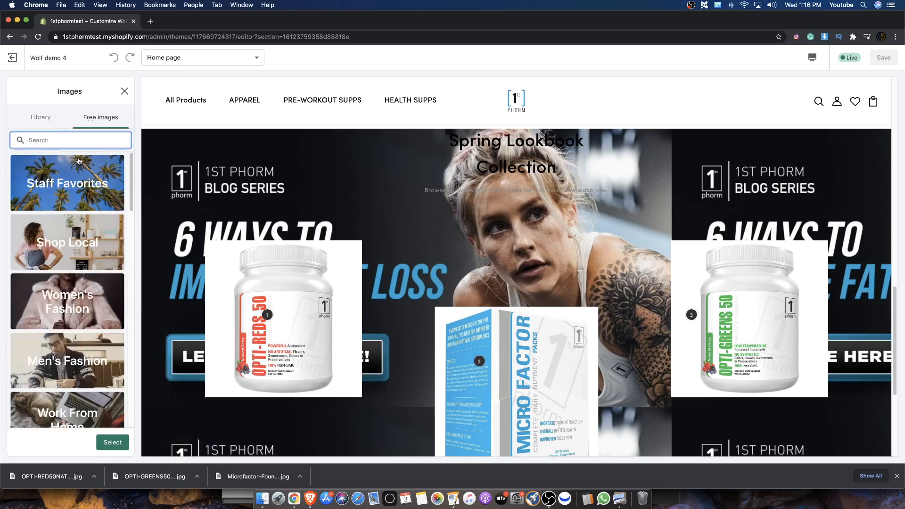
type("white")
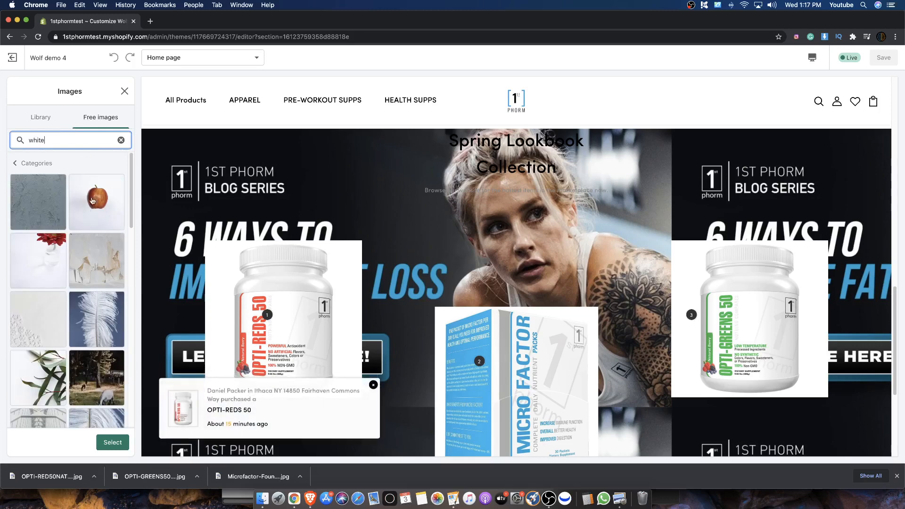
left_click(37, 202)
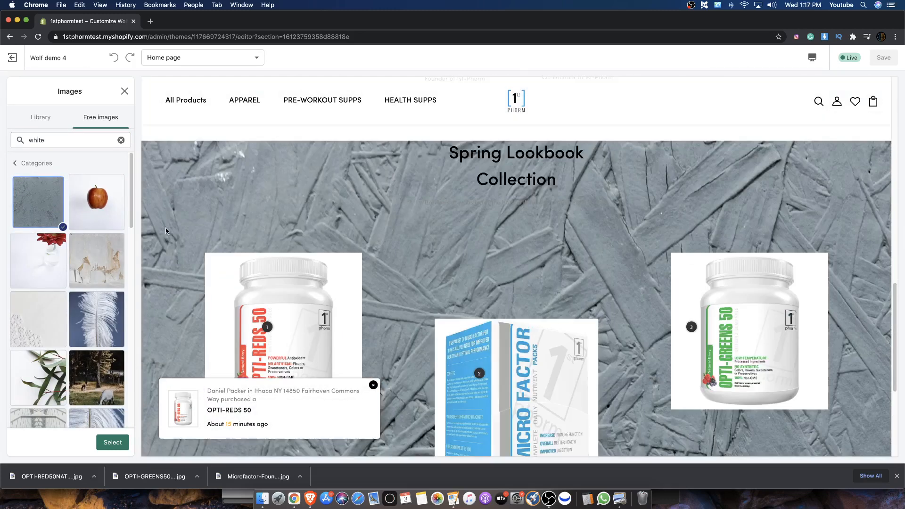
left_click(96, 201)
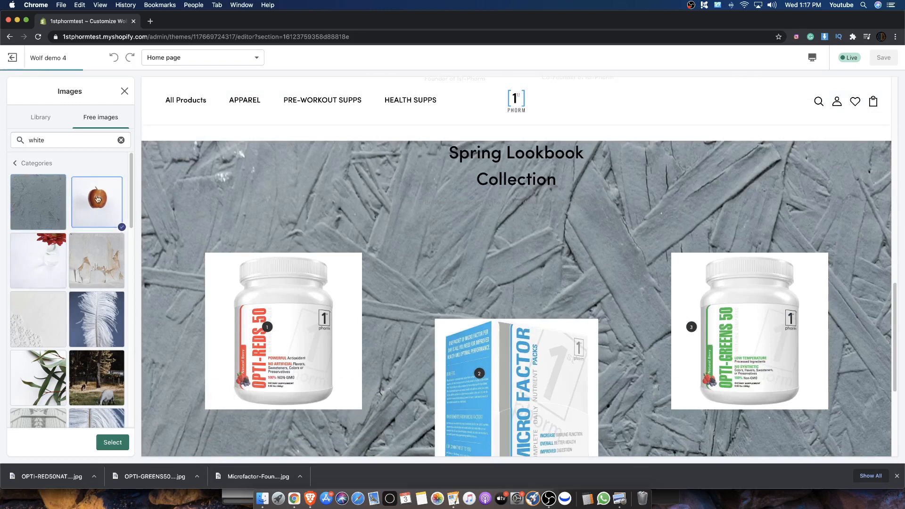
scroll("down", 3)
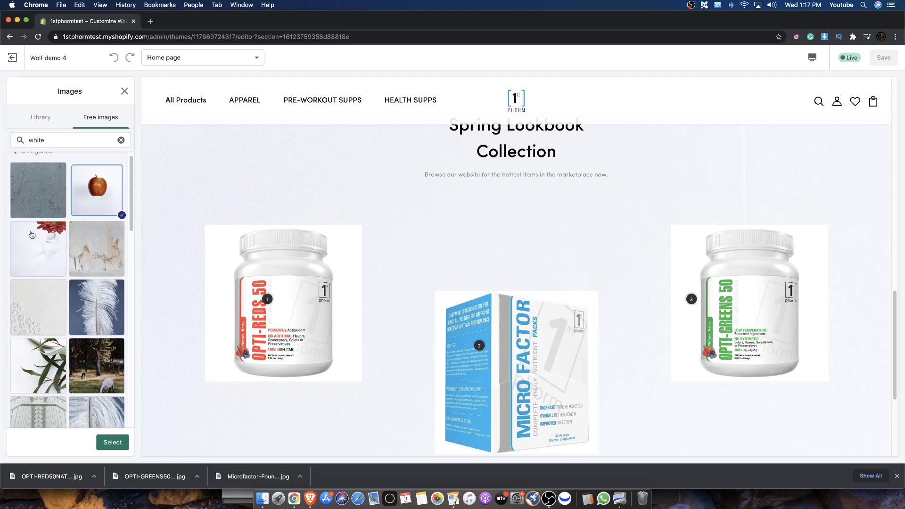
left_click(37, 249)
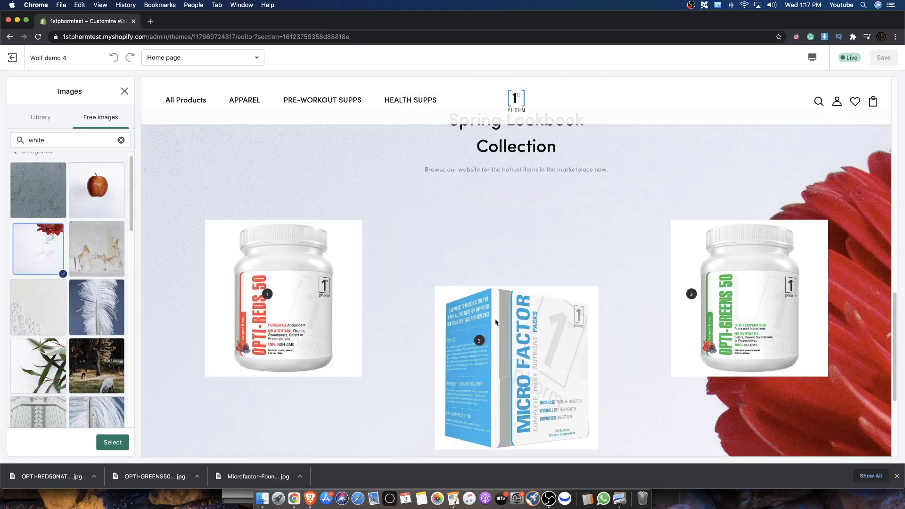
scroll("down", 3)
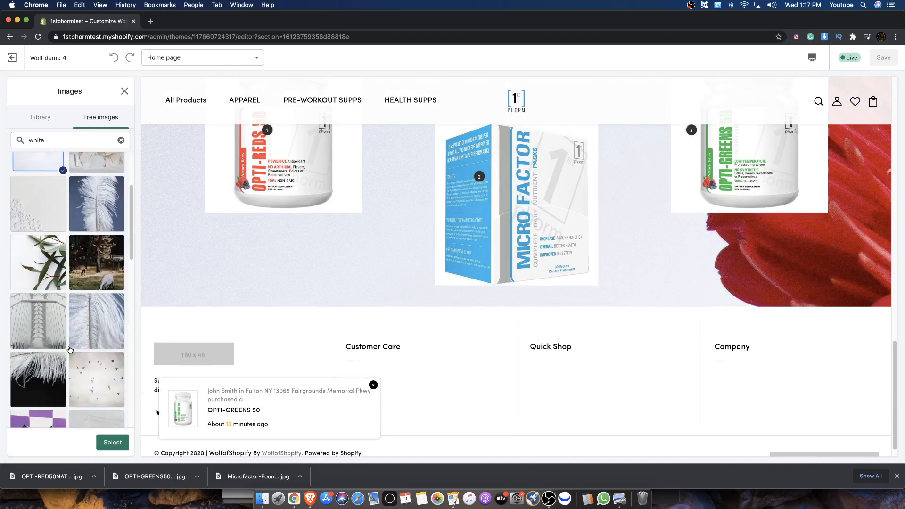
scroll("up", 3)
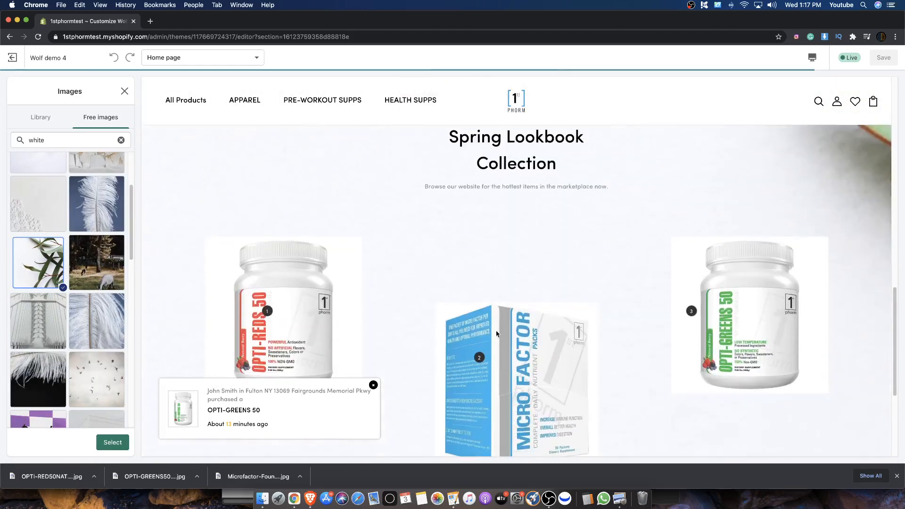
scroll("down", 3)
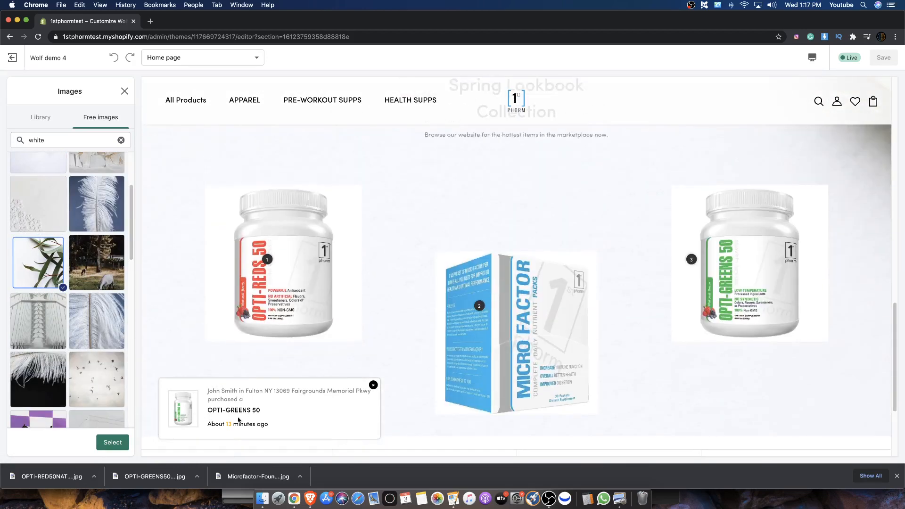
scroll("down", 3)
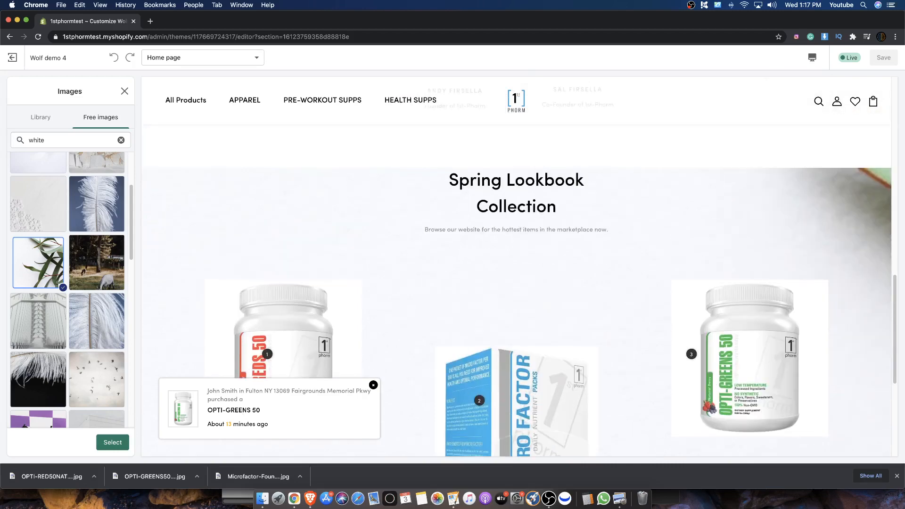
left_click(40, 117)
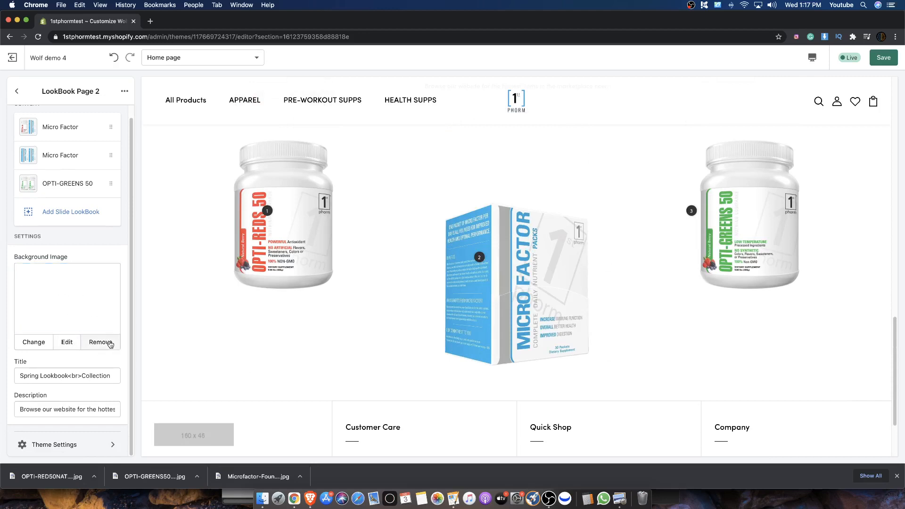
- Remove the section's background image and return to the LookBook Page 2 settings
left_click(100, 342)
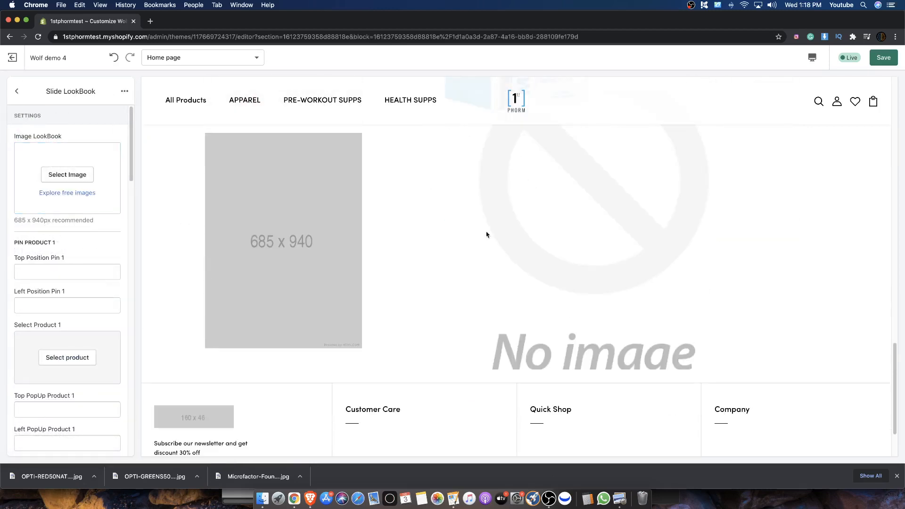
scroll("down", 3)
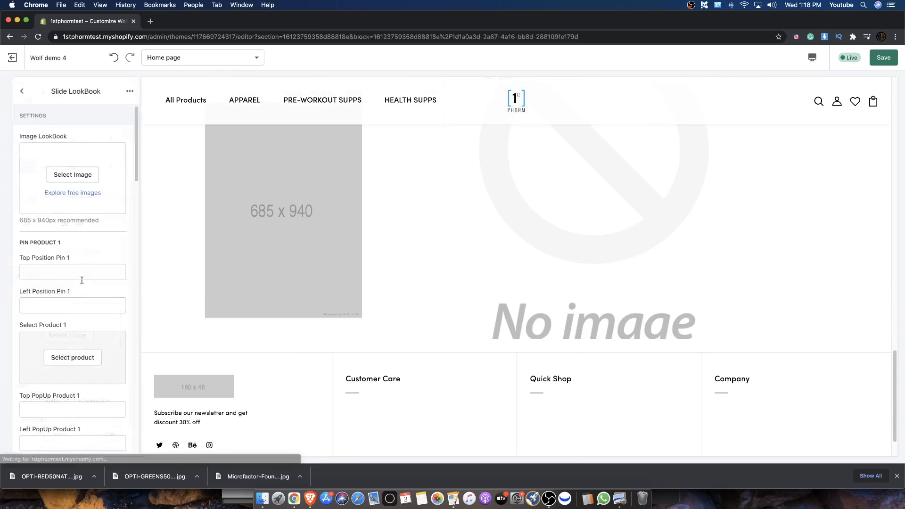
scroll("down", 3)
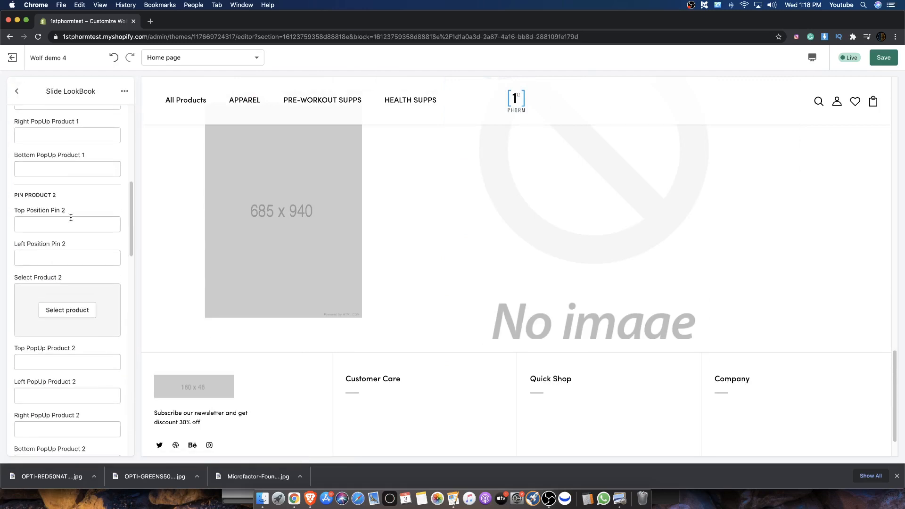
left_click(17, 91)
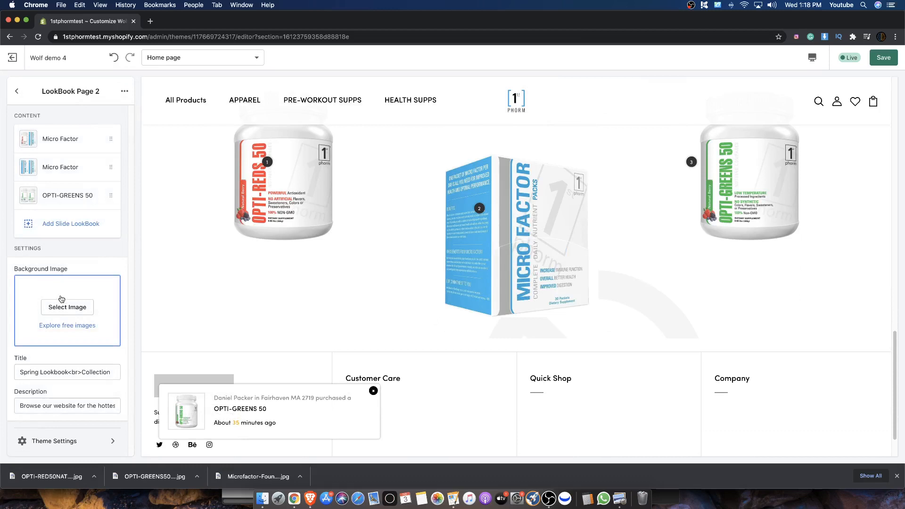
- Apply the transparent library image as the LookBook Page 2 background
left_click(67, 307)
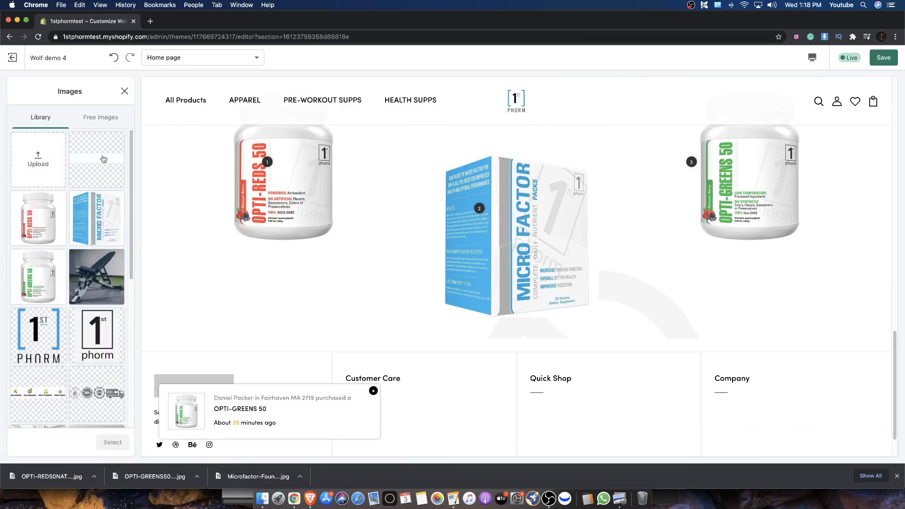
left_click(124, 91)
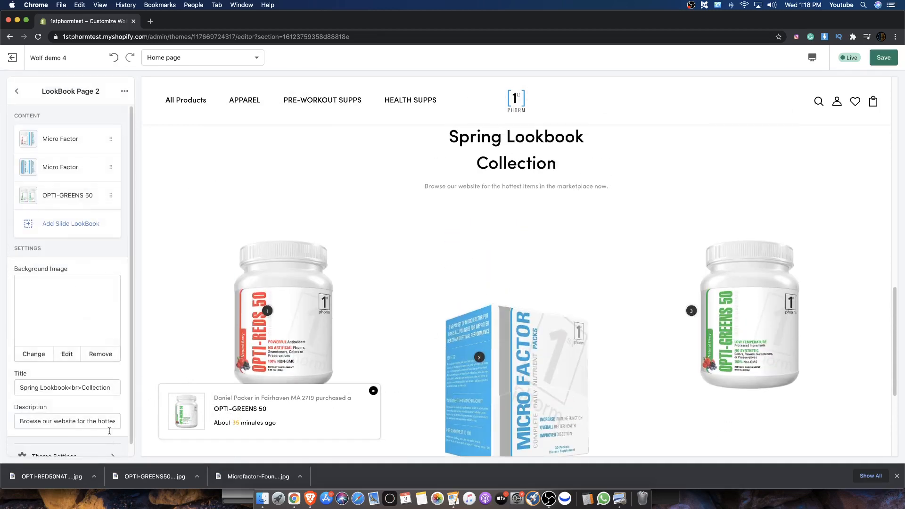
left_click(374, 390)
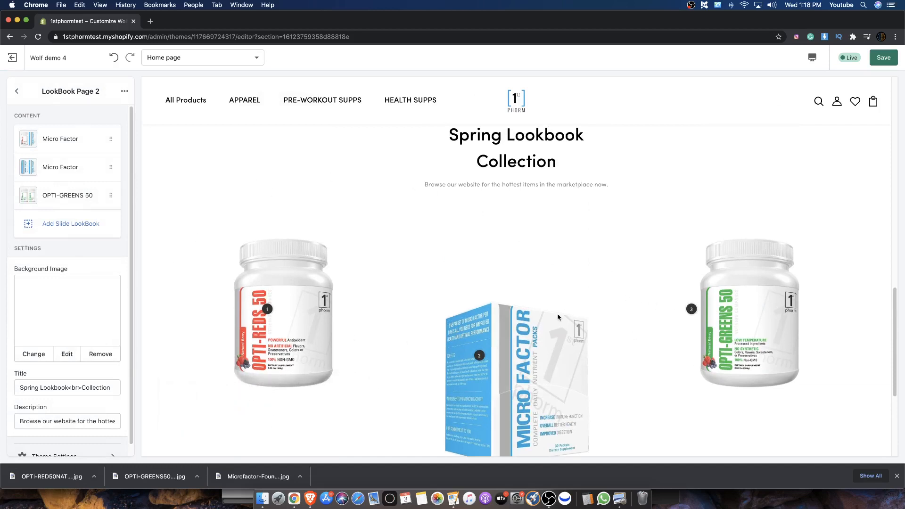
scroll("down", 3)
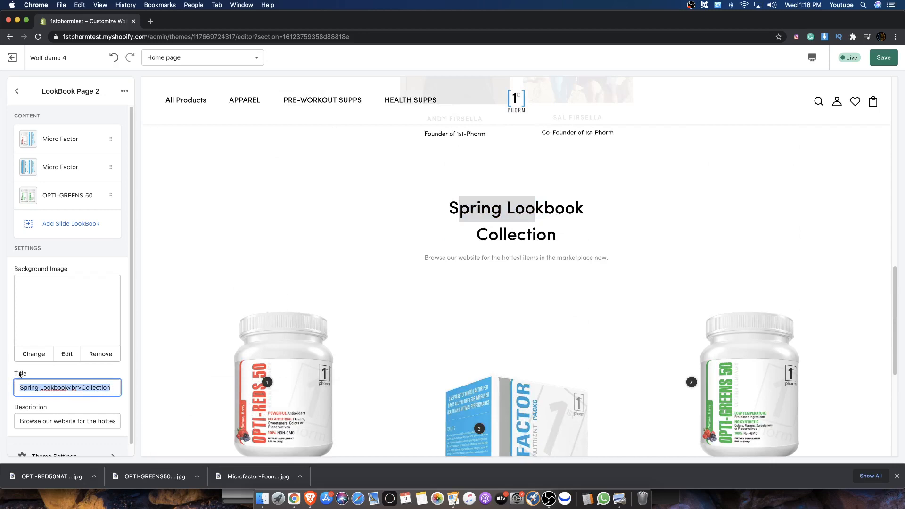
- Replace the Spring Lookbook Collection heading with 'Checkout Our New Products'
type("Che")
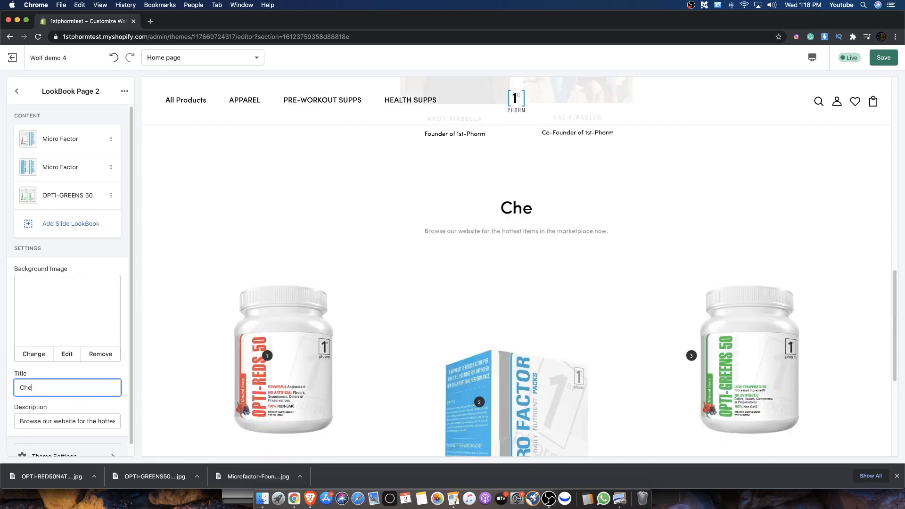
type("ckout")
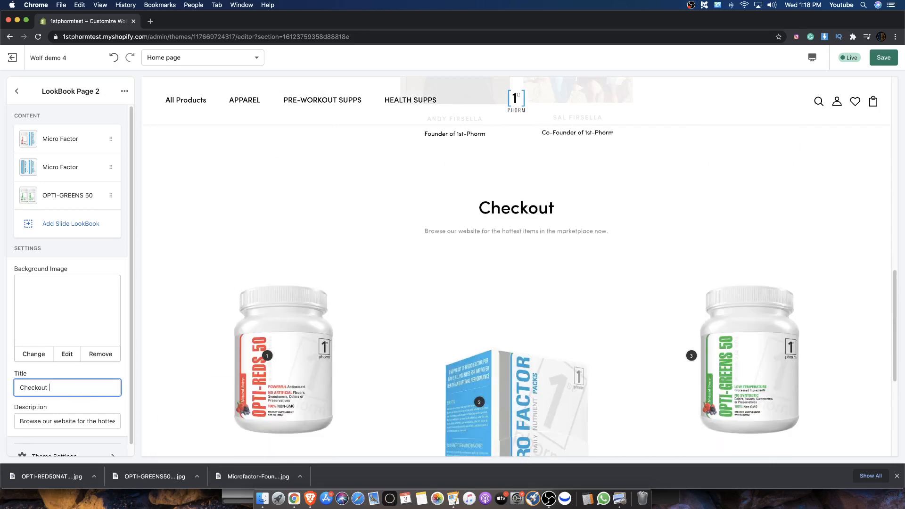
type("Our New P")
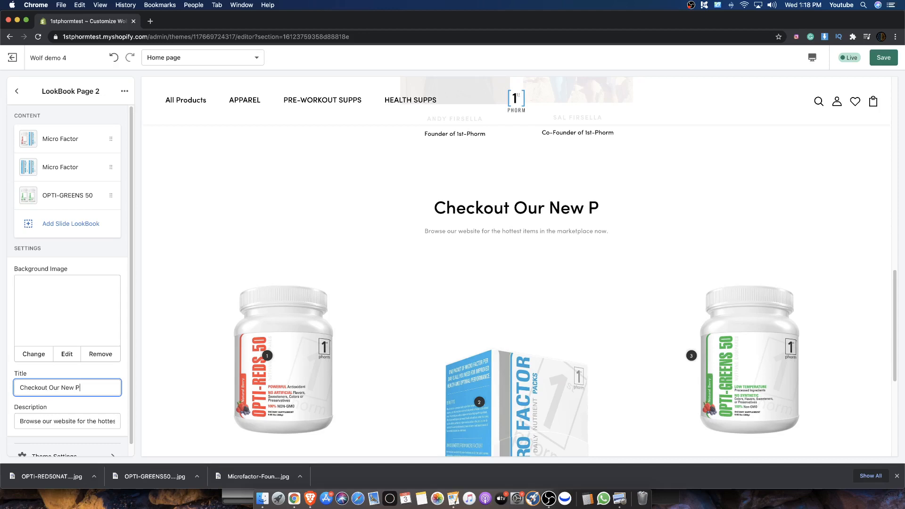
type("roducts")
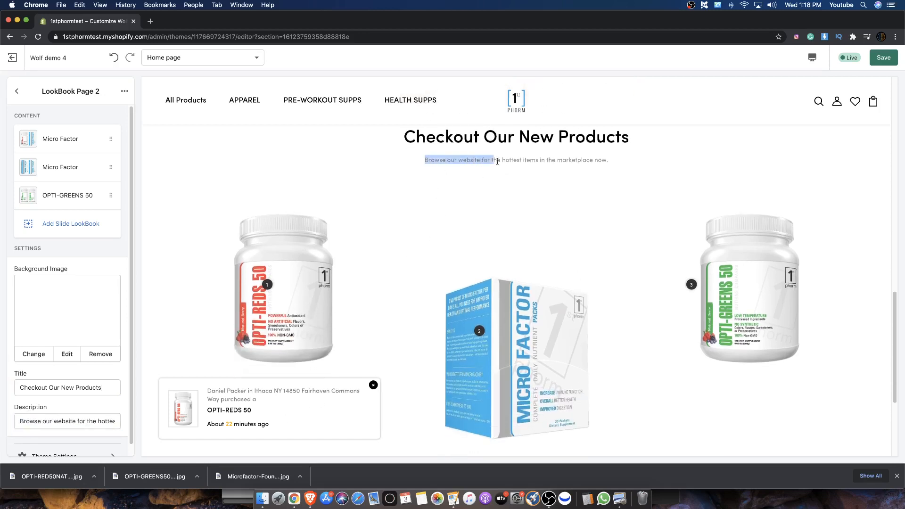
scroll("down", 3)
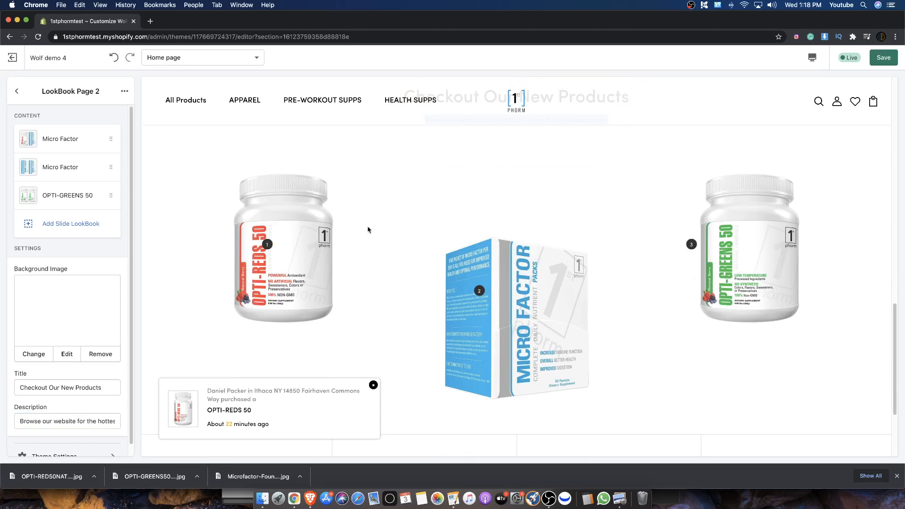
mouse_move(181, 339)
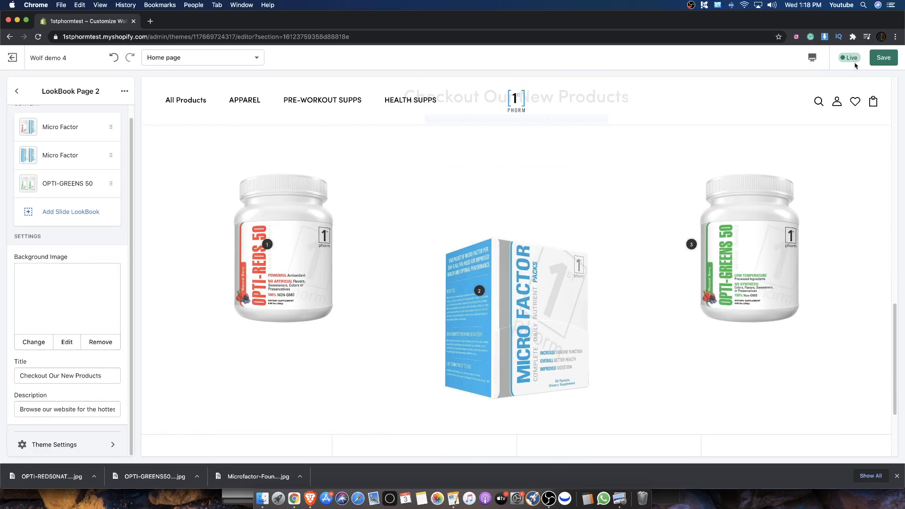
- Save the retitled LookBook, review the first Micro Factor slide's pin settings, and show pin 1's popup
left_click(882, 57)
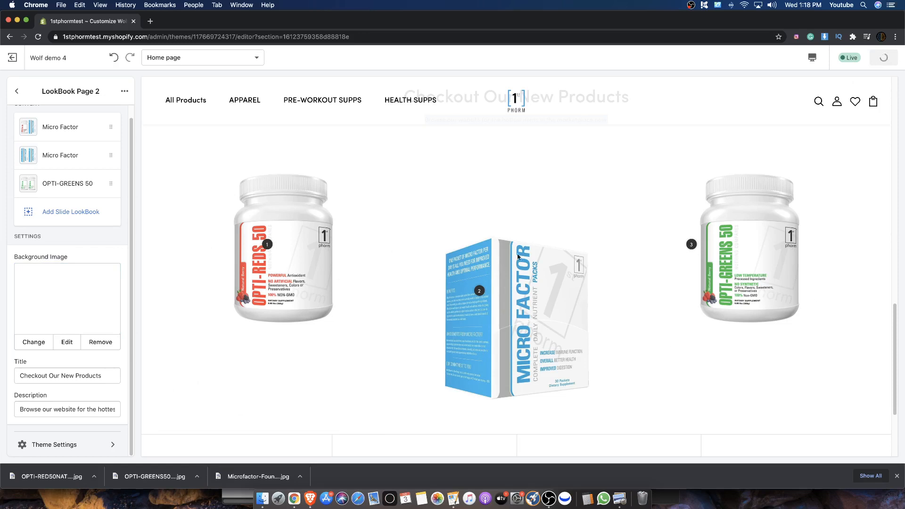
mouse_move(366, 251)
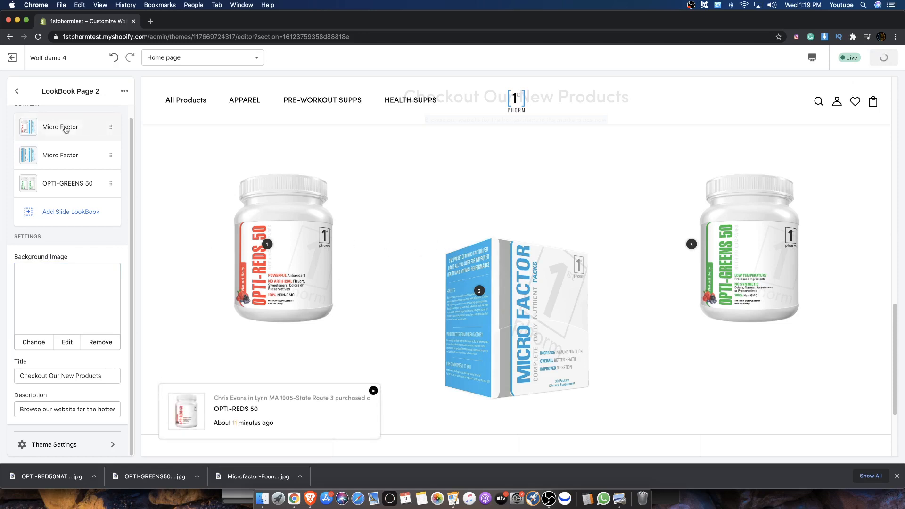
left_click(59, 127)
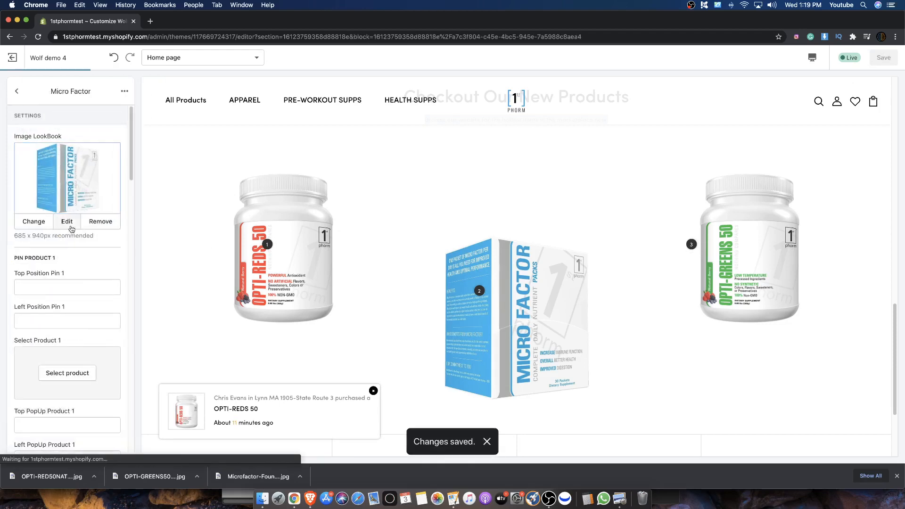
scroll("down", 3)
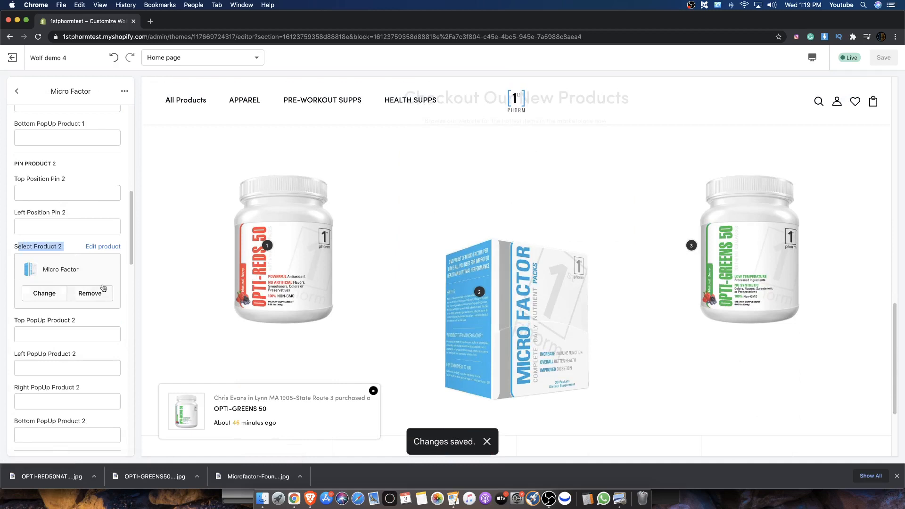
scroll("up", 3)
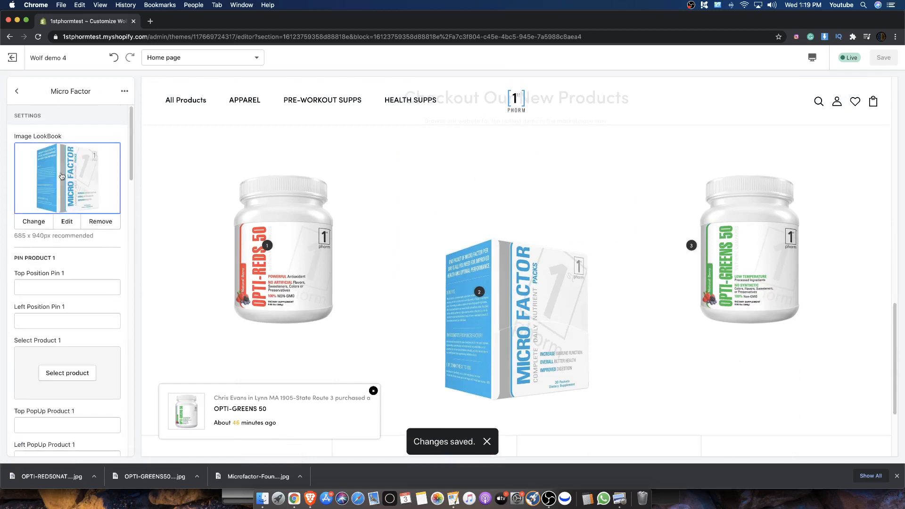
left_click(17, 91)
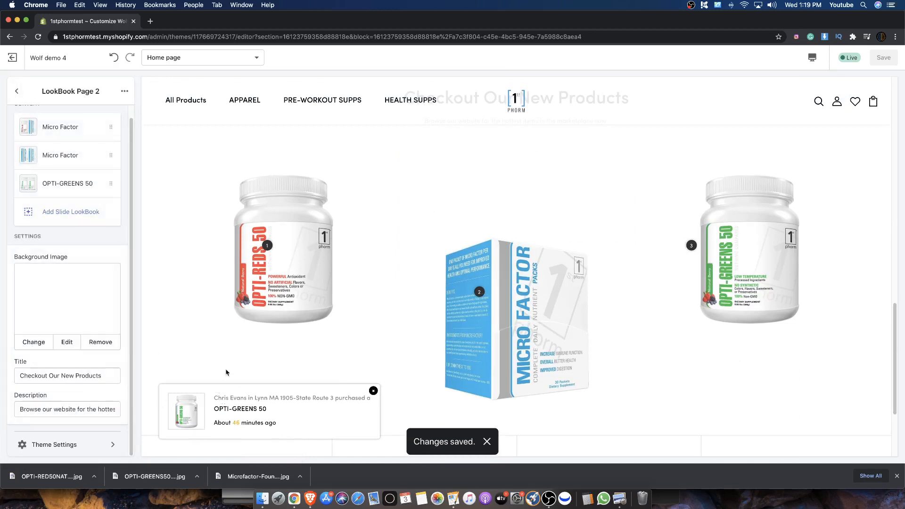
left_click(372, 391)
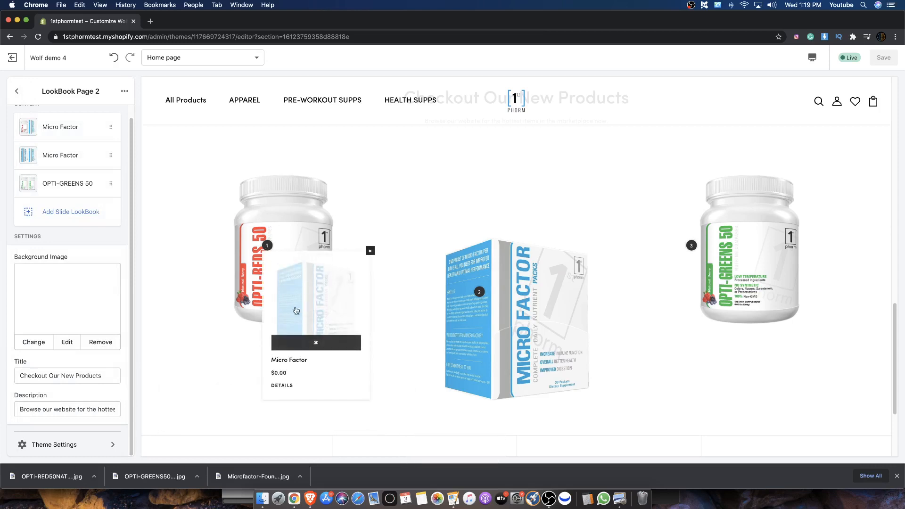
mouse_move(301, 318)
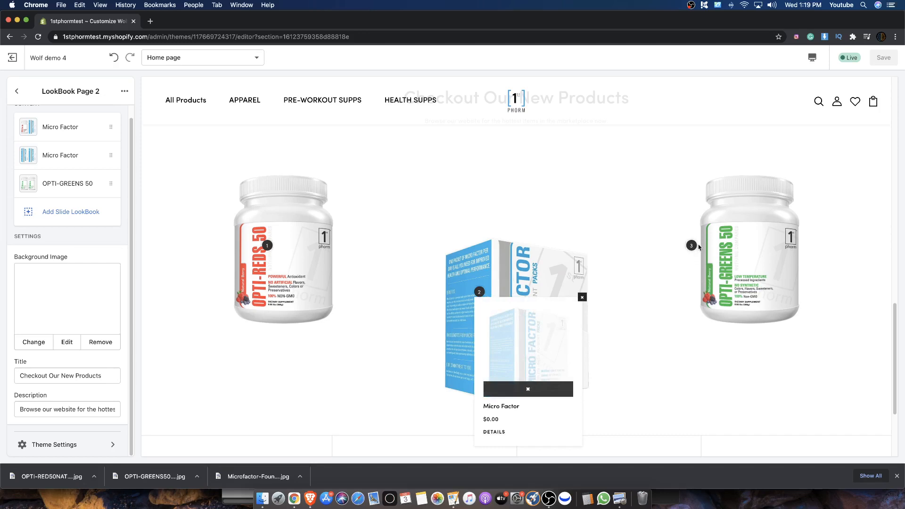
- View pin 3's product popup, then reopen the first slide's settings
left_click(691, 245)
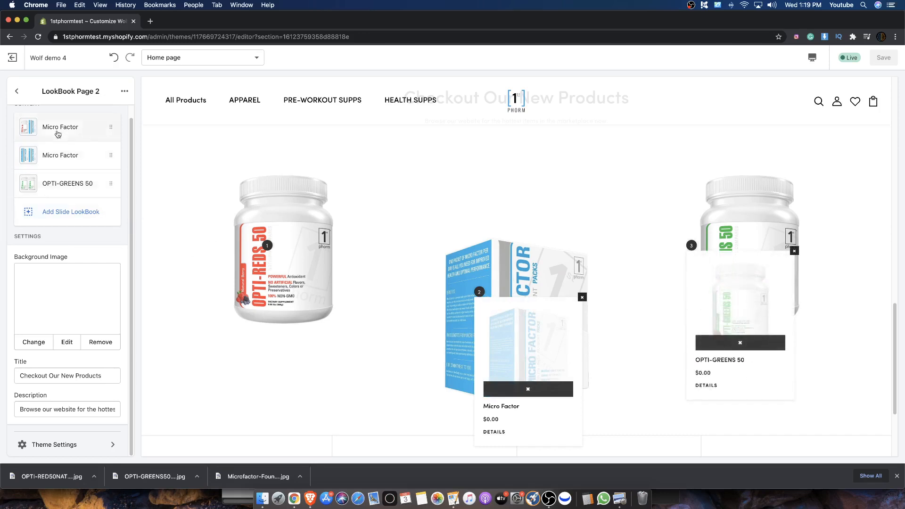
left_click(60, 127)
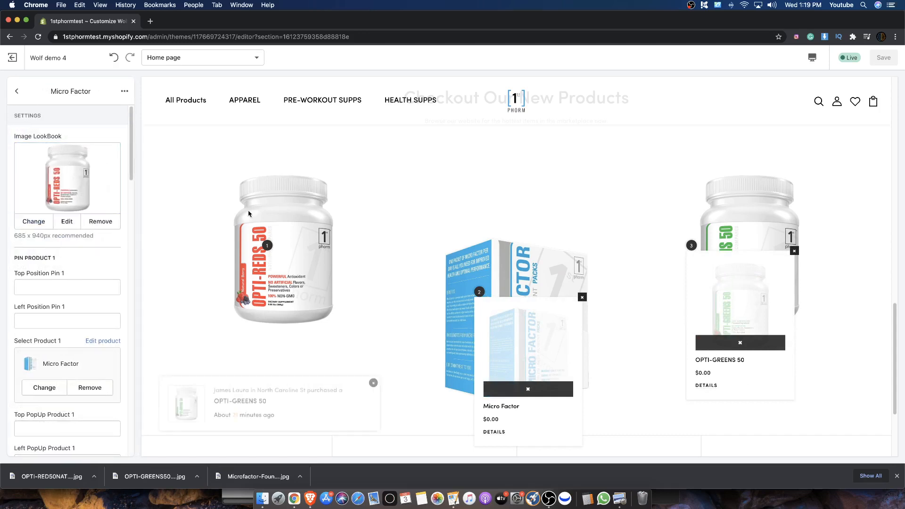
- Set the first slide's Select Product 1 to OPTI-REDS 50
left_click(44, 387)
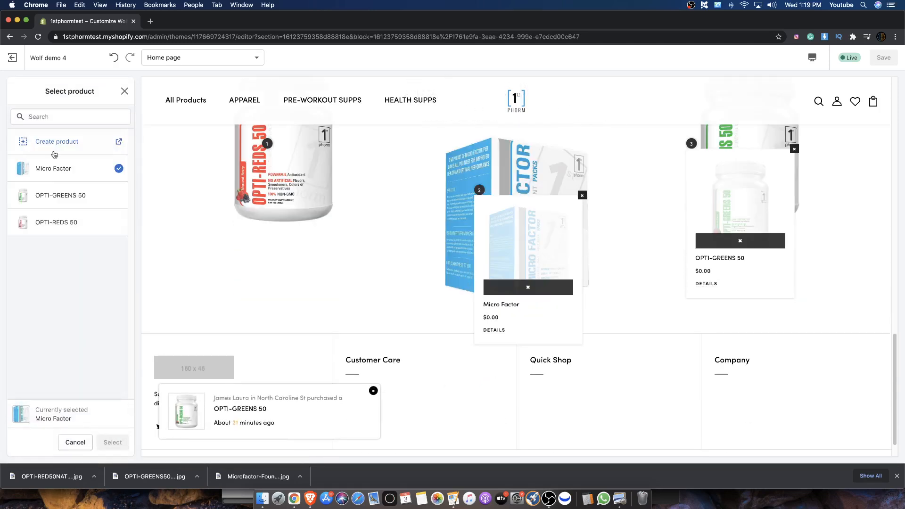
left_click(57, 222)
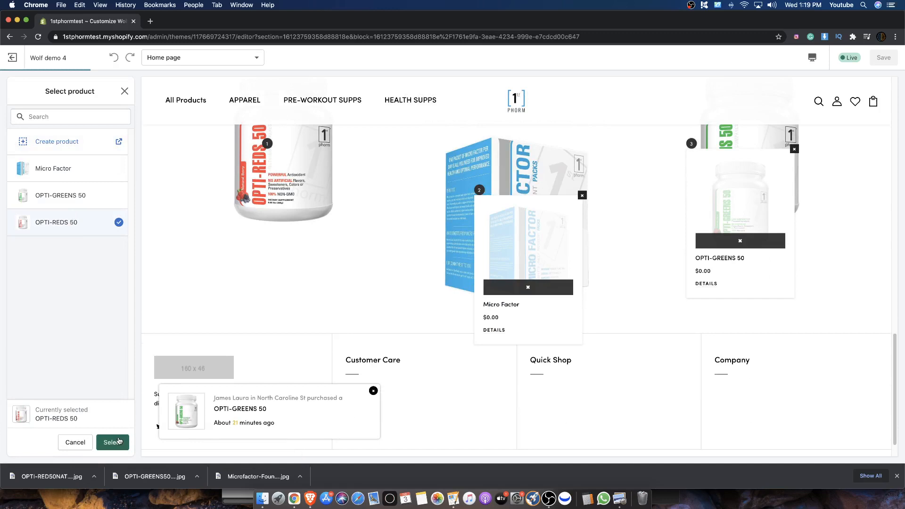
left_click(113, 442)
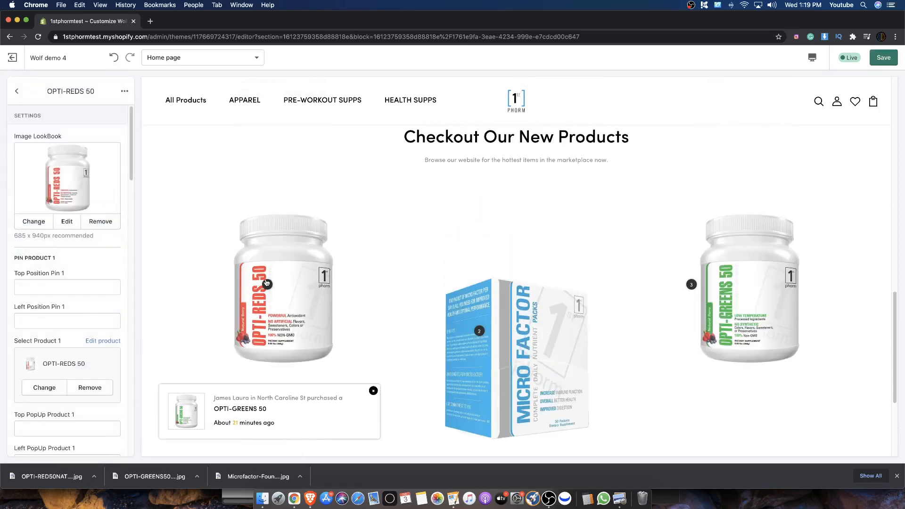
- Save the updated LookBook pins and exit the theme editor to the store admin
left_click(882, 57)
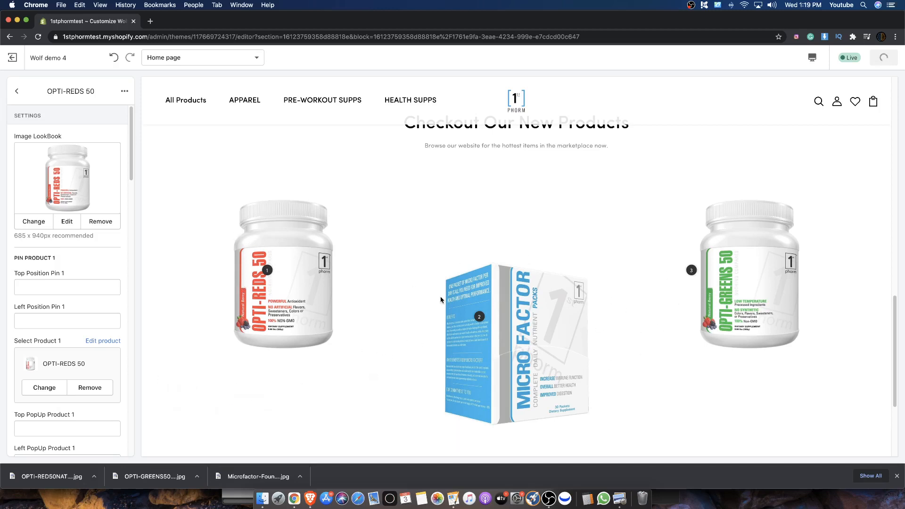
left_click(882, 57)
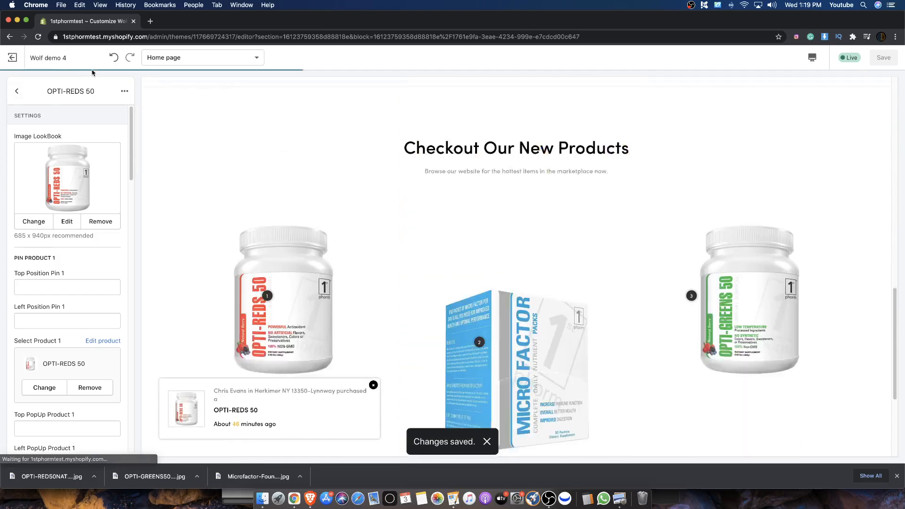
left_click(17, 91)
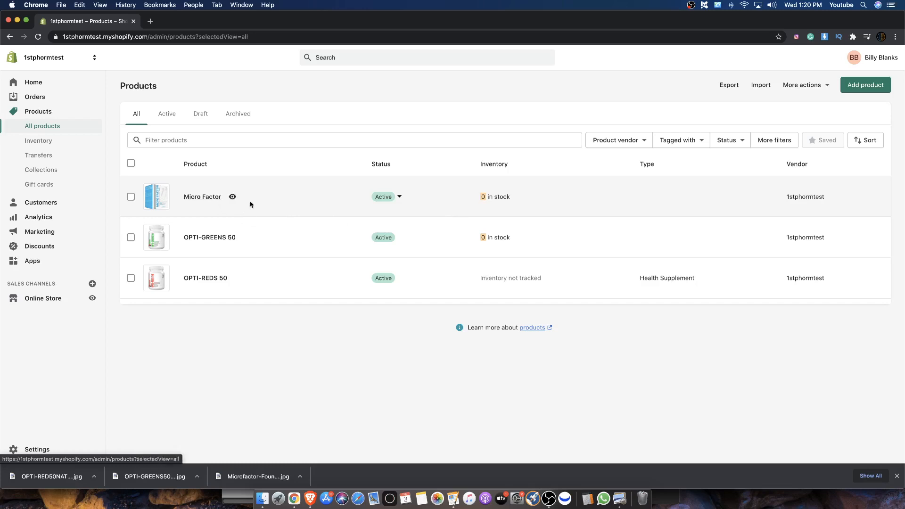
- Set Micro Factor's available quantity to 20 and save it
left_click(203, 196)
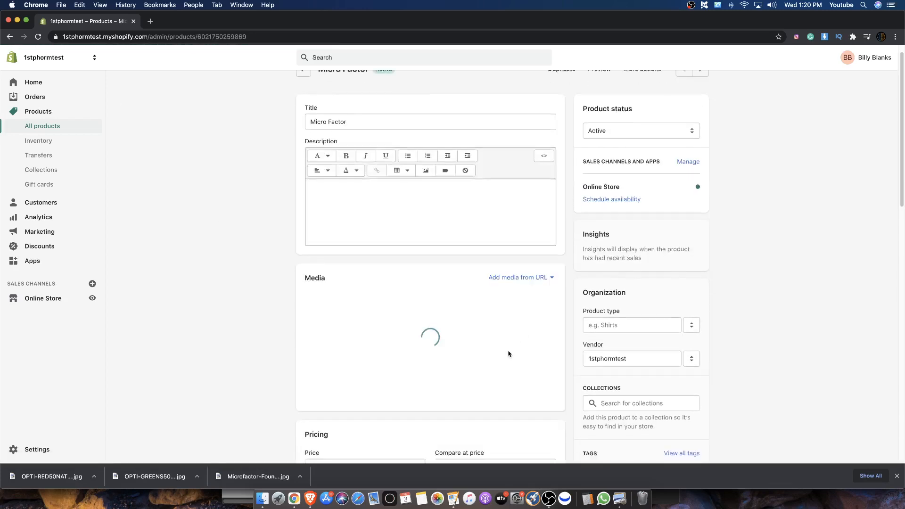
scroll("down", 3)
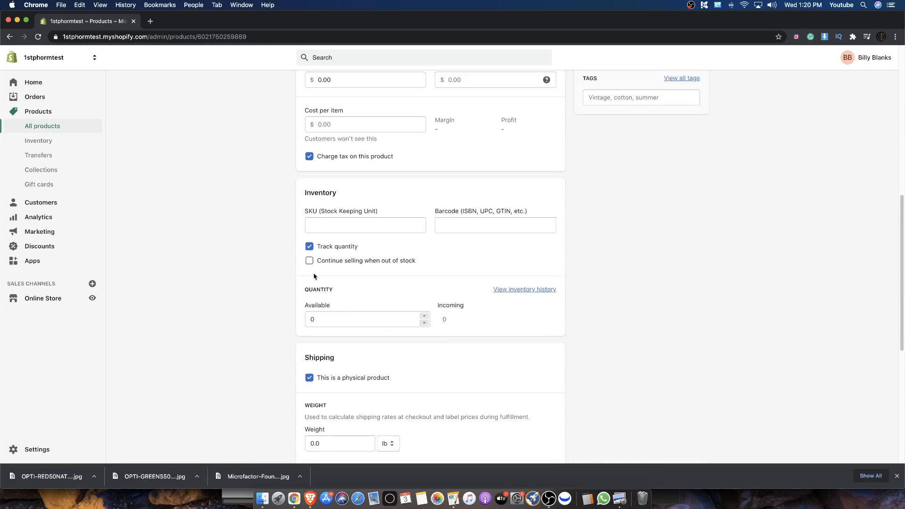
type("2")
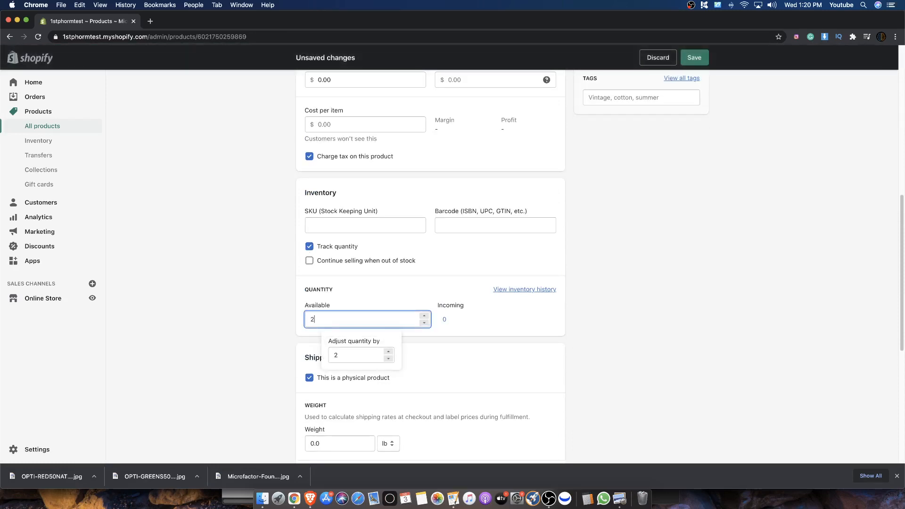
type("0")
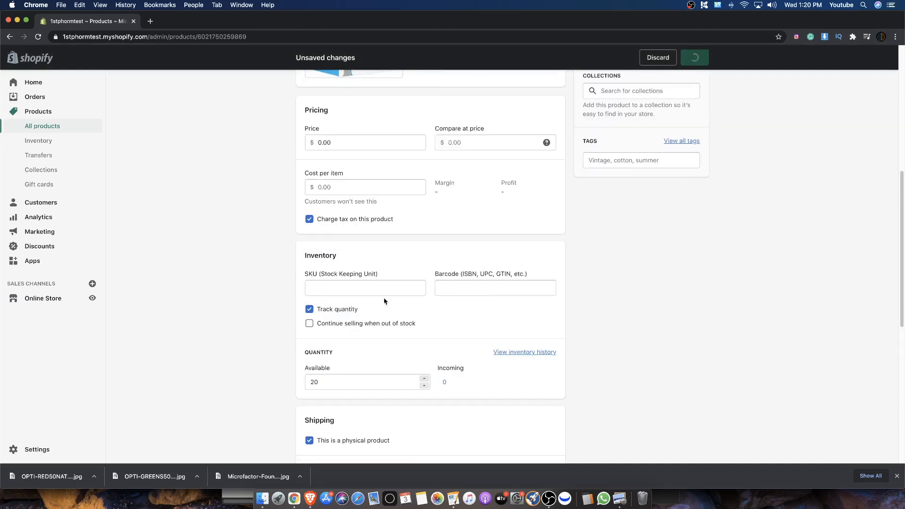
left_click(694, 57)
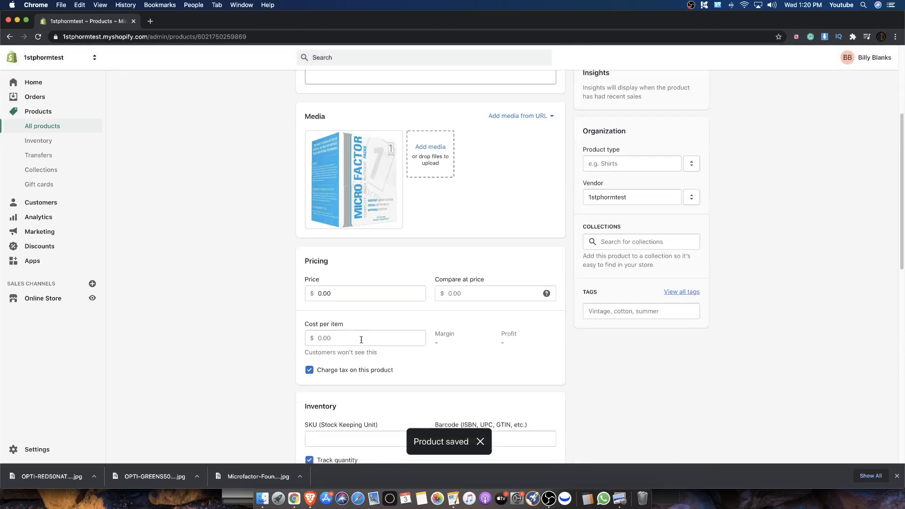
left_click(365, 294)
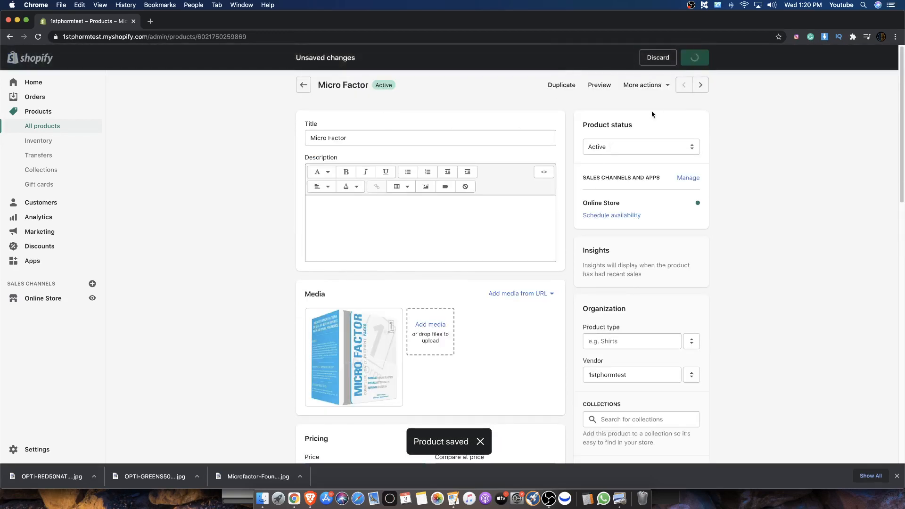
- Save OPTI-GREENS 50 priced at $10.00, then advance to OPTI-REDS 50
left_click(700, 85)
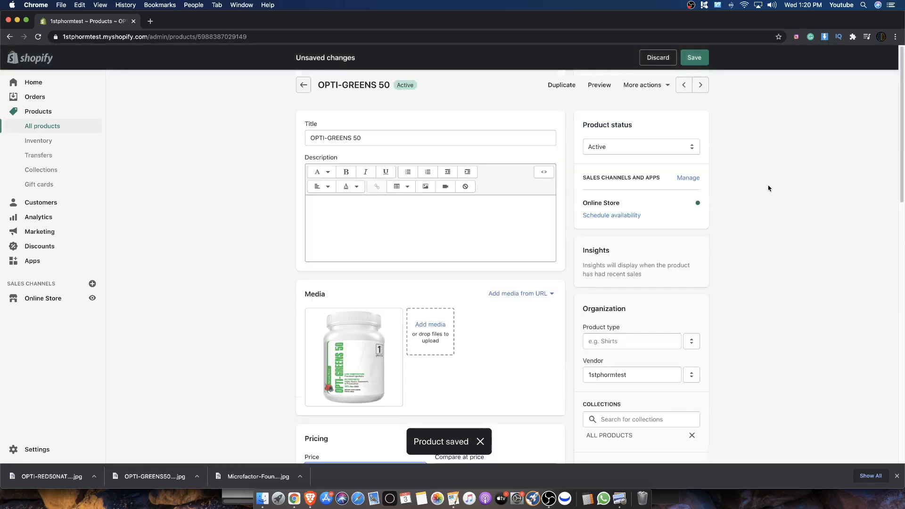
scroll("down", 3)
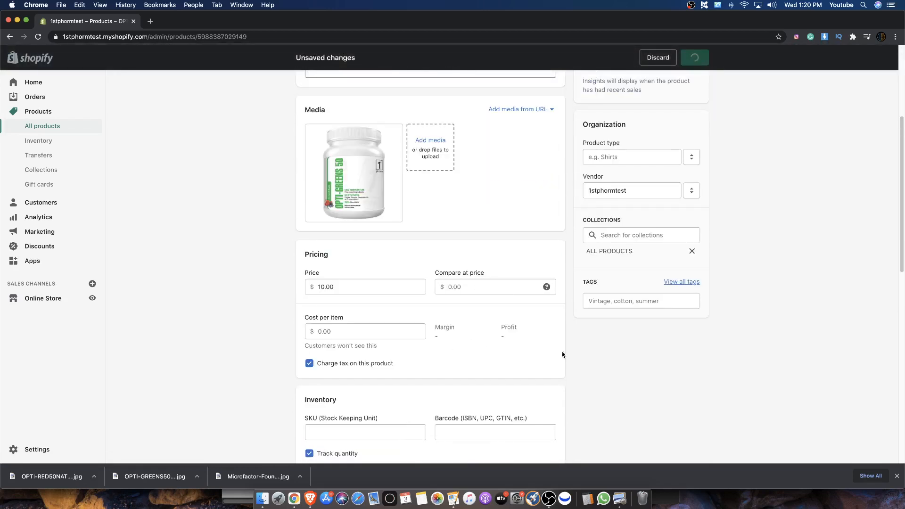
left_click(694, 57)
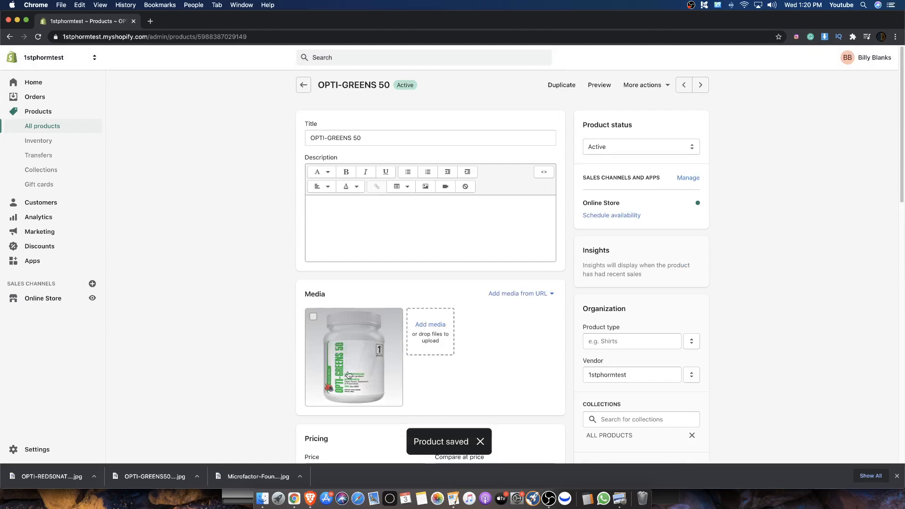
left_click(700, 85)
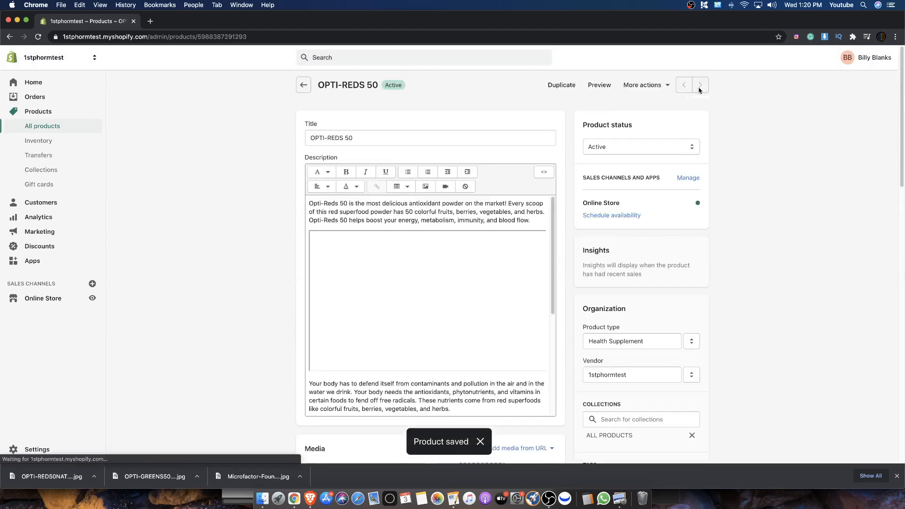
scroll("down", 3)
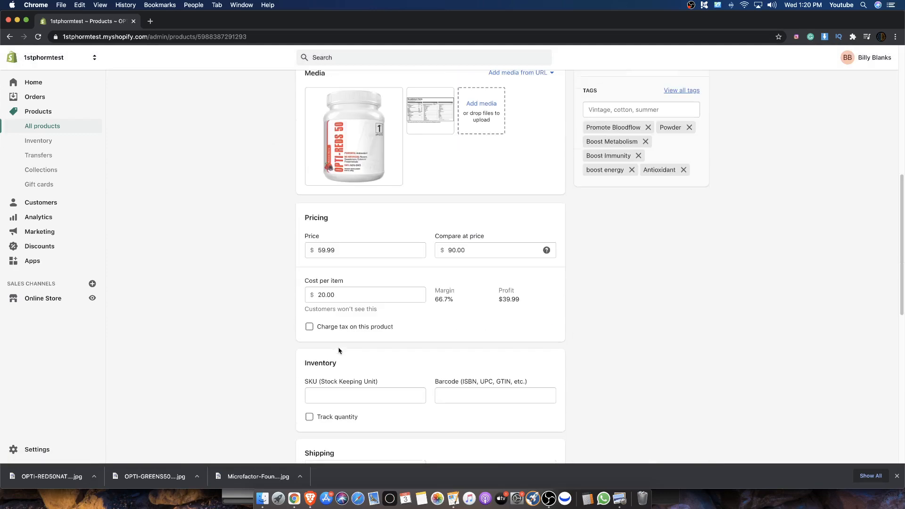
scroll("up", 3)
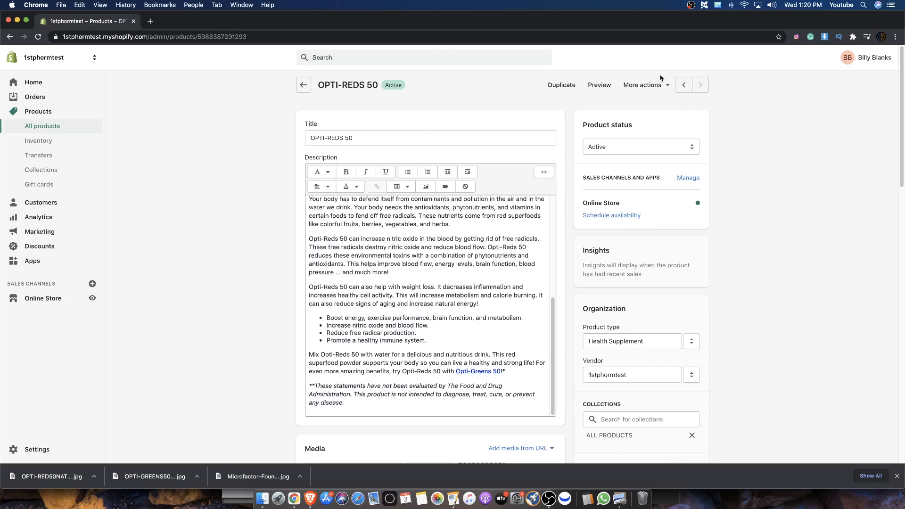
mouse_move(85, 301)
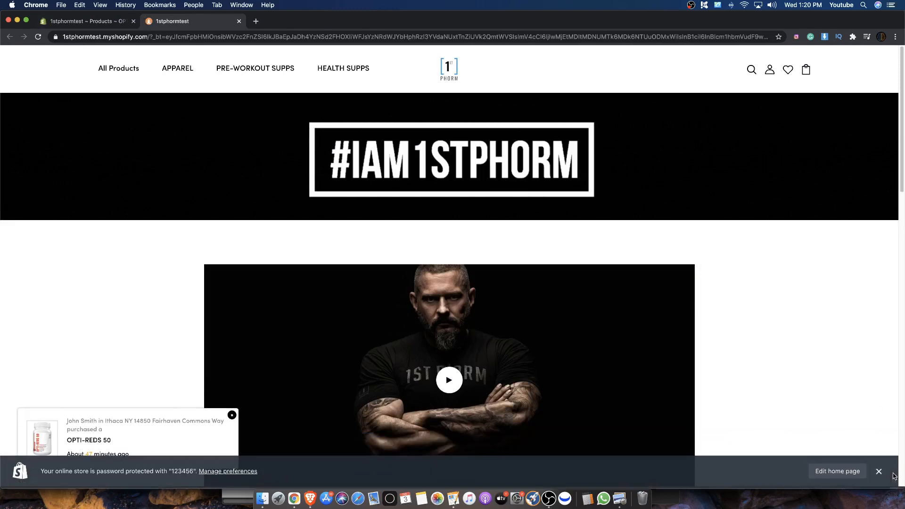
- Check the storefront lookbook popups ($59.99 and $10.00), then return to the admin product list
scroll("down", 3)
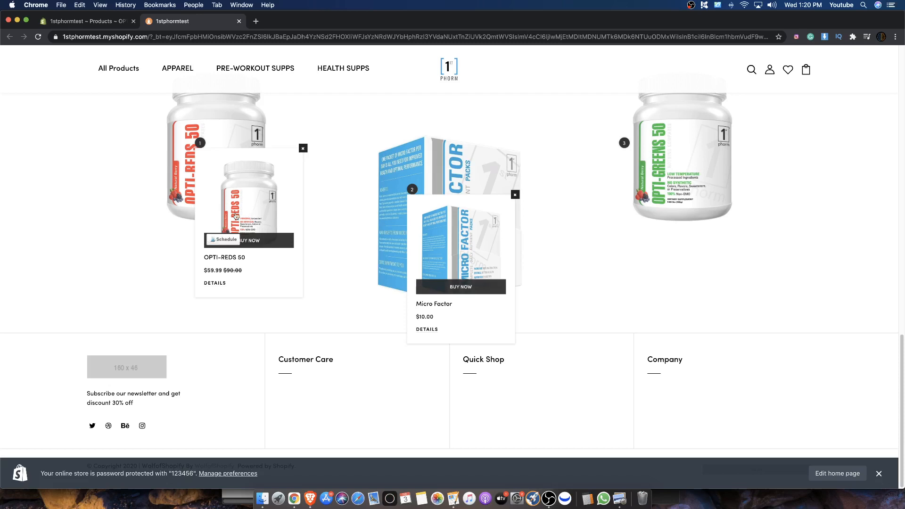
mouse_move(609, 142)
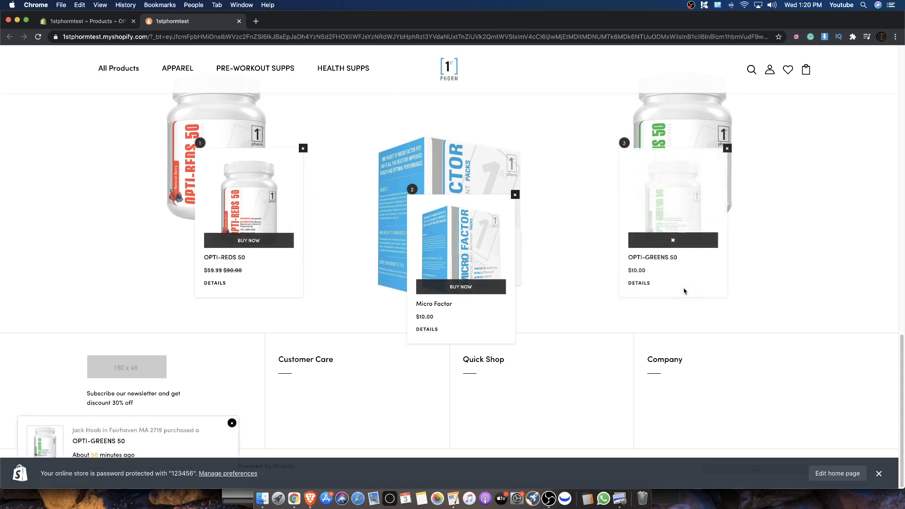
mouse_move(652, 257)
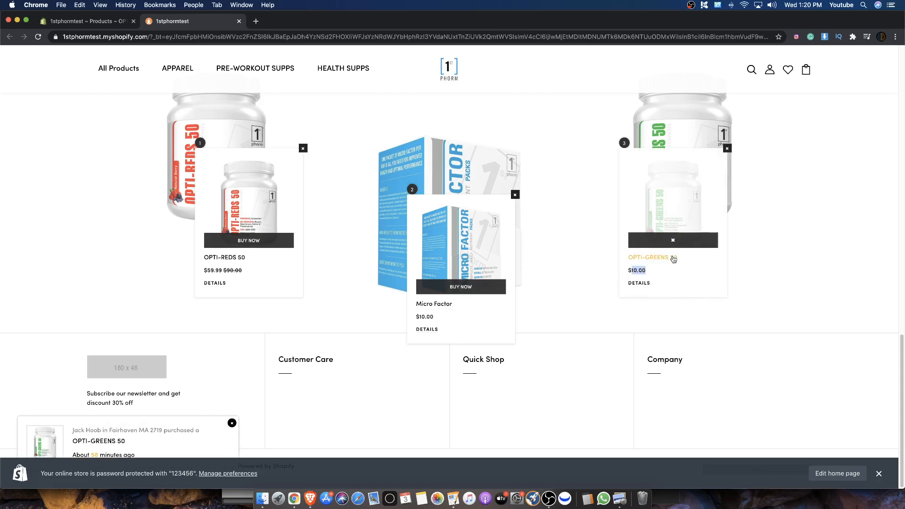
left_click(85, 21)
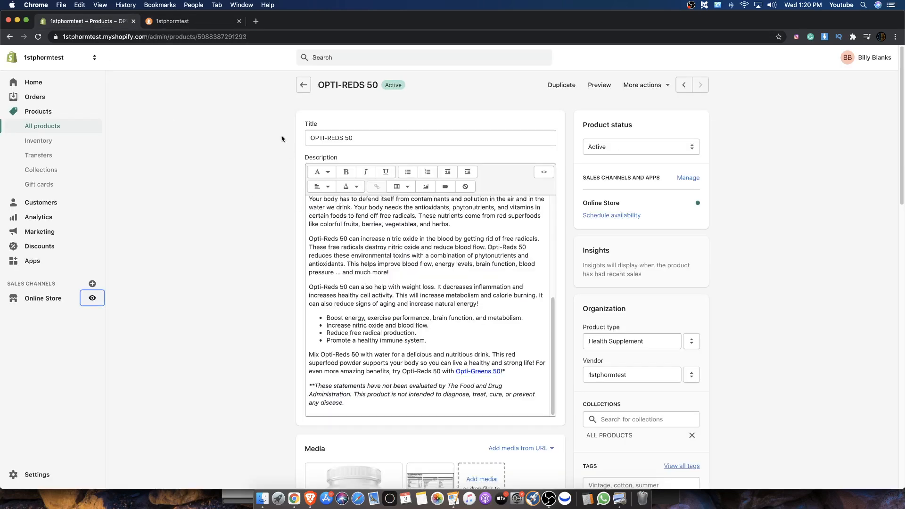
left_click(304, 84)
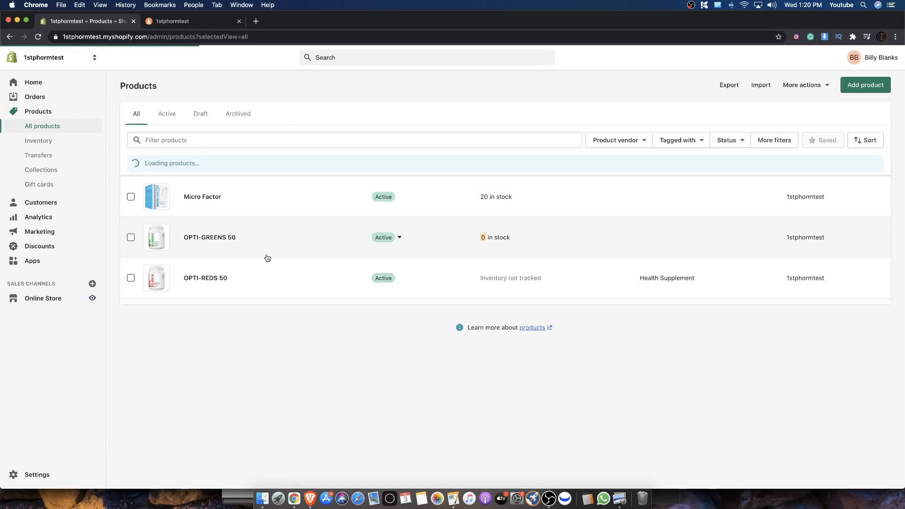
left_click(193, 20)
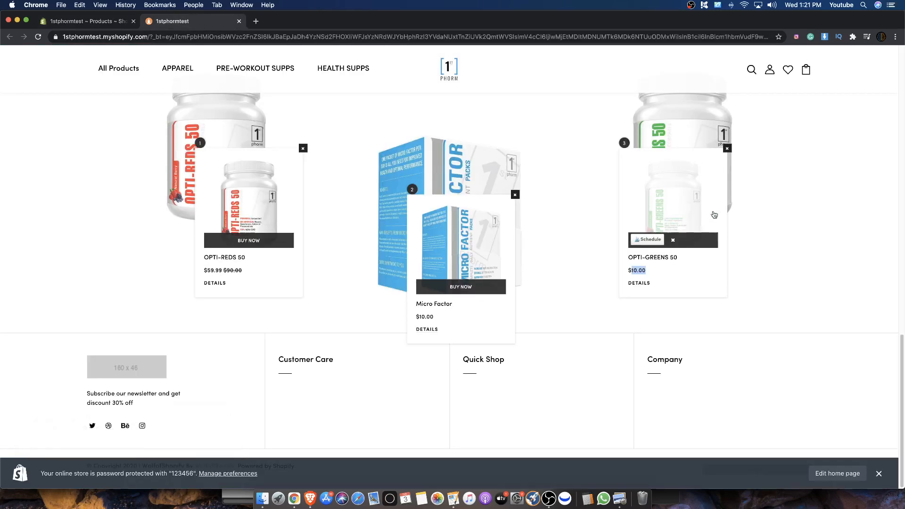
left_click(84, 21)
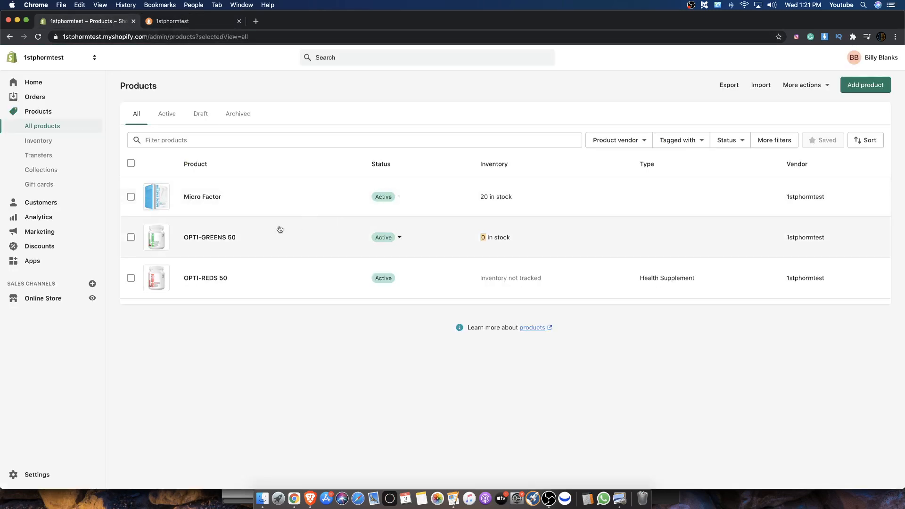
- Set OPTI-GREENS 50's available quantity to 43 and view the storefront lookbook
left_click(209, 238)
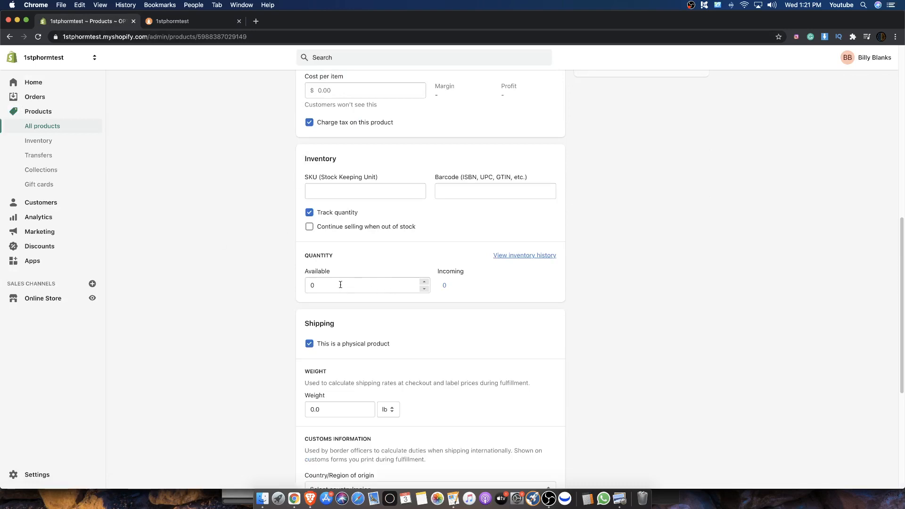
left_click(358, 284)
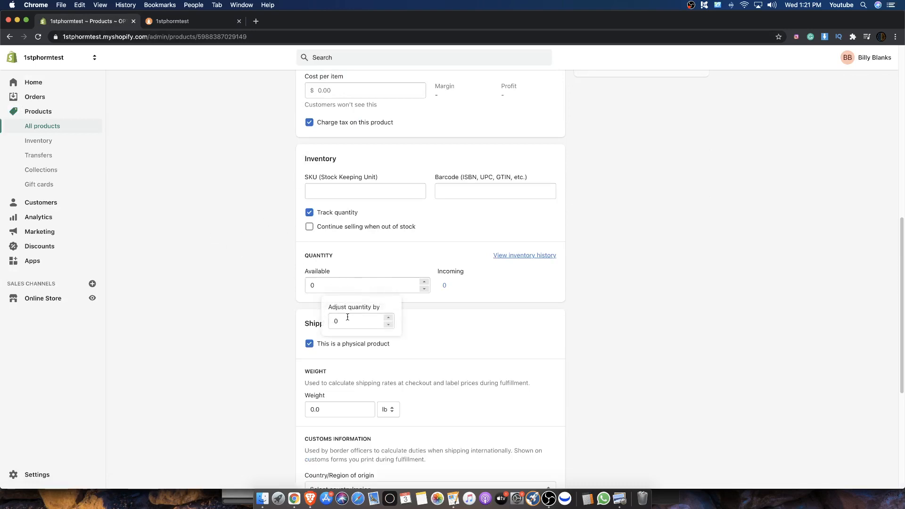
type("43")
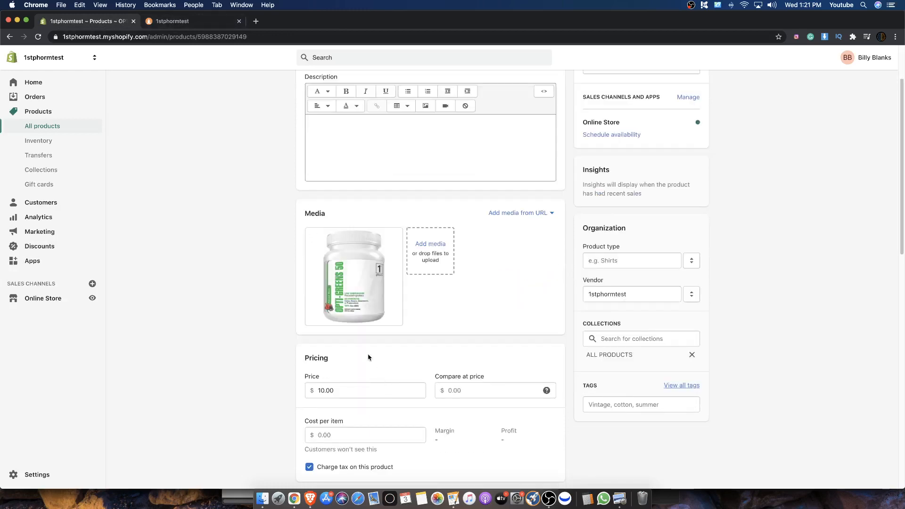
scroll("down", 3)
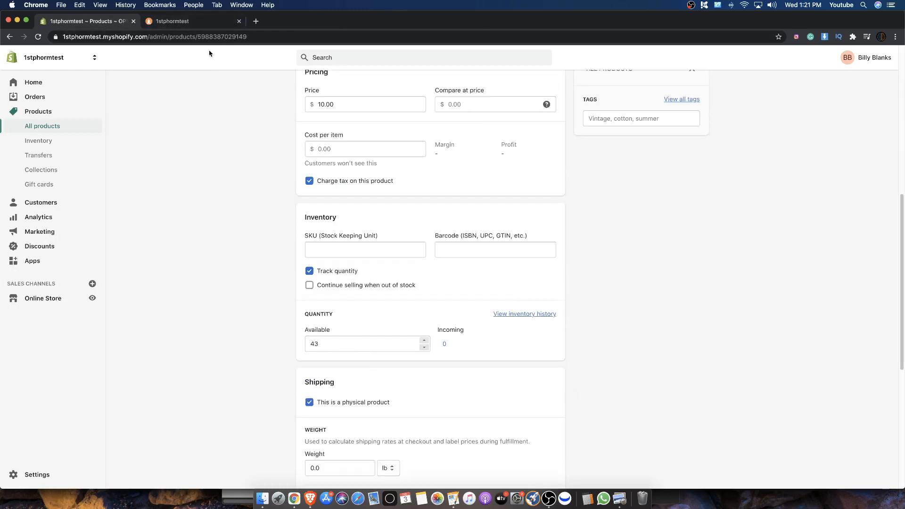
left_click(193, 20)
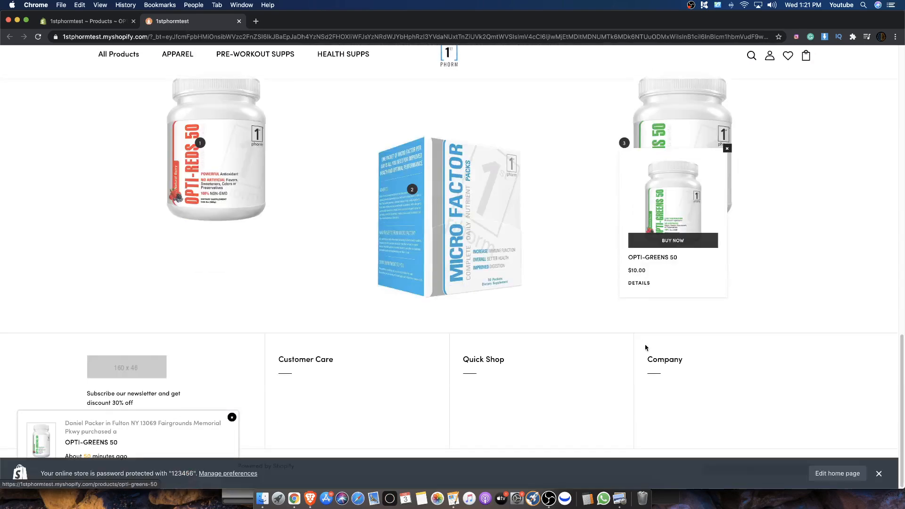
- Buy Now on the OPTI-GREENS 50 popup and dismiss the Added to cart confirmation
left_click(672, 239)
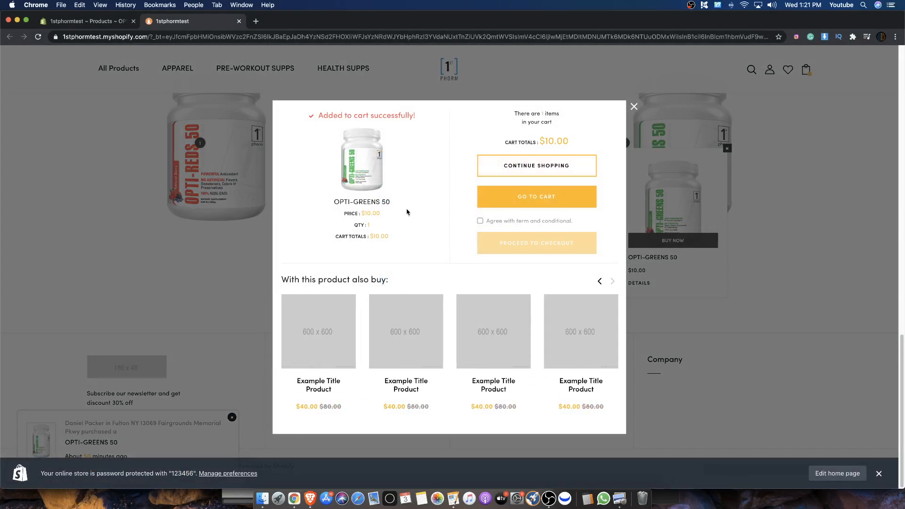
mouse_move(536, 166)
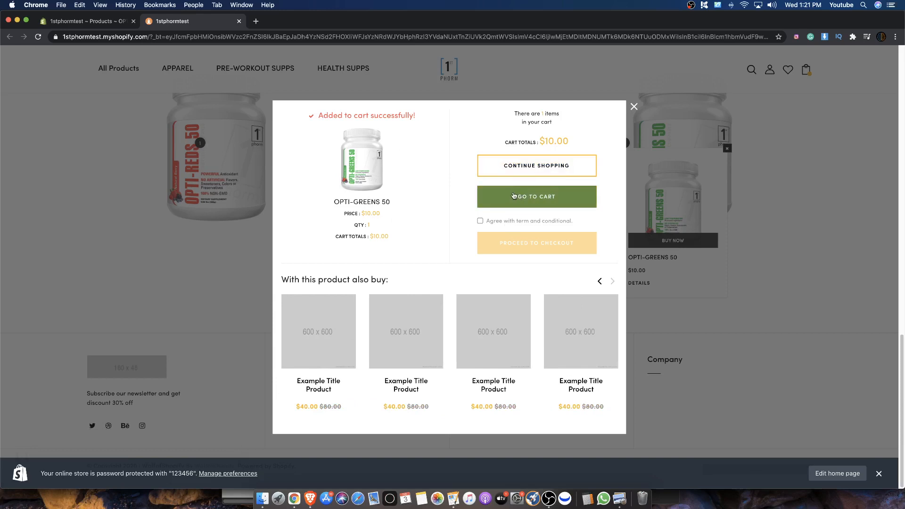
mouse_move(528, 115)
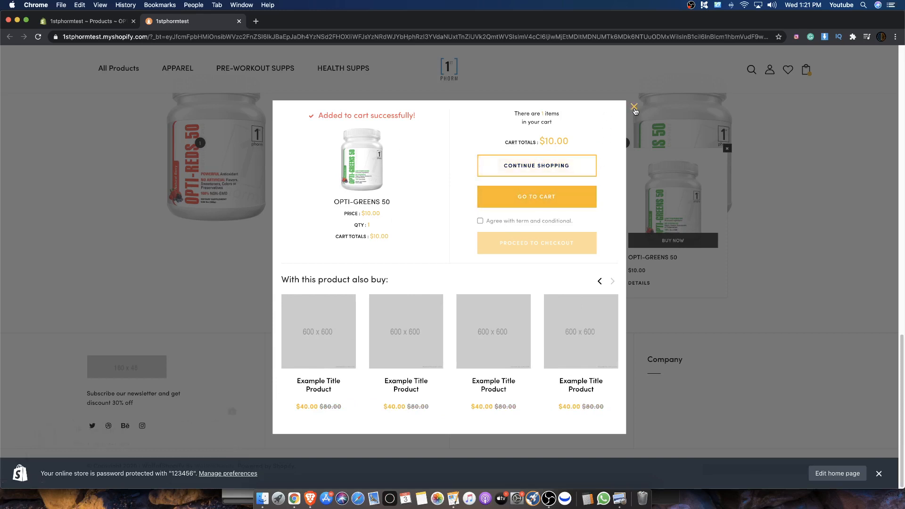
left_click(634, 108)
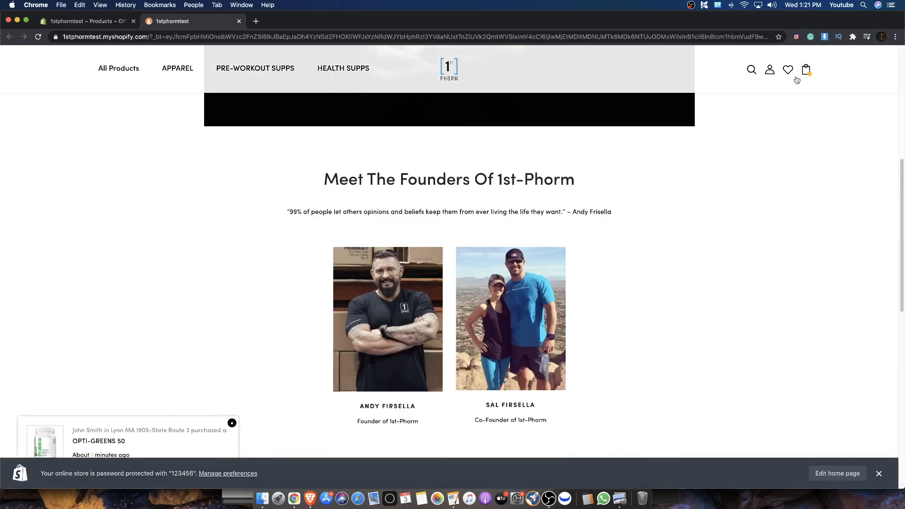
- Check out the cart with one OPTI-GREENS 50 at $10.00, then go back to the storefront
left_click(806, 69)
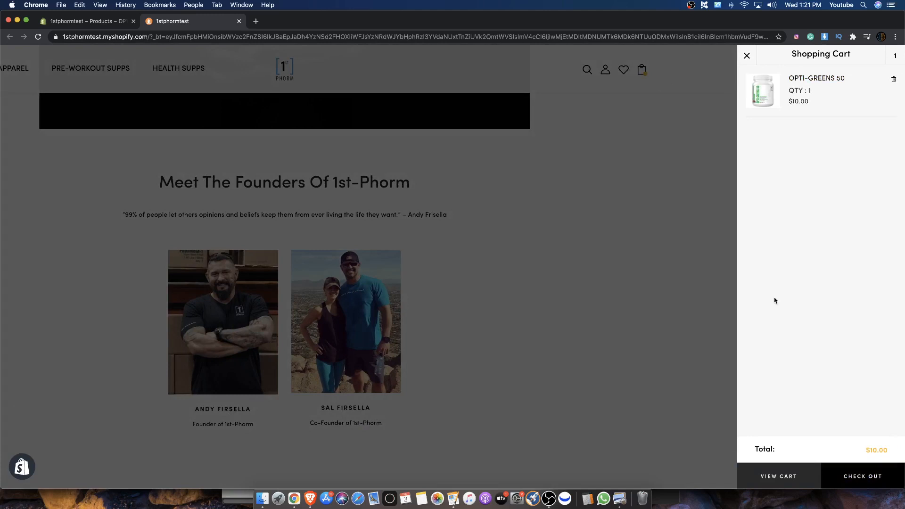
mouse_move(862, 475)
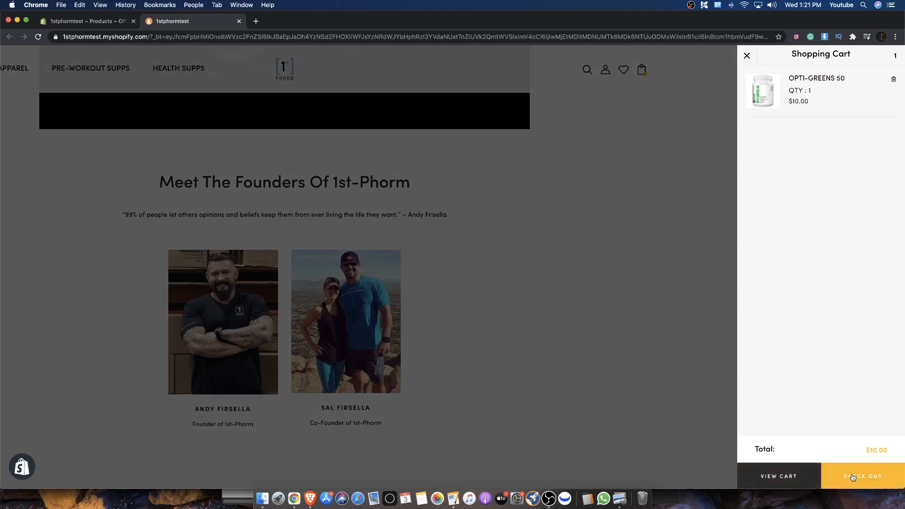
left_click(862, 476)
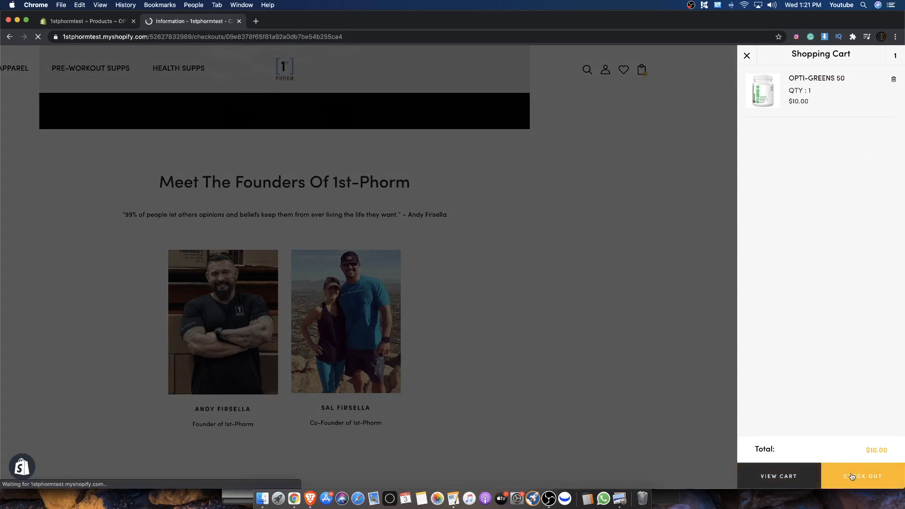
mouse_move(592, 245)
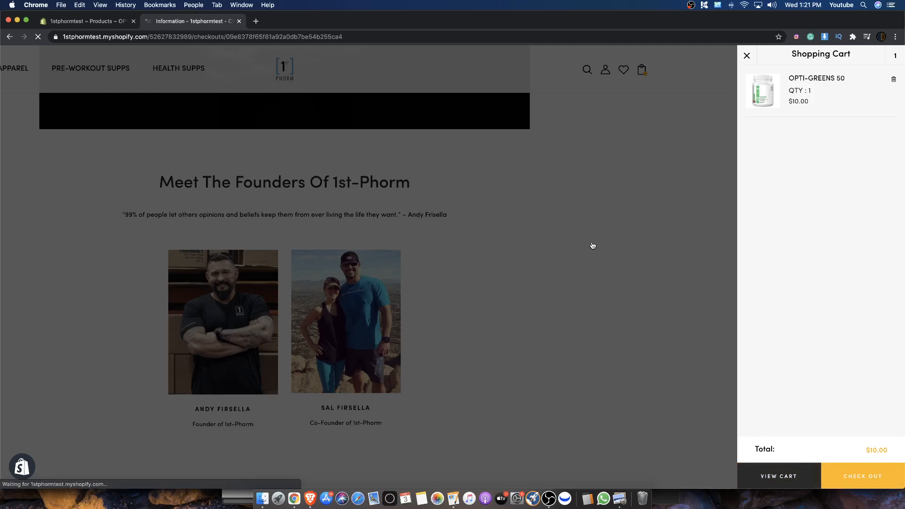
left_click(862, 476)
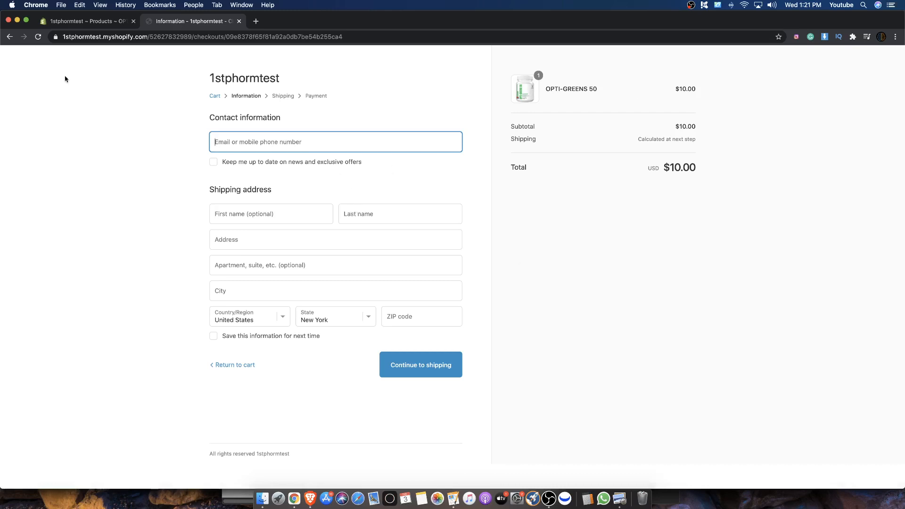
mouse_move(10, 37)
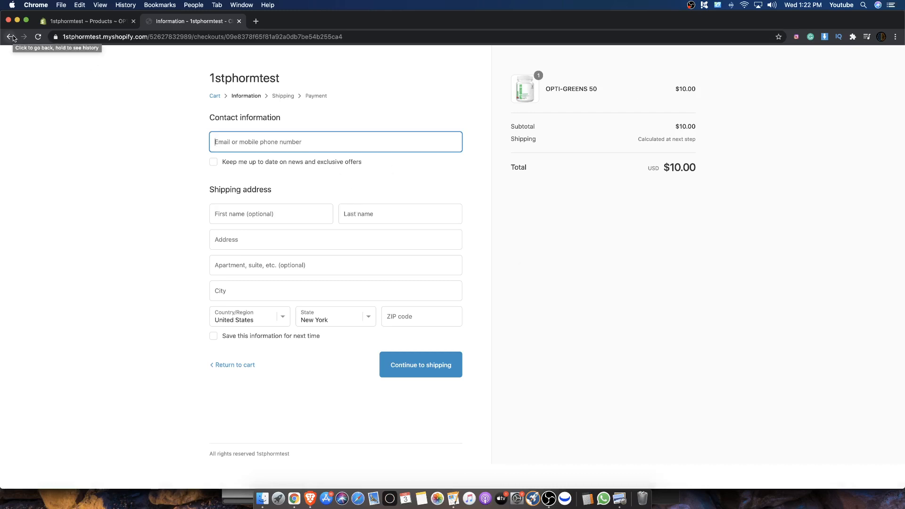
left_click(10, 36)
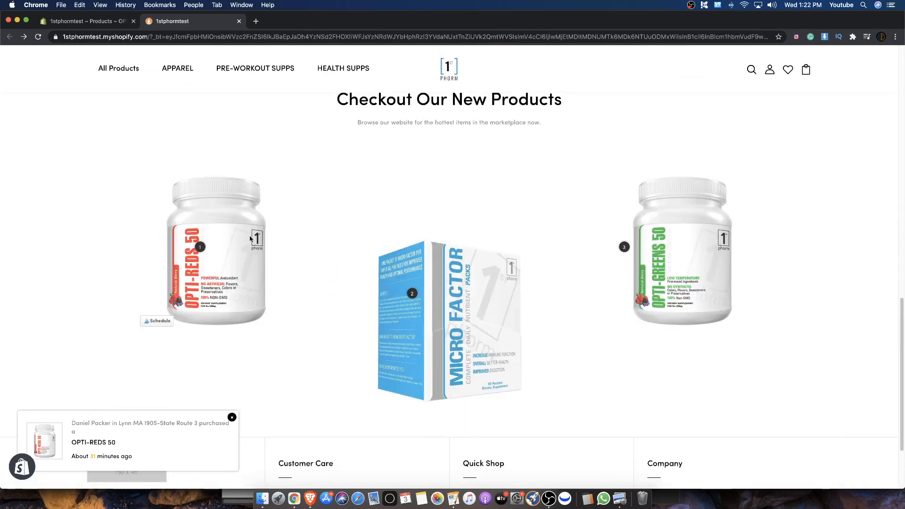
mouse_move(522, 206)
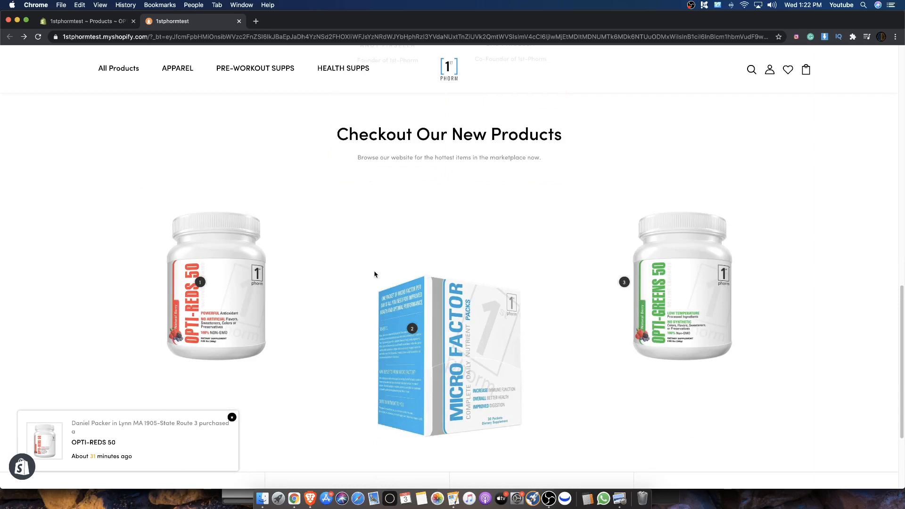
- Scroll to the Checkout Our New Products lookbook and dismiss the recent-purchase notification
scroll("down", 3)
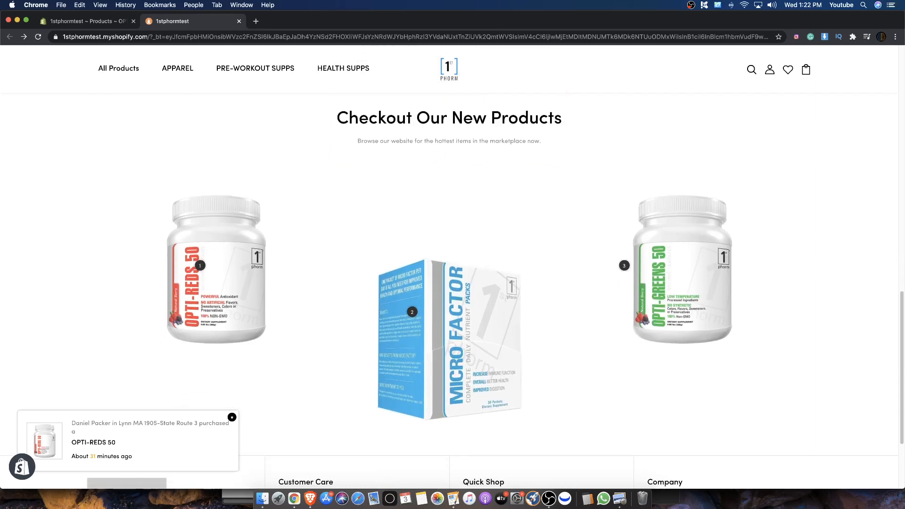
left_click(231, 417)
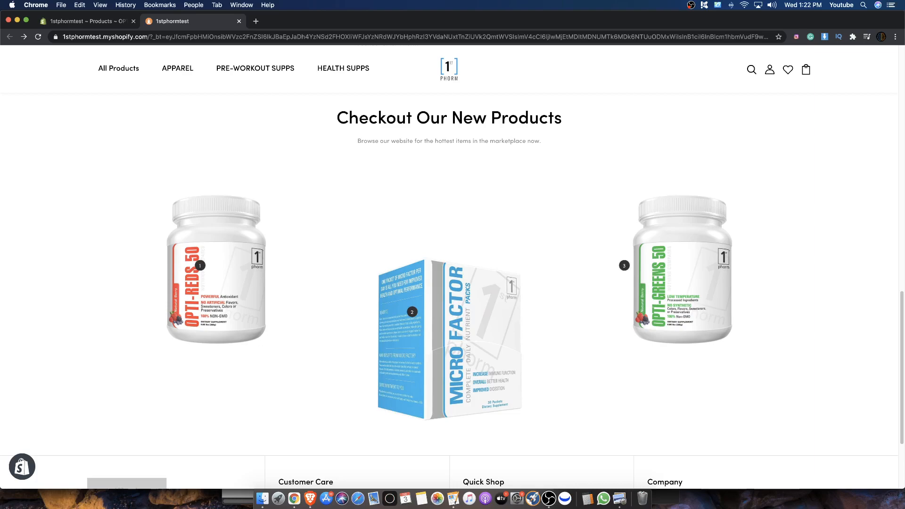